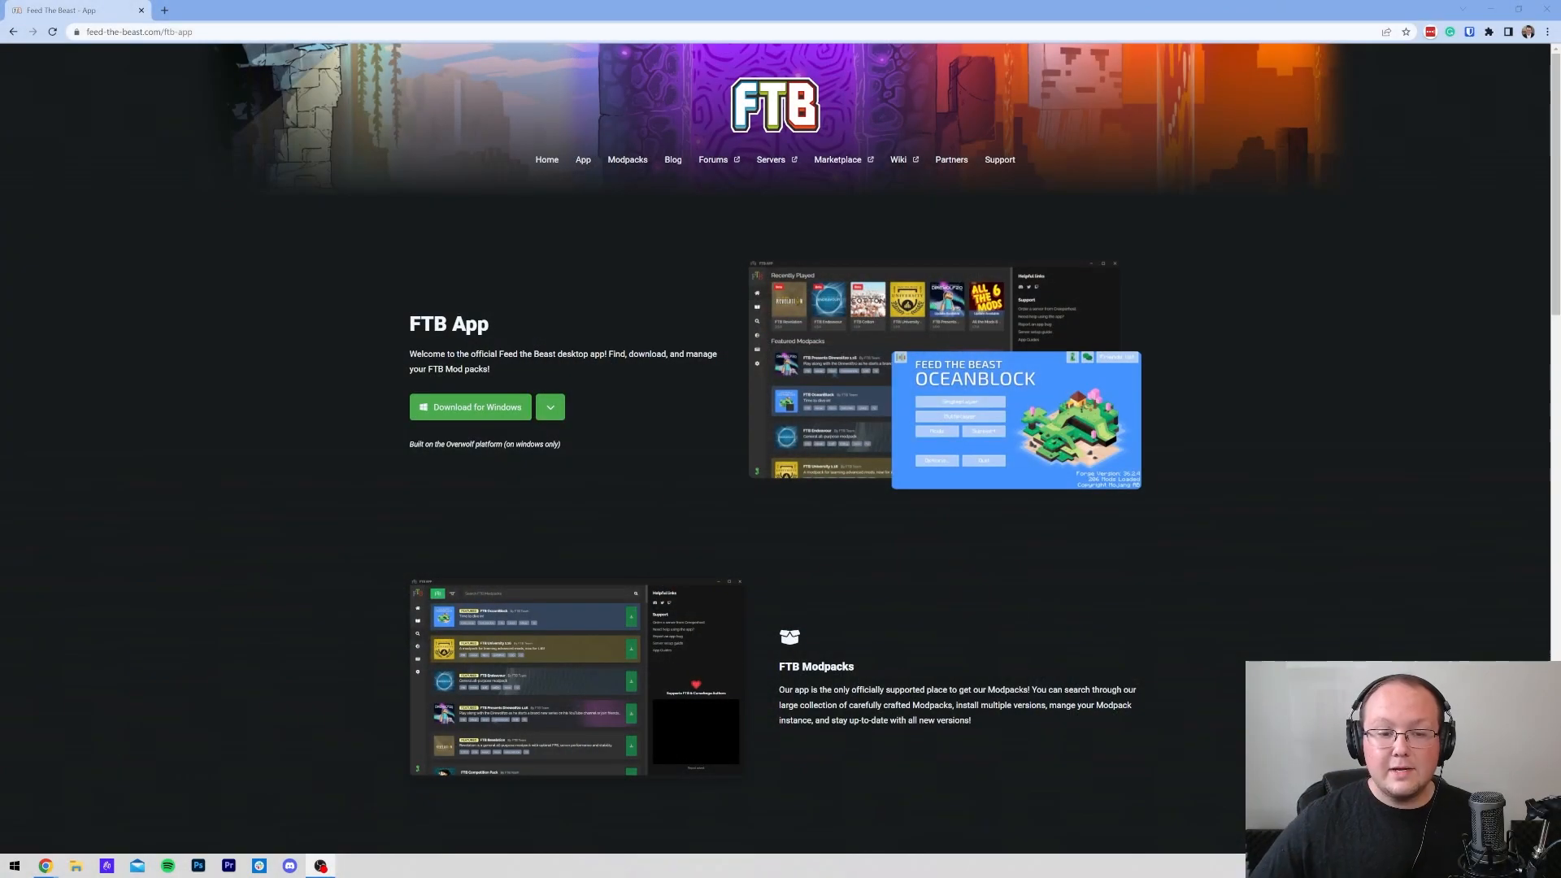
# Download the FTB App Windows installer from the platform dropdown on feed-the-beast.com/ftb-app.
pyautogui.doubleClick(449, 324)
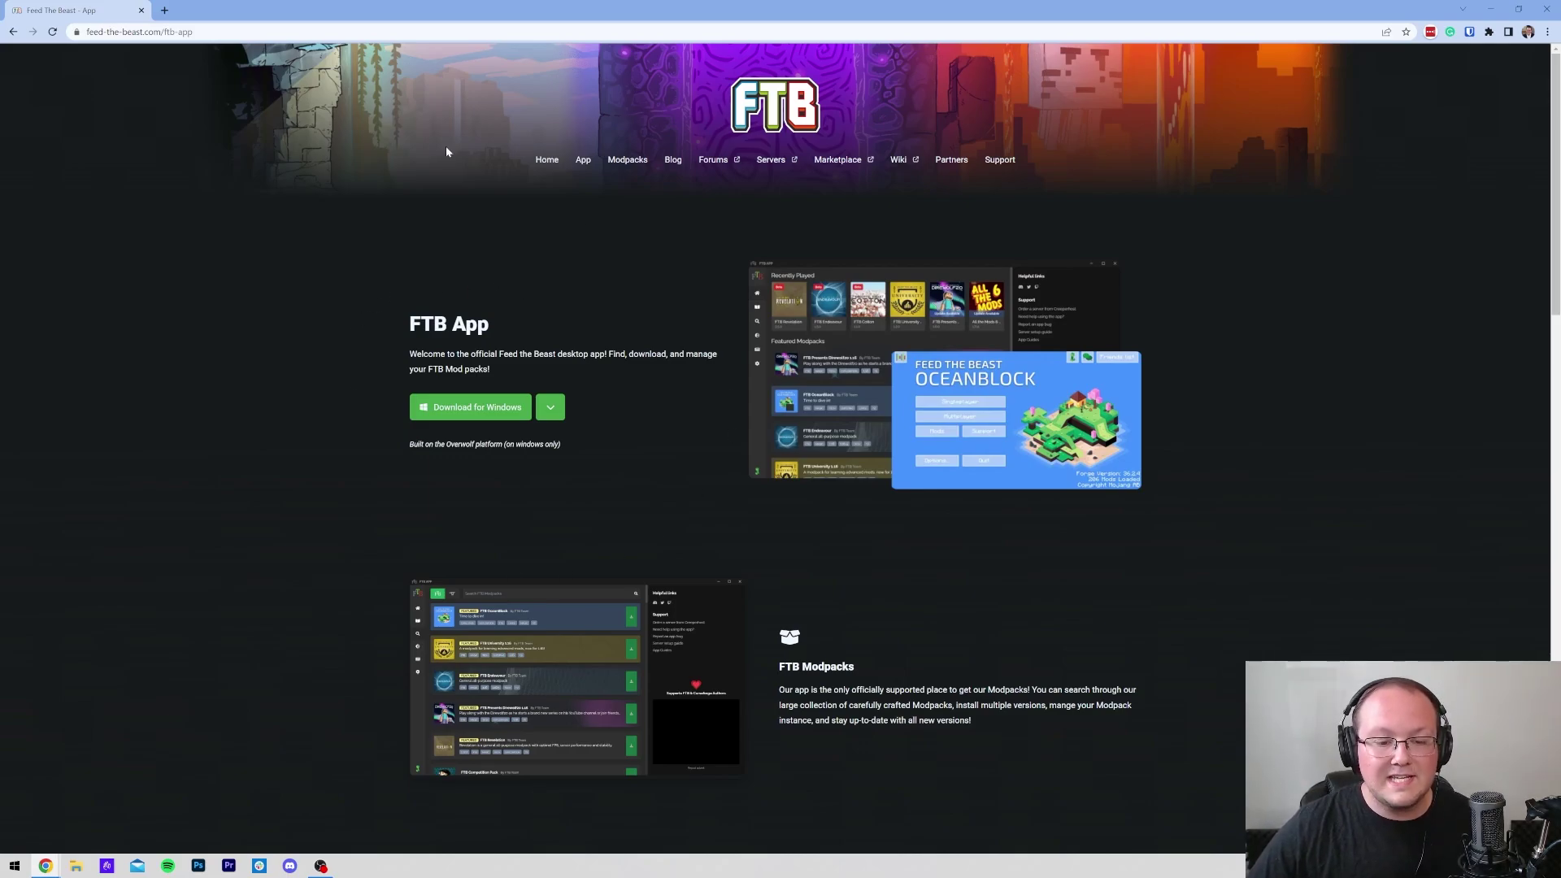
pyautogui.scroll(-3)
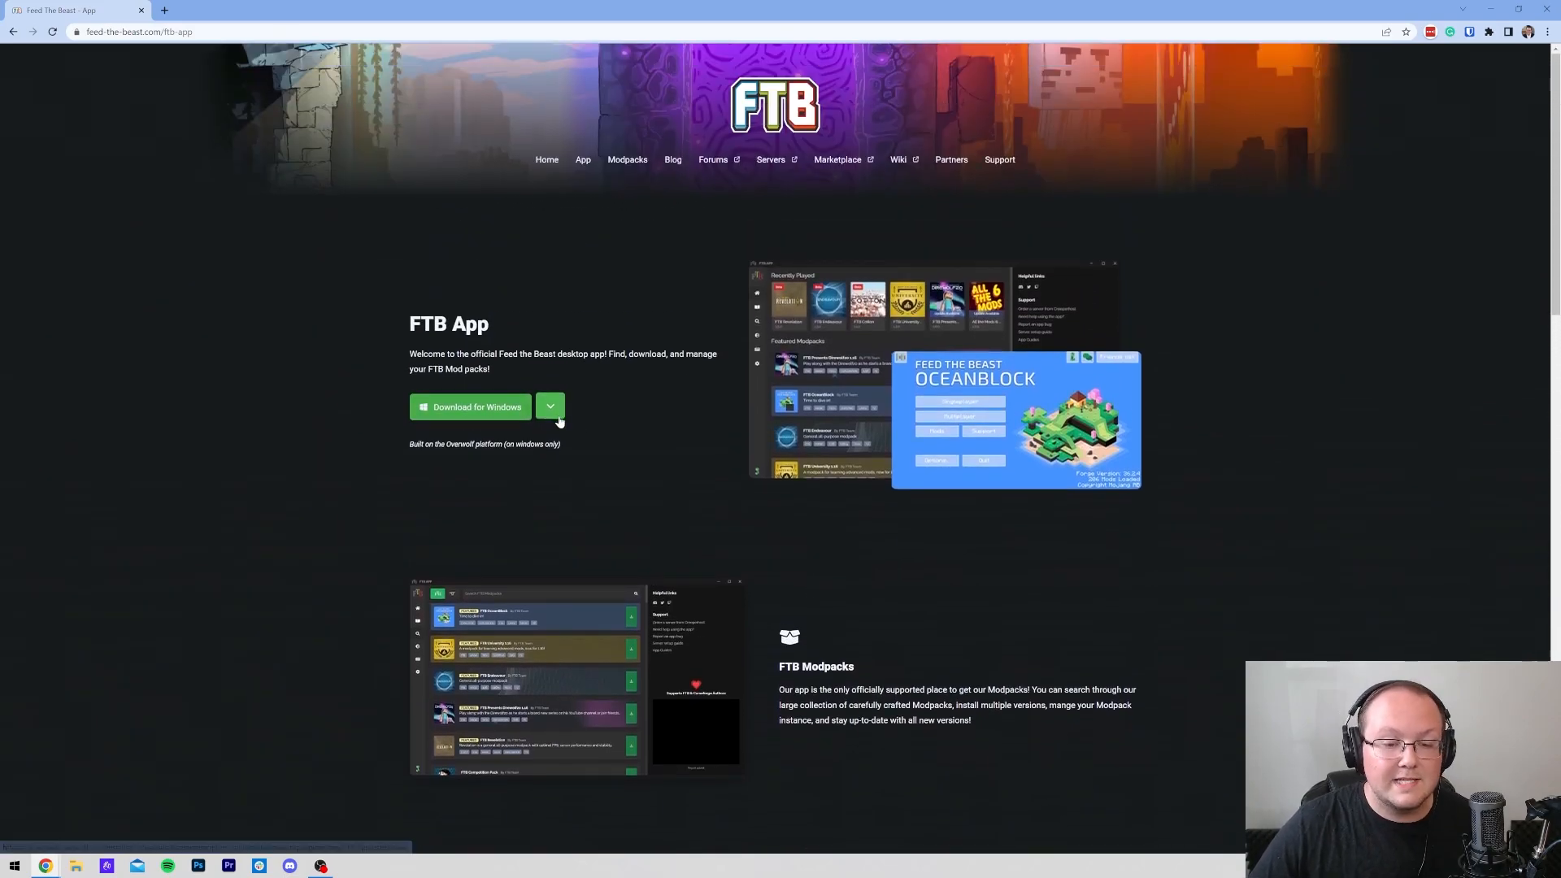
pyautogui.click(550, 406)
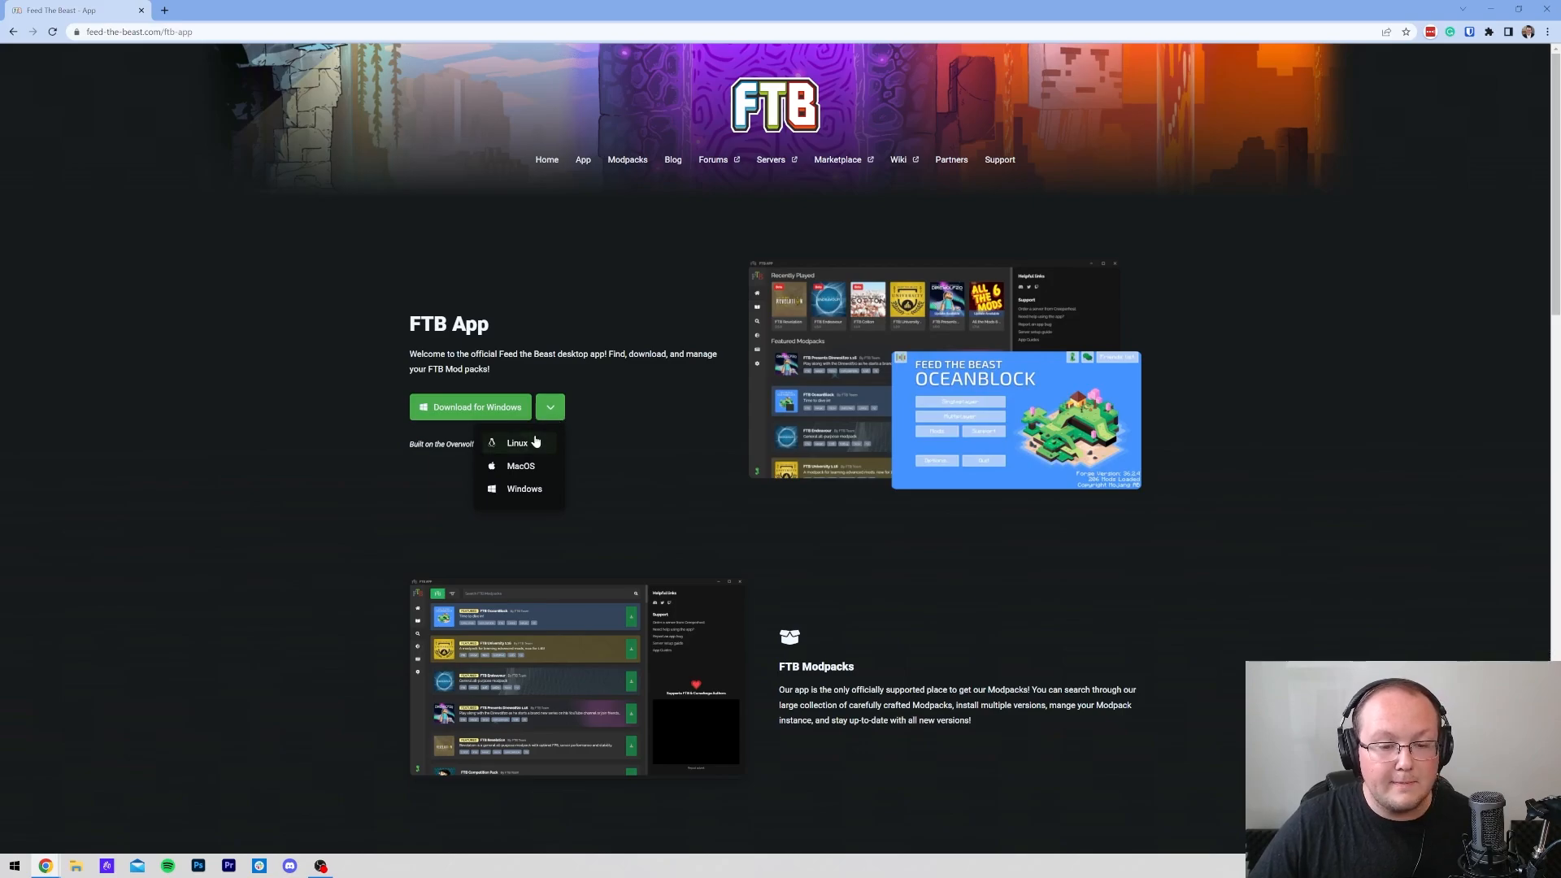
pyautogui.moveTo(519, 466)
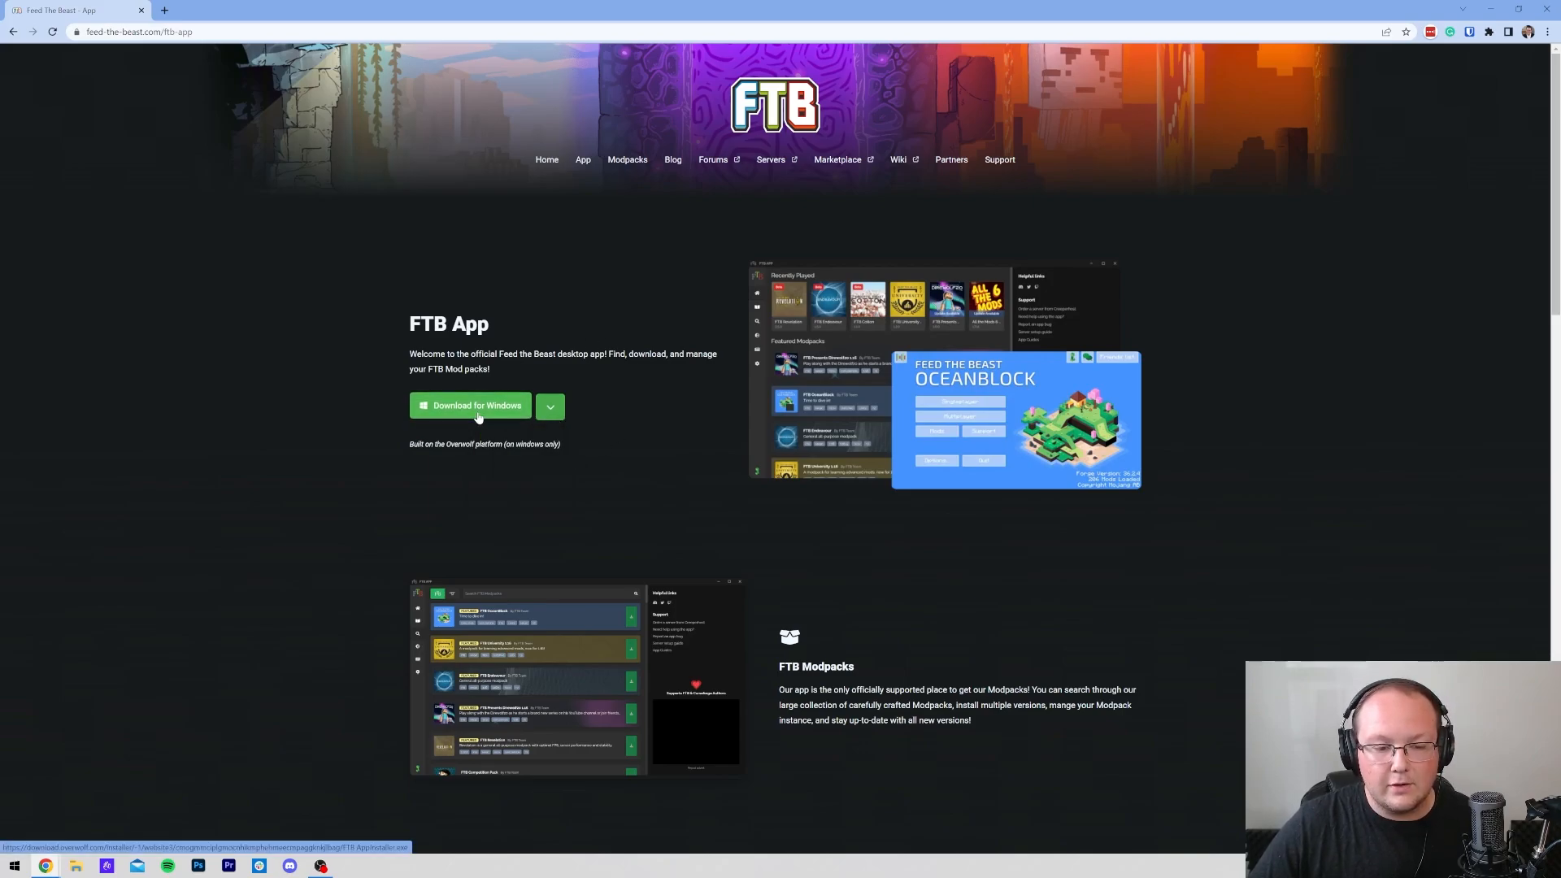
pyautogui.click(469, 406)
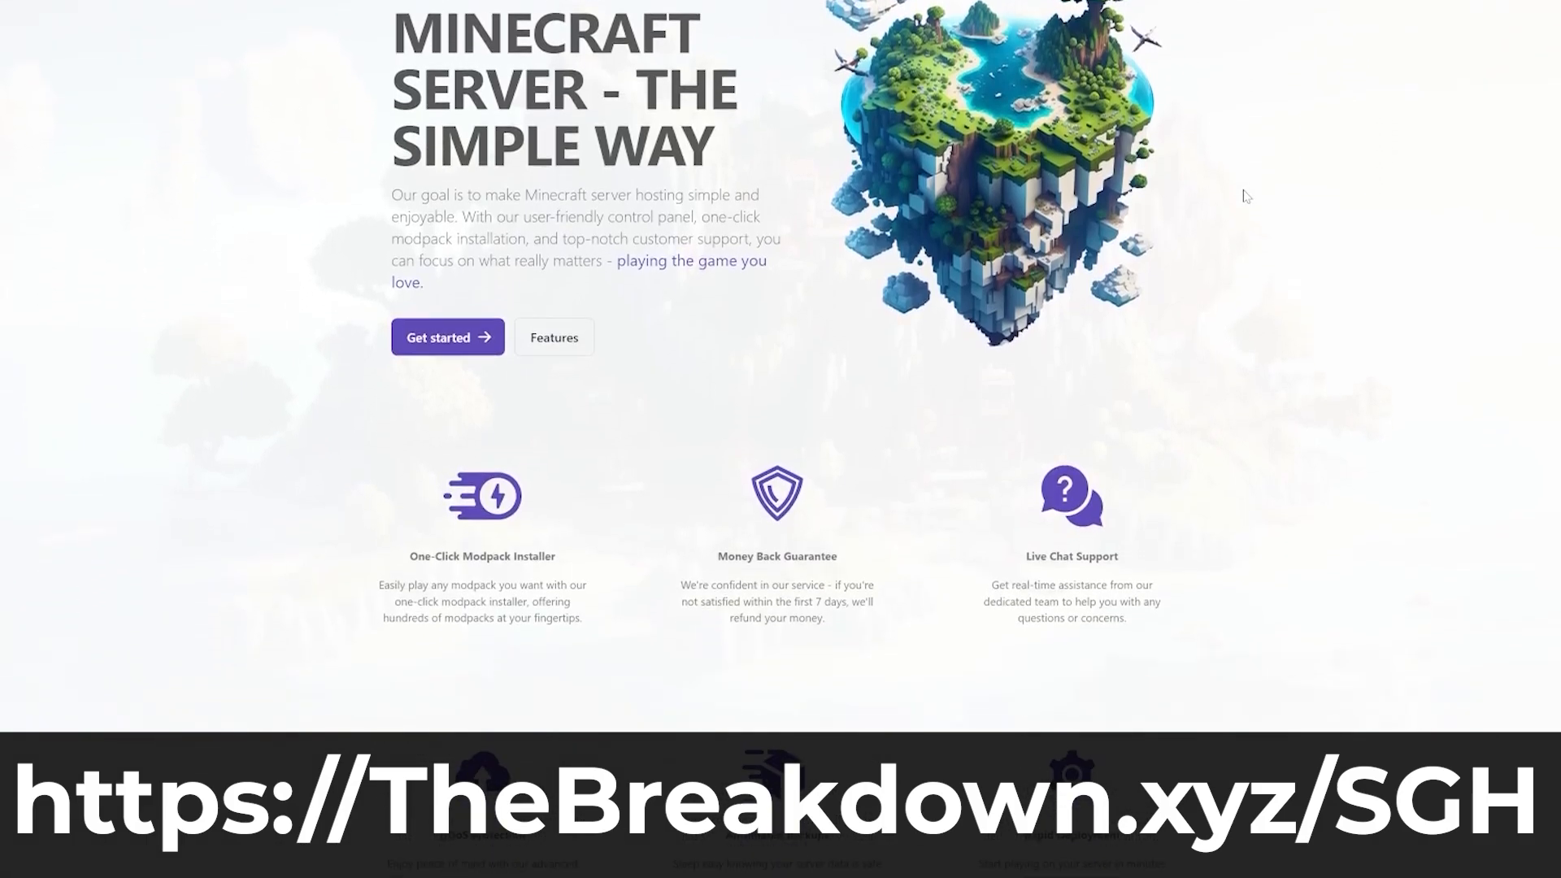
# Scroll through the Simple Game Hosting promo and set how many CurseForge modpack results appear.
pyautogui.scroll(-3)
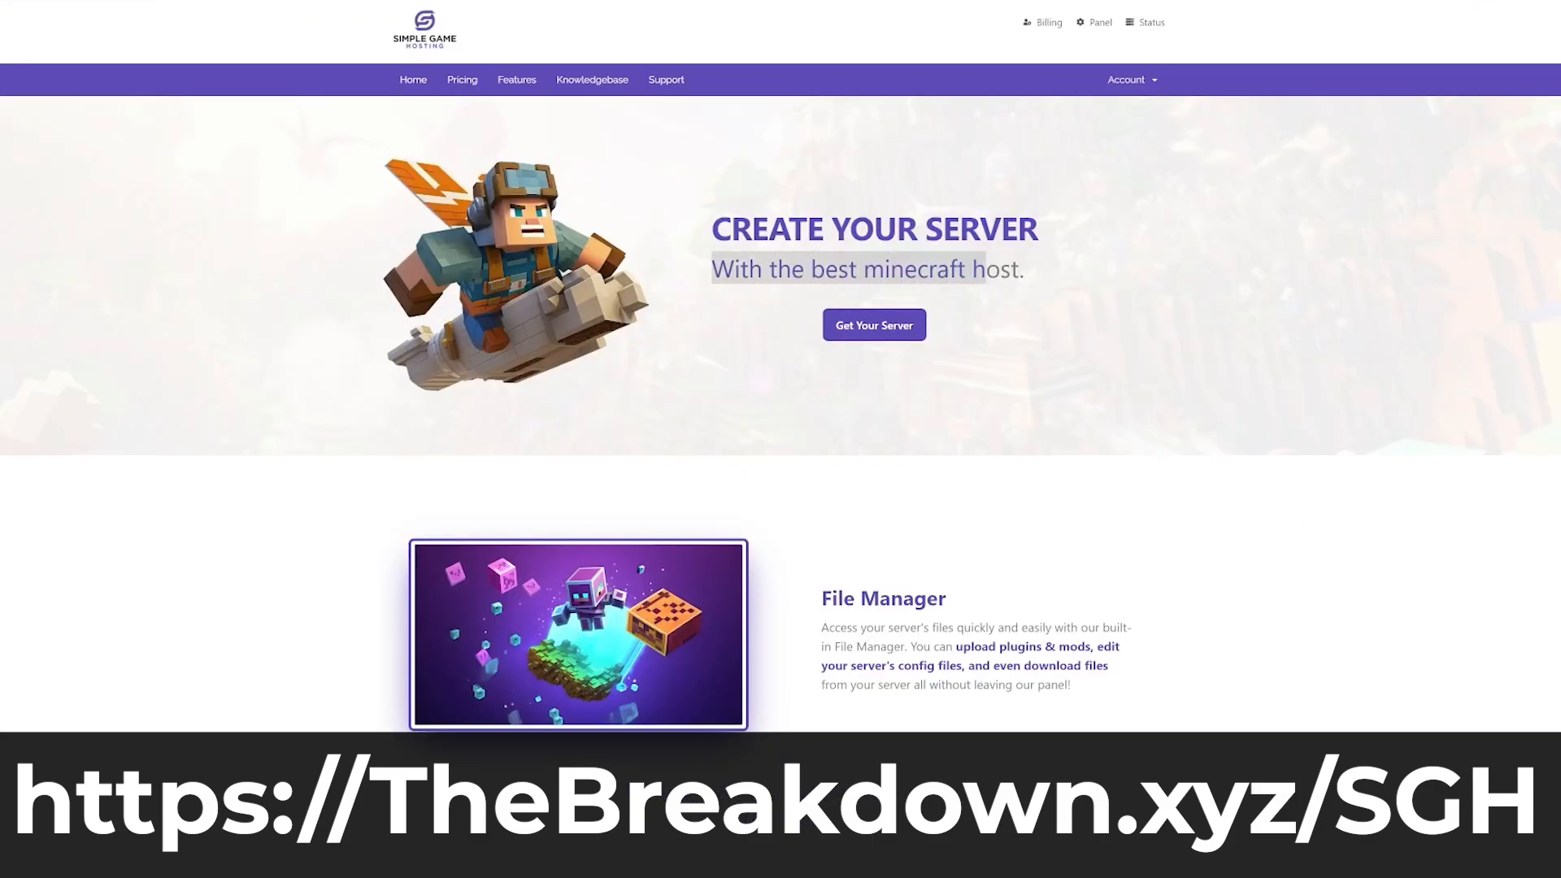
pyautogui.scroll(-3)
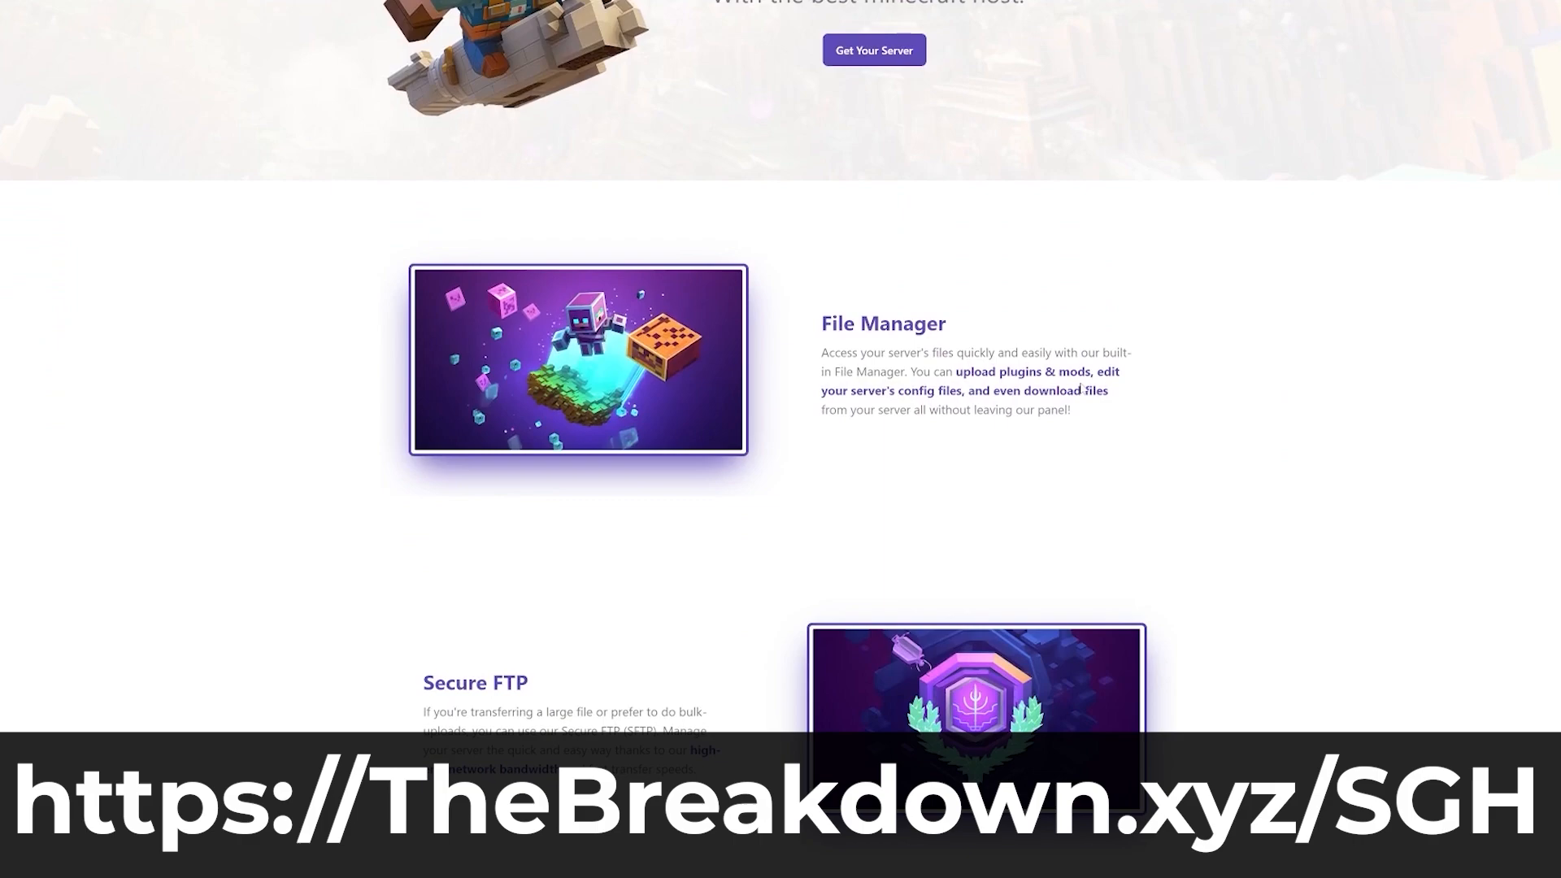
pyautogui.scroll(-3)
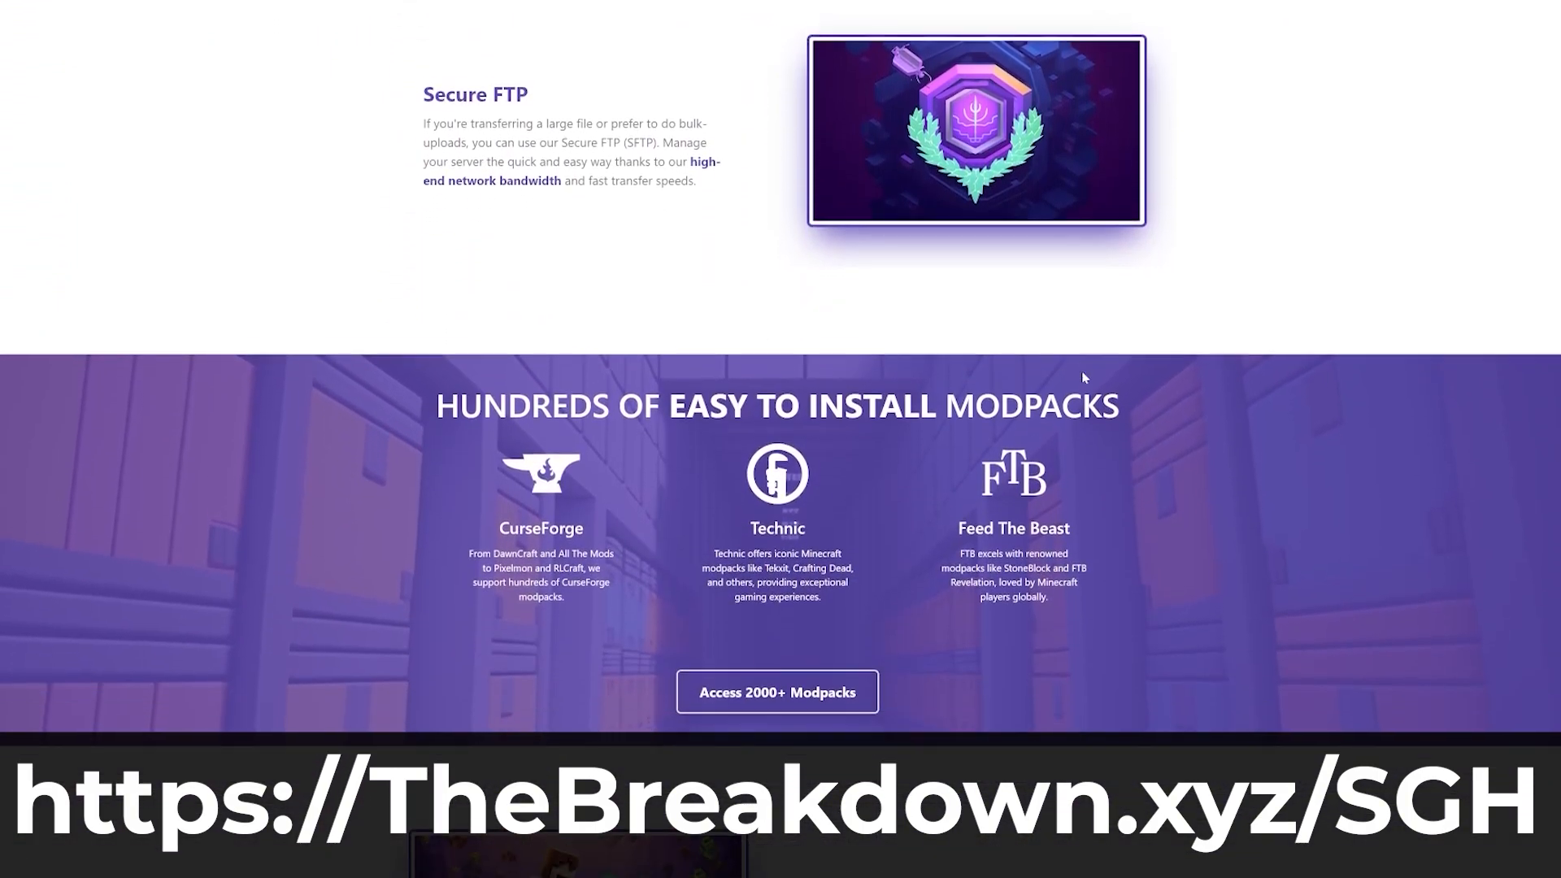
pyautogui.scroll(-3)
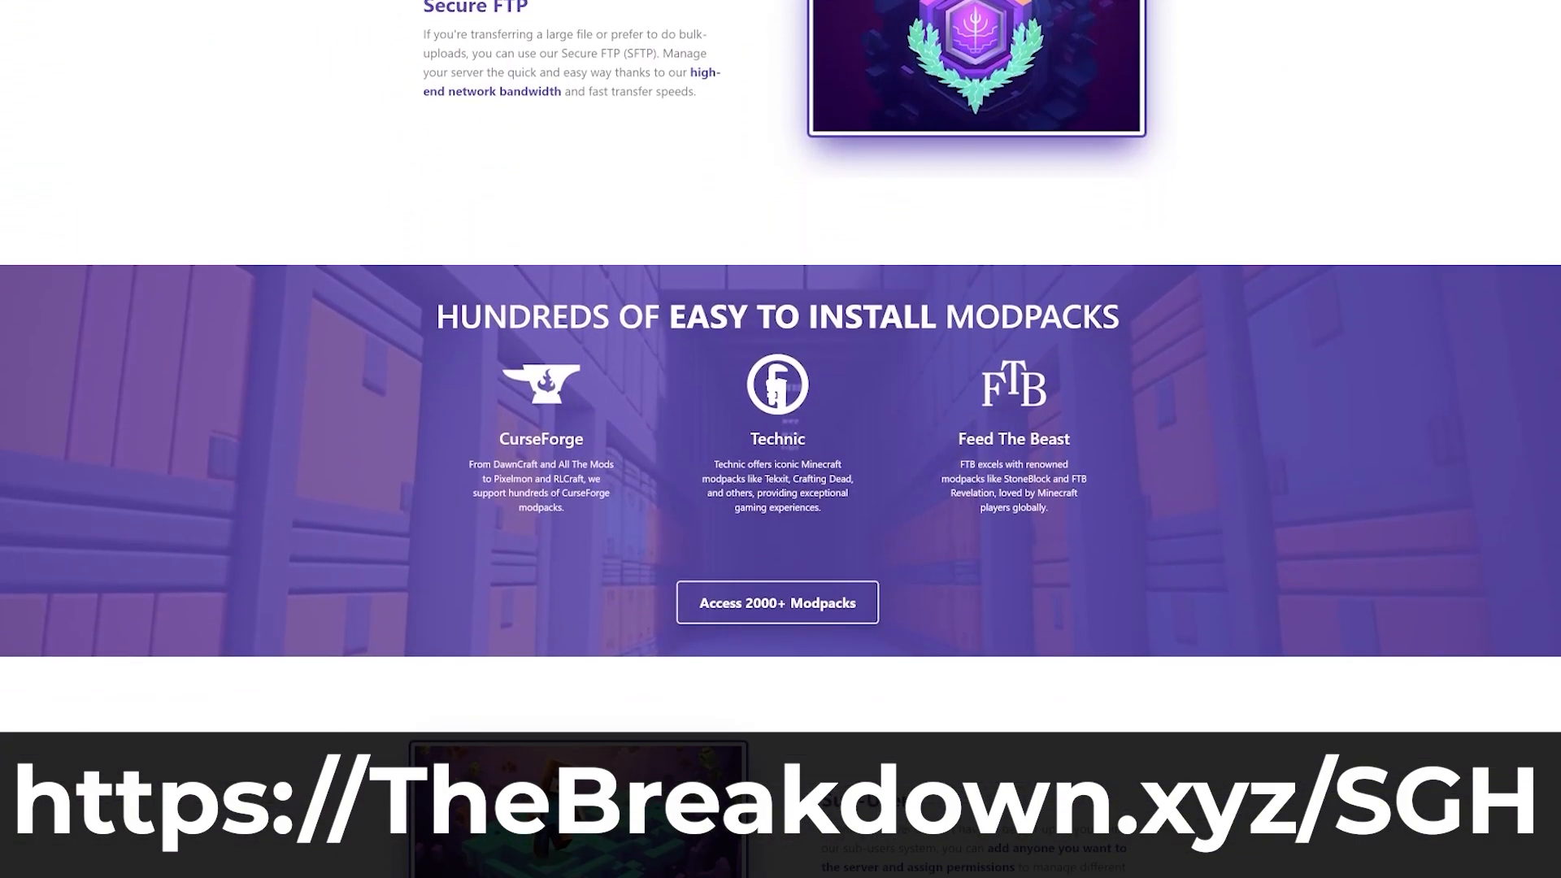
pyautogui.scroll(-3)
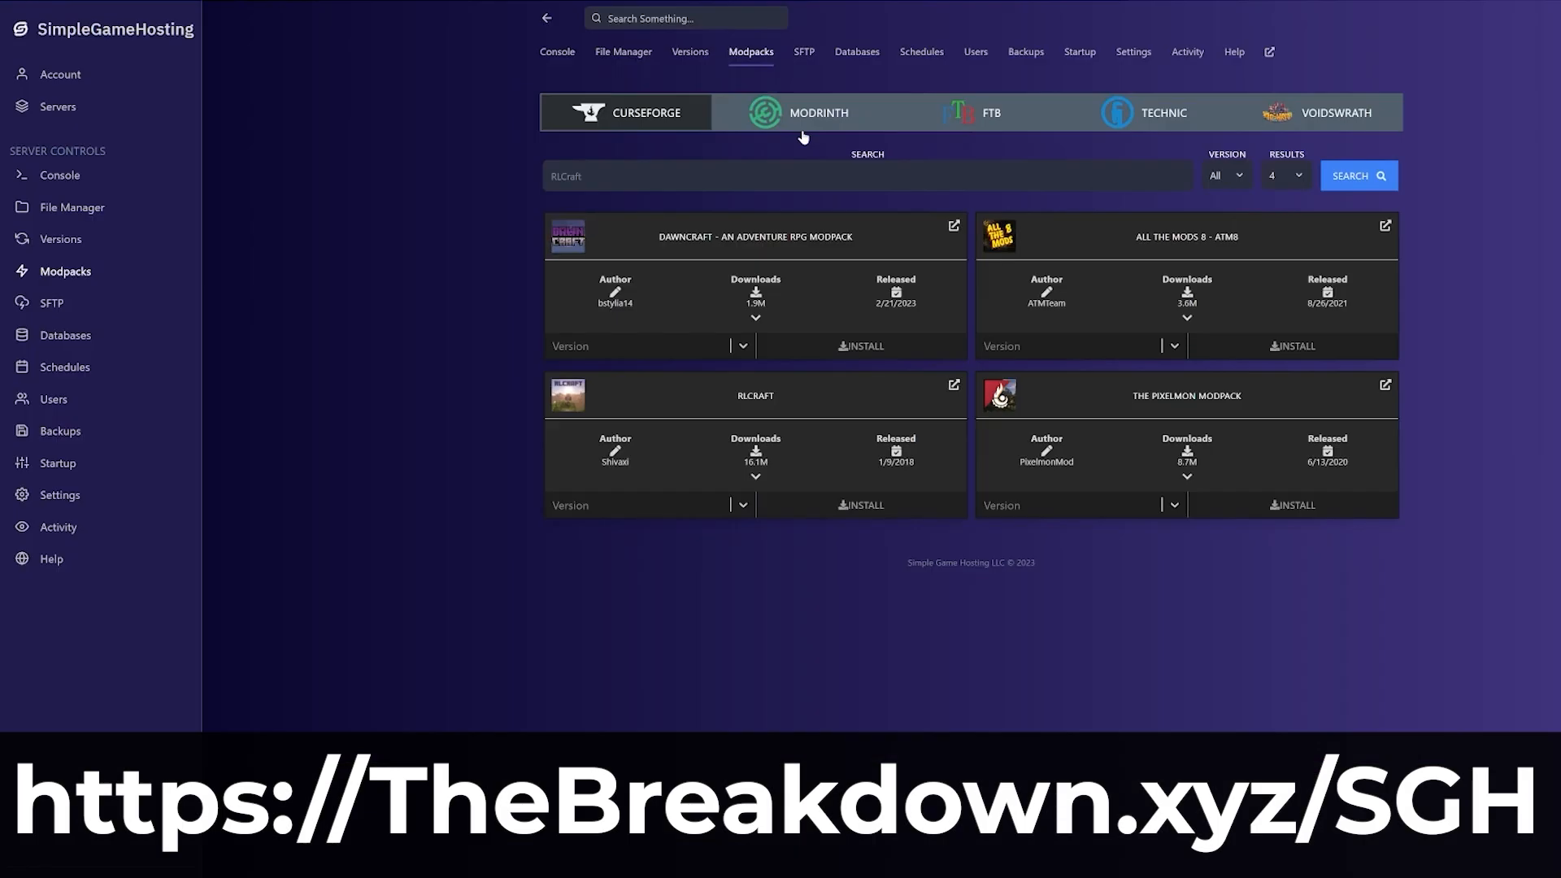
pyautogui.click(1286, 174)
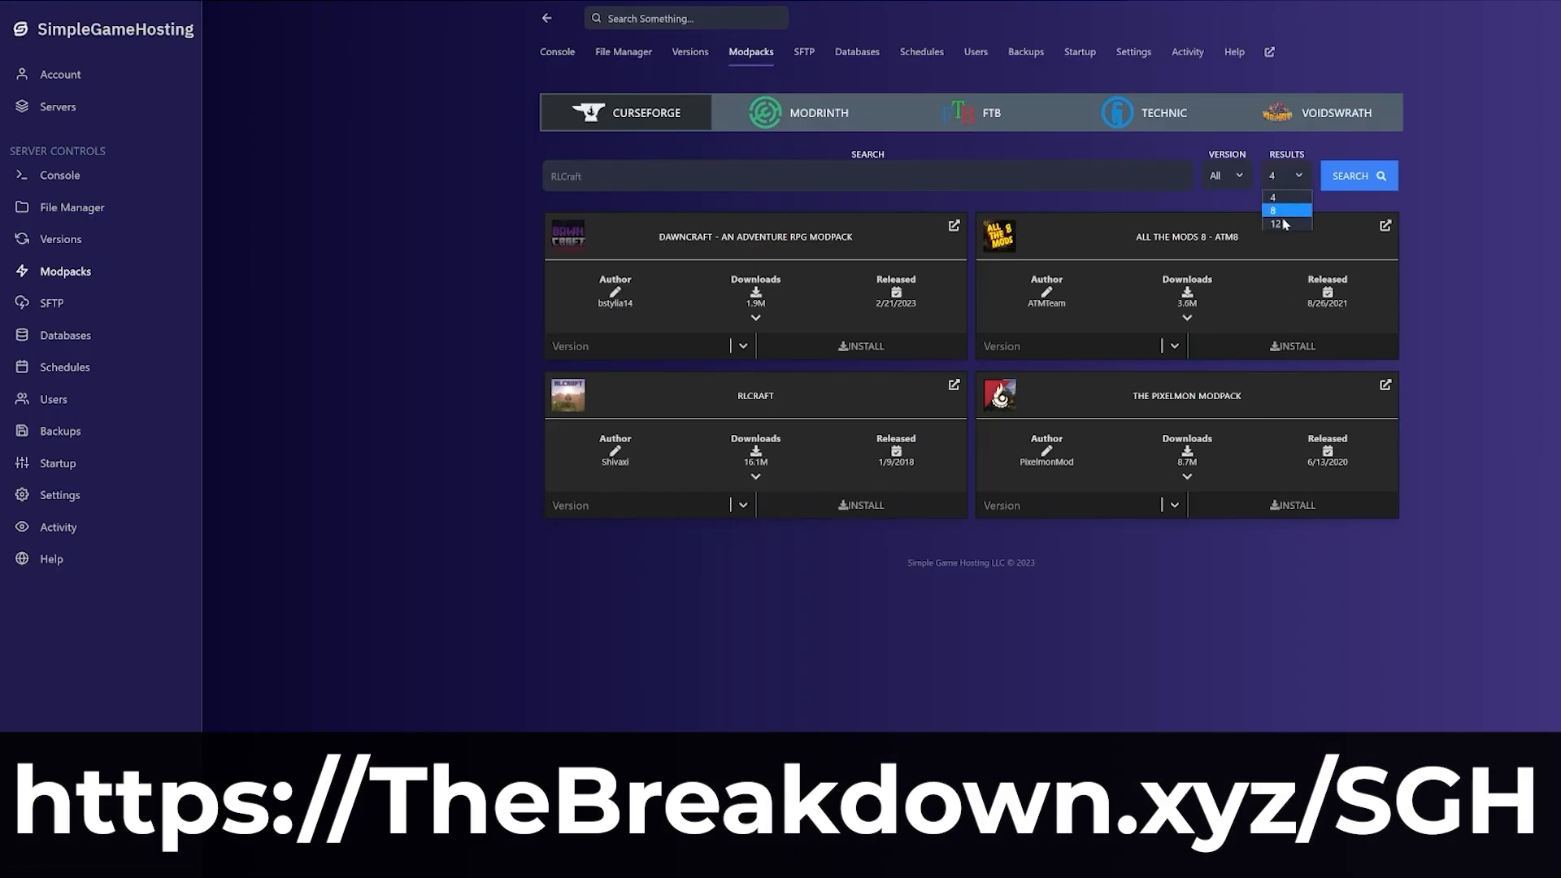
pyautogui.click(1285, 225)
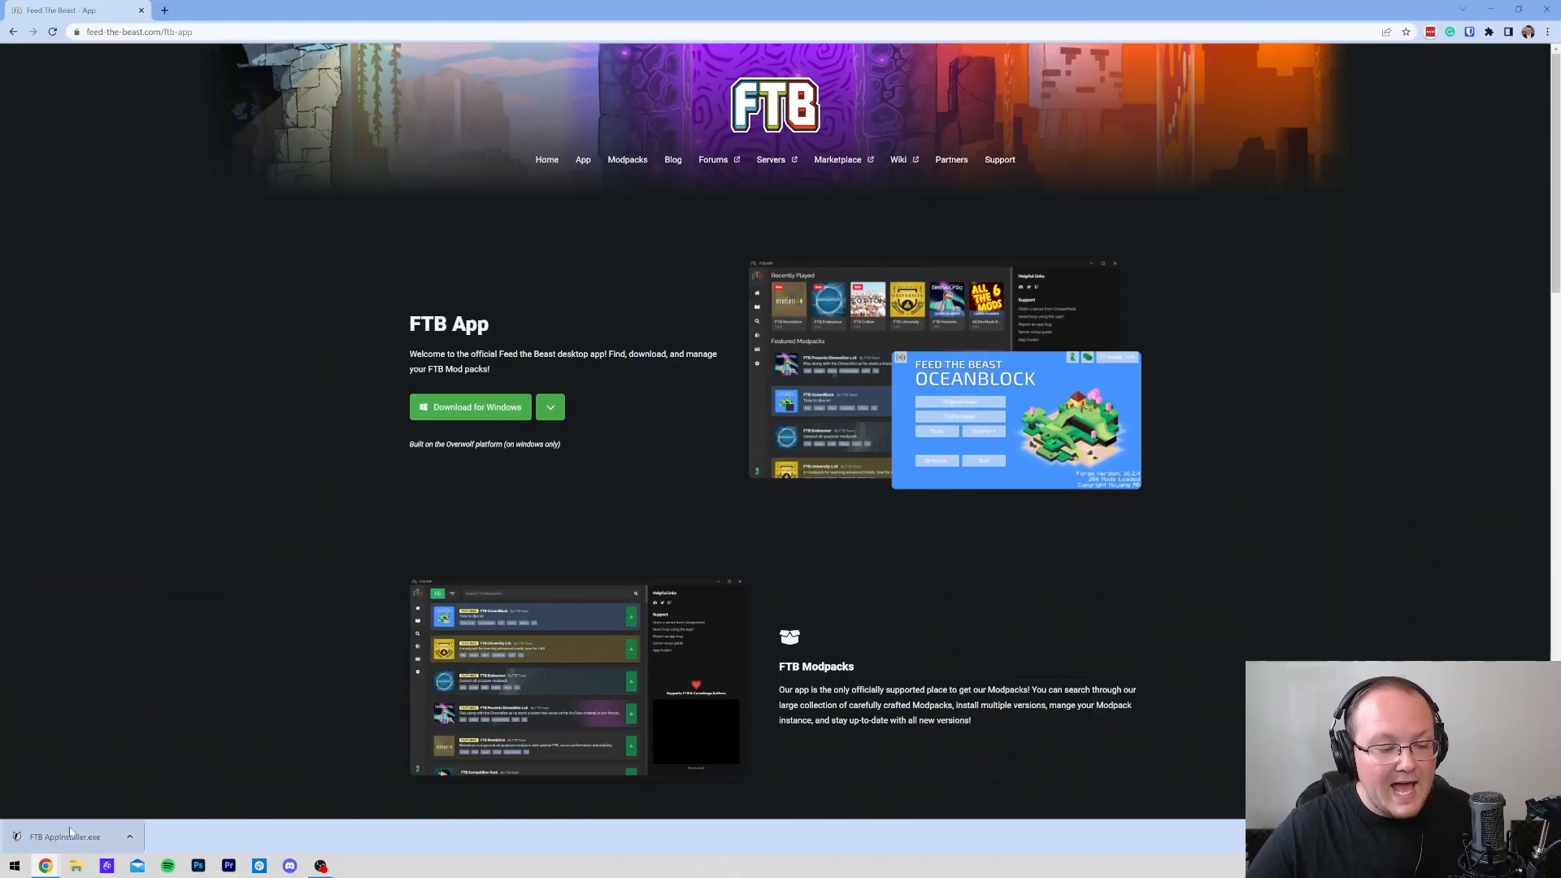
pyautogui.moveTo(113, 693)
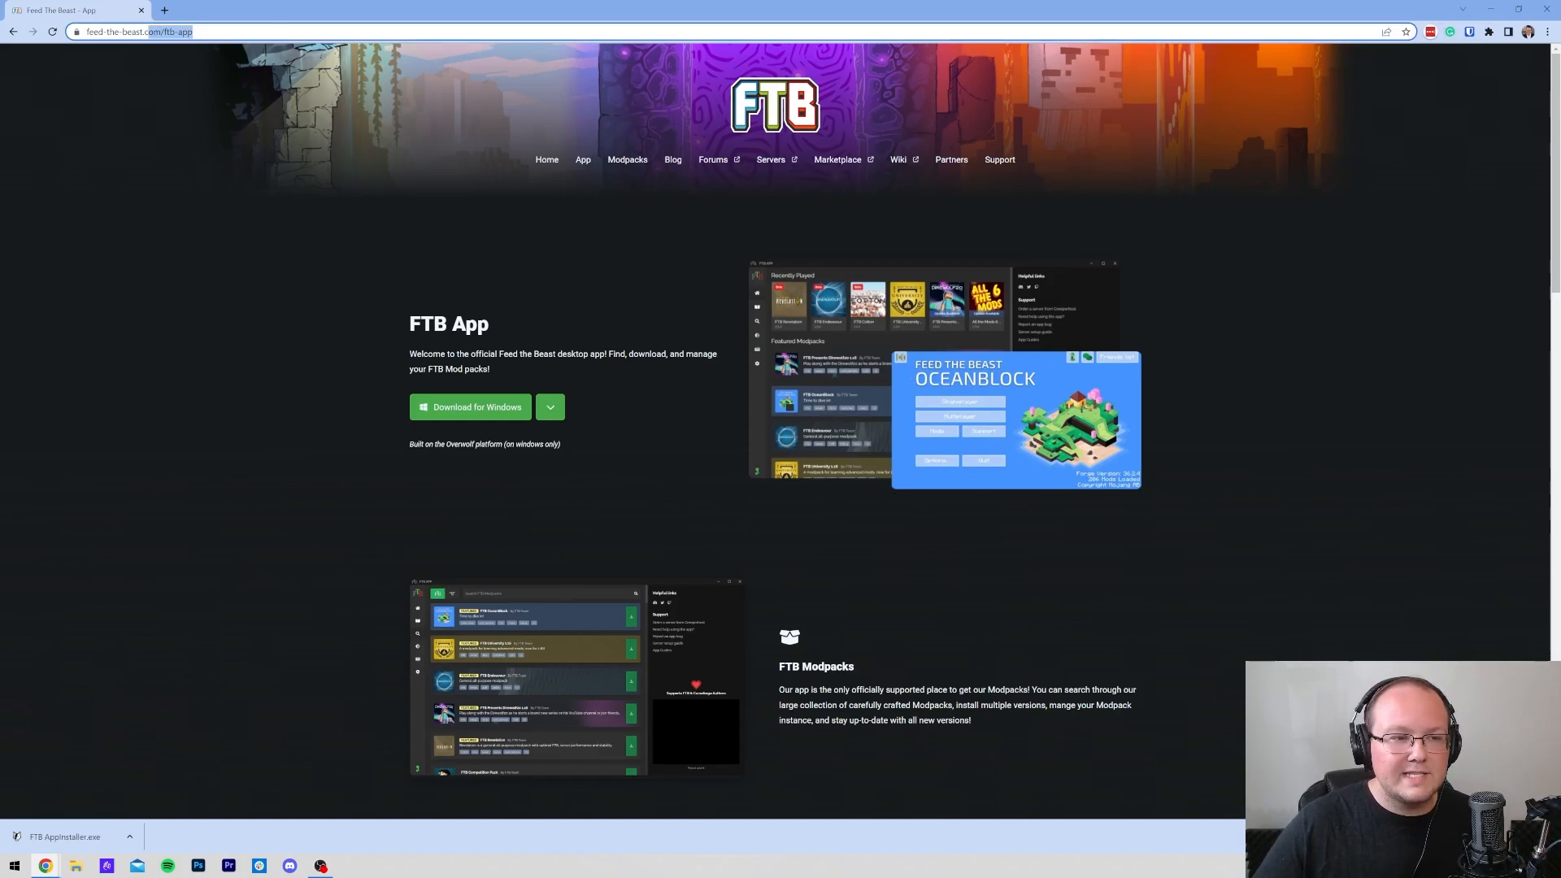
# Select the page address before minimizing Chrome to the desktop.
pyautogui.click(147, 33)
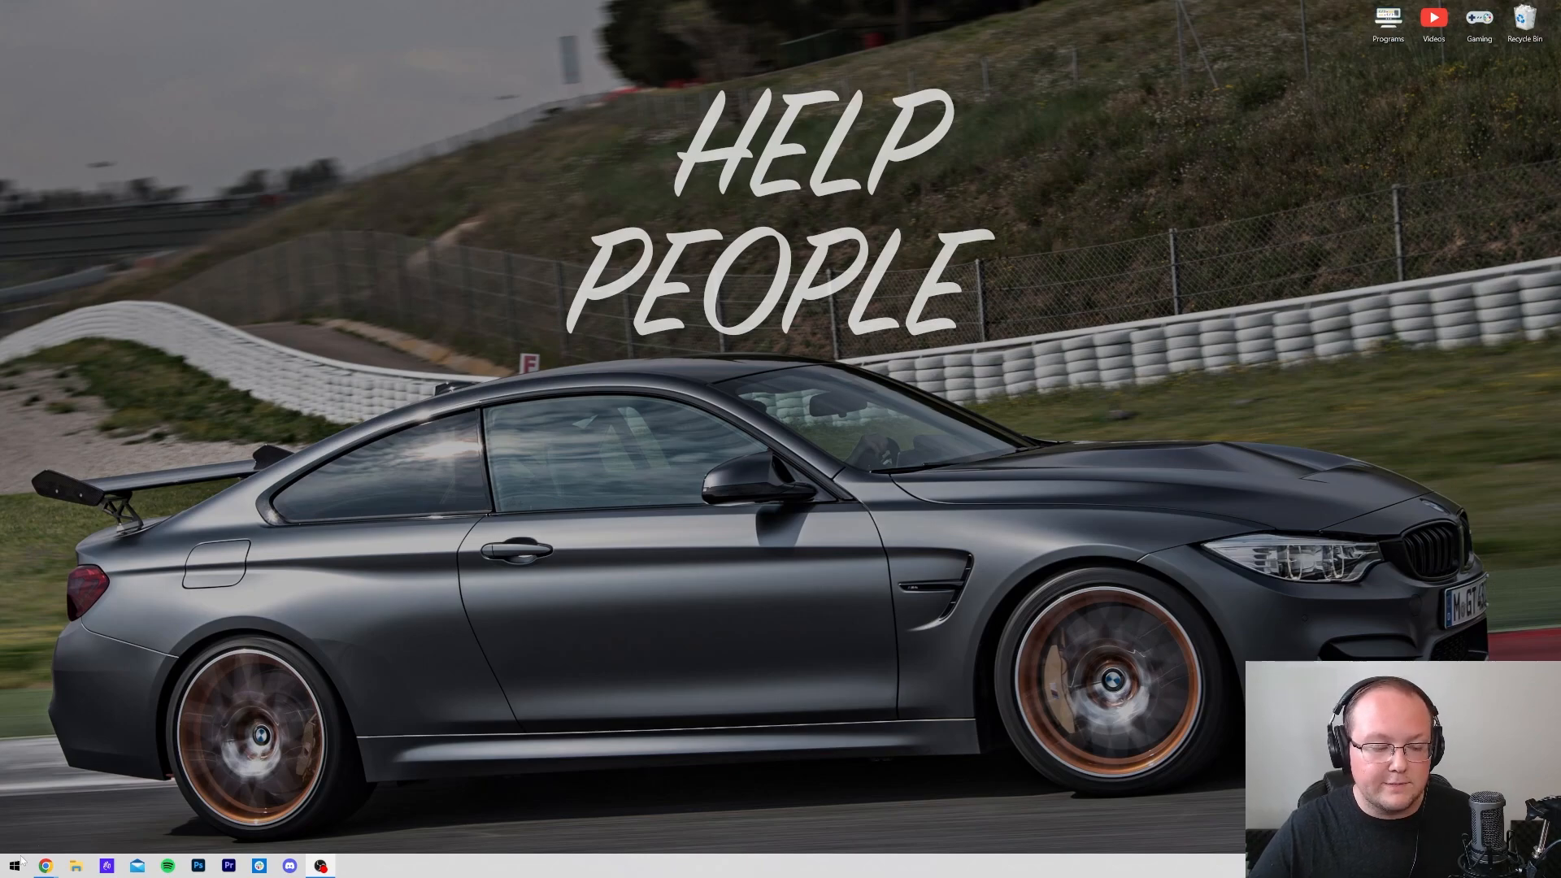
# Find Downloads via Start search, close the folder, and run FTB AppInstaller from the desktop.
pyautogui.click(9, 865)
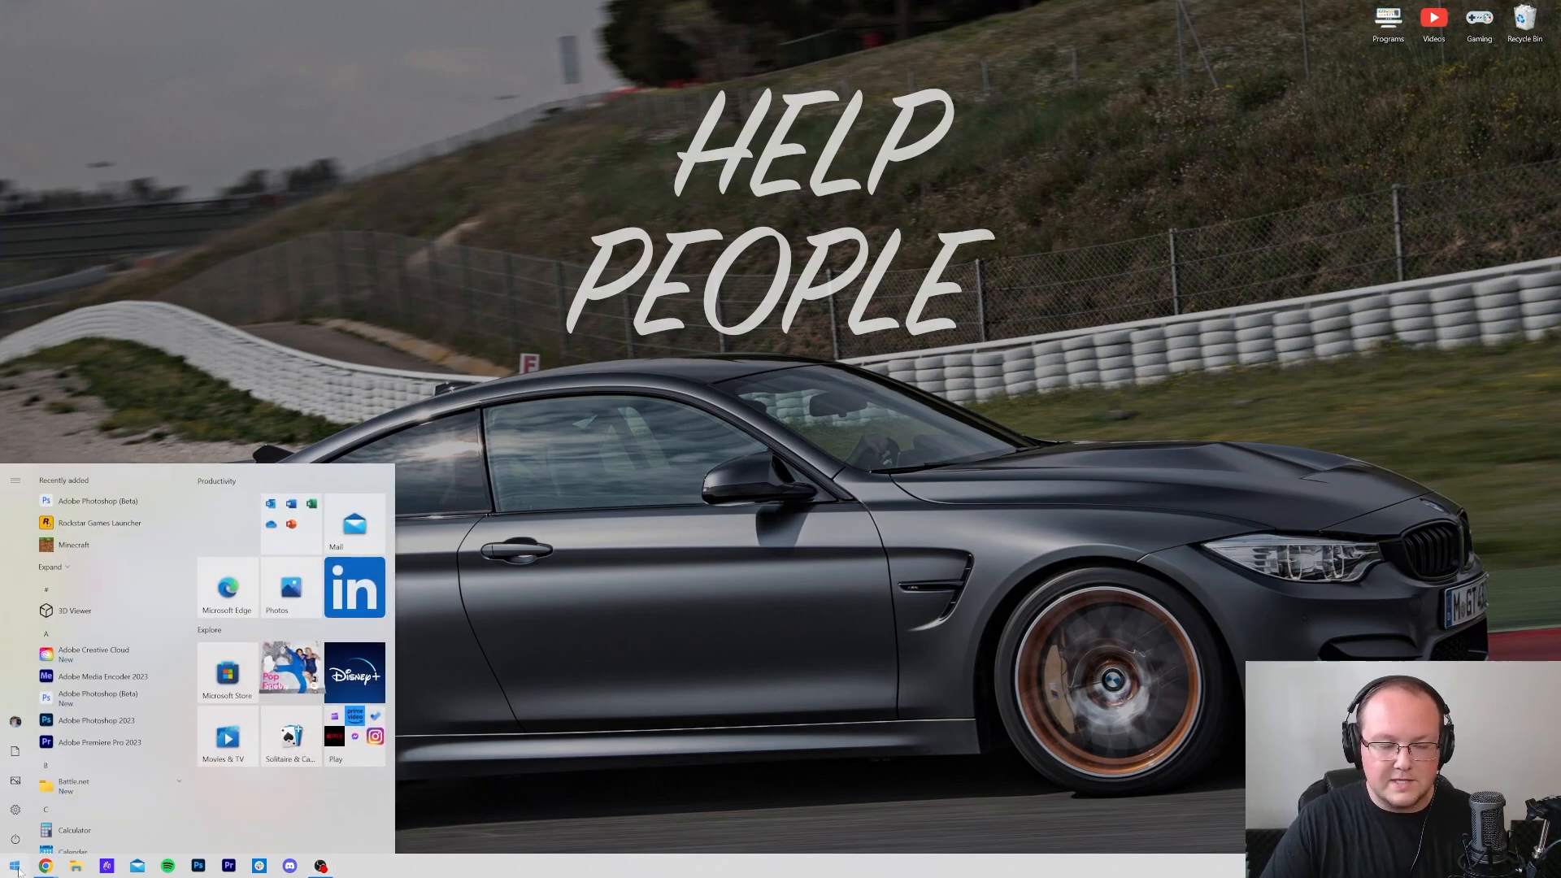
pyautogui.write('downloads')
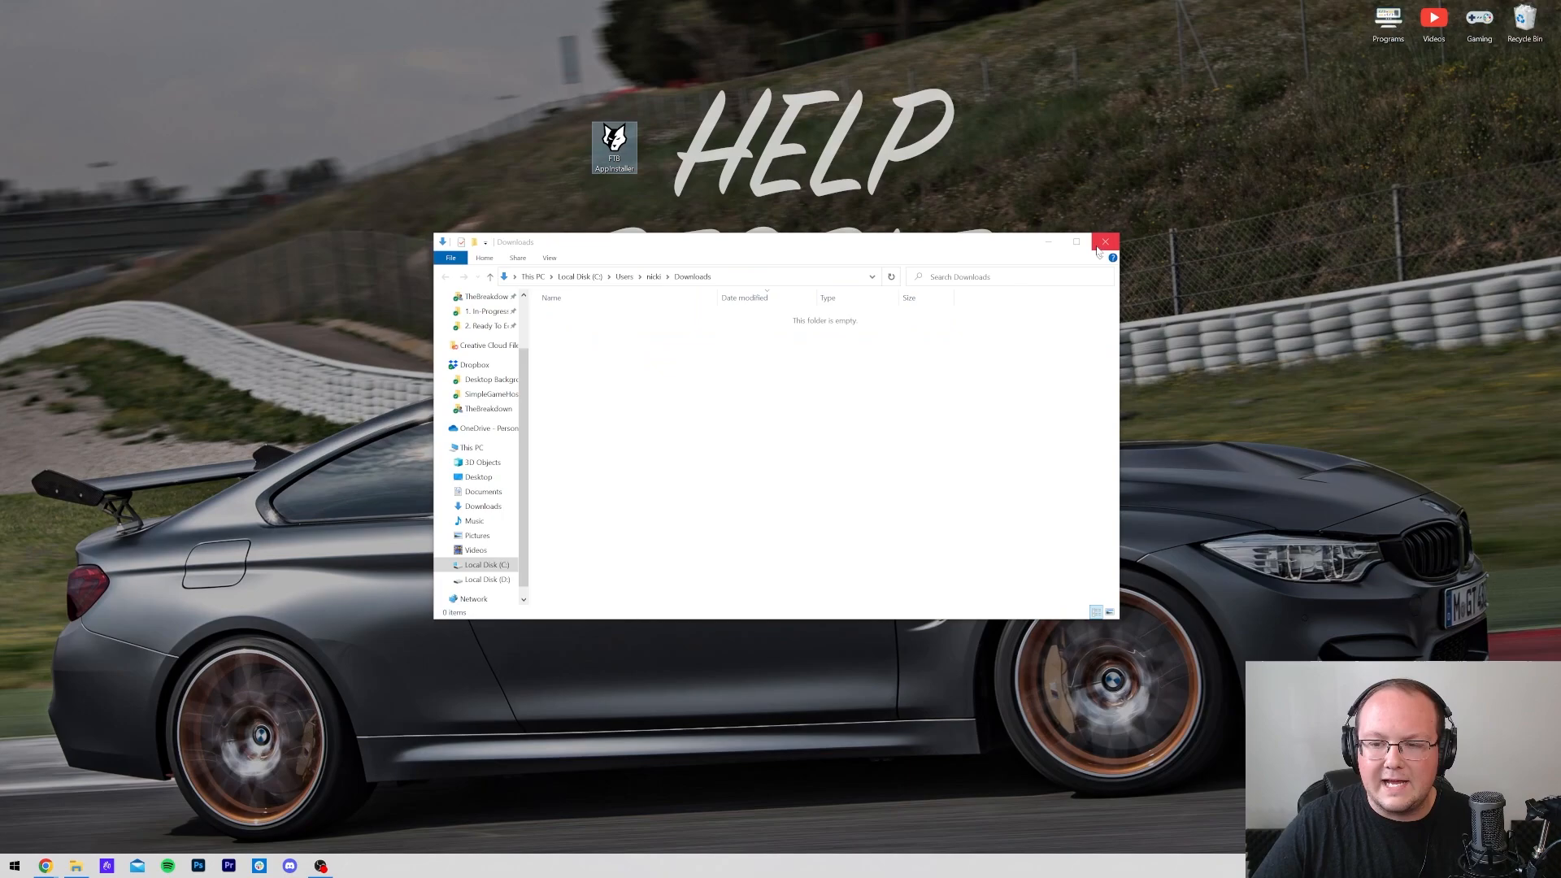
pyautogui.click(1105, 243)
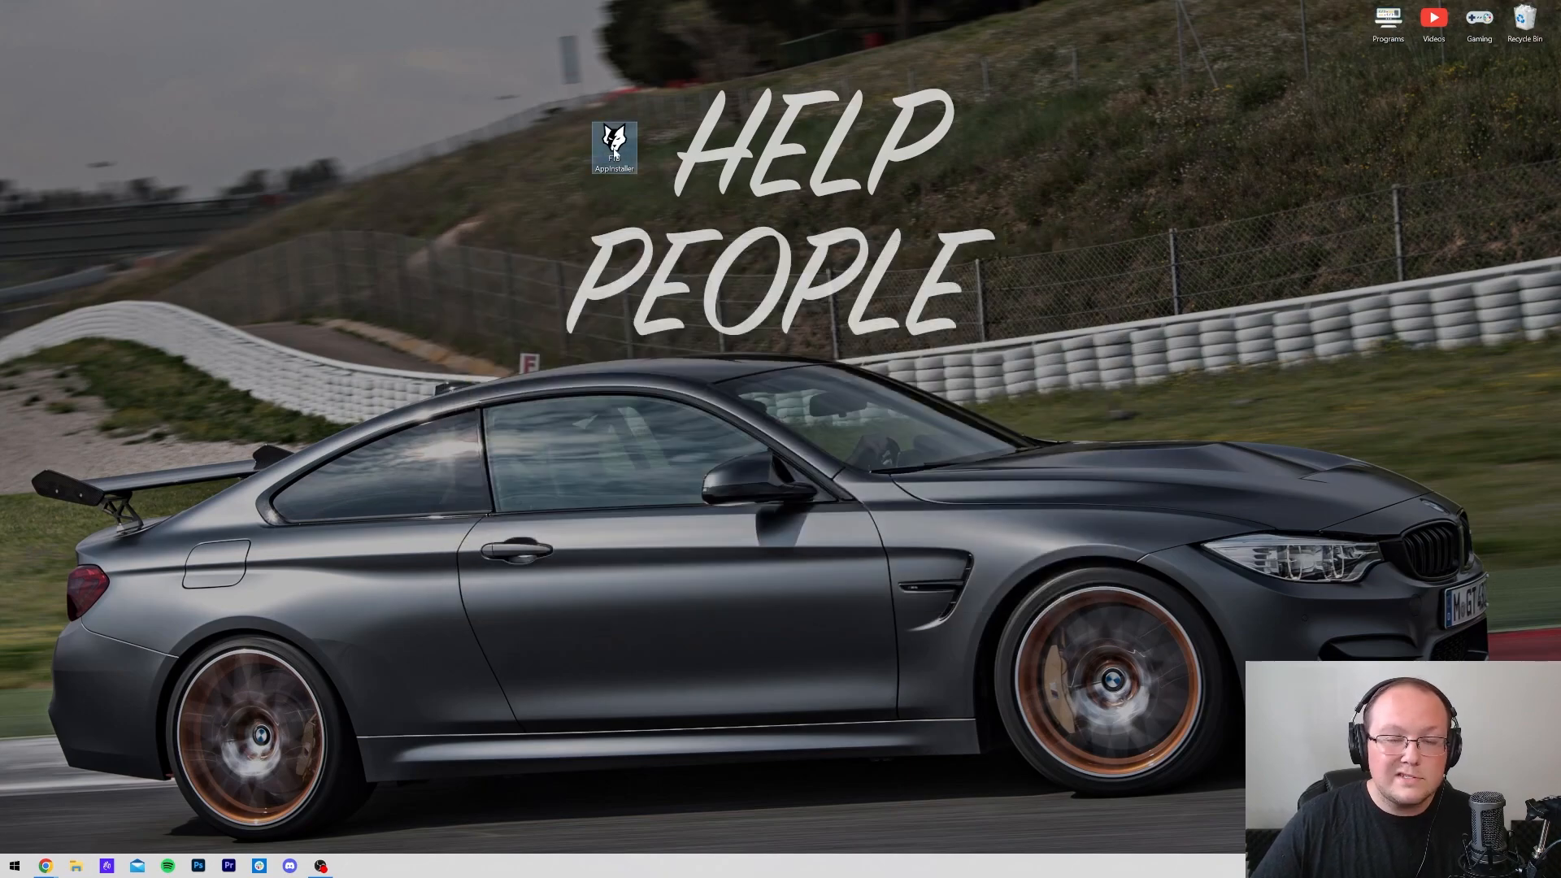
pyautogui.doubleClick(615, 146)
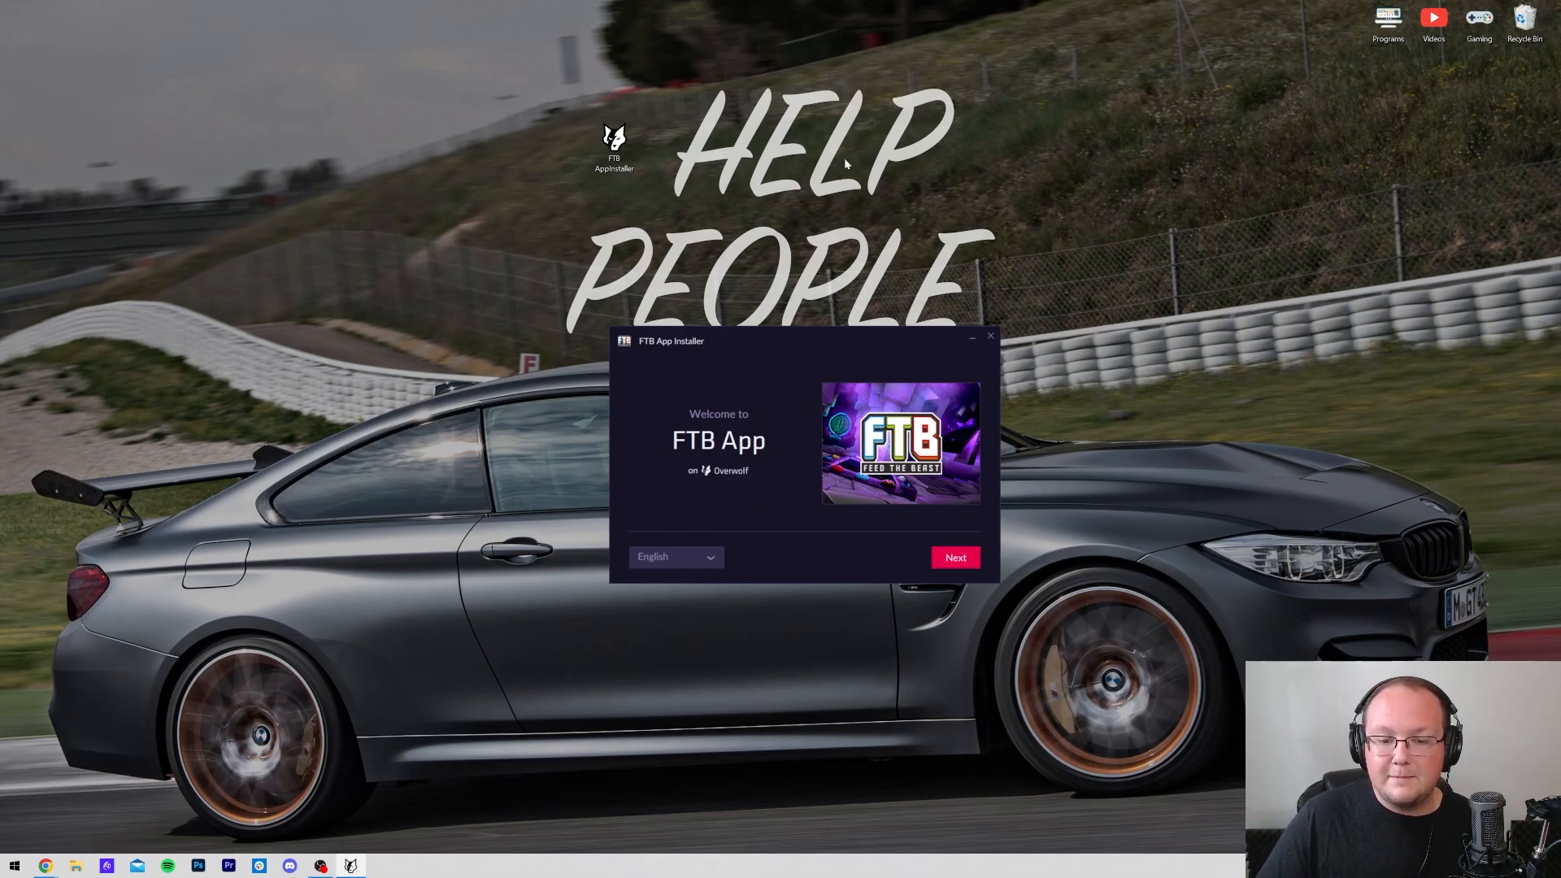
pyautogui.moveTo(583, 524)
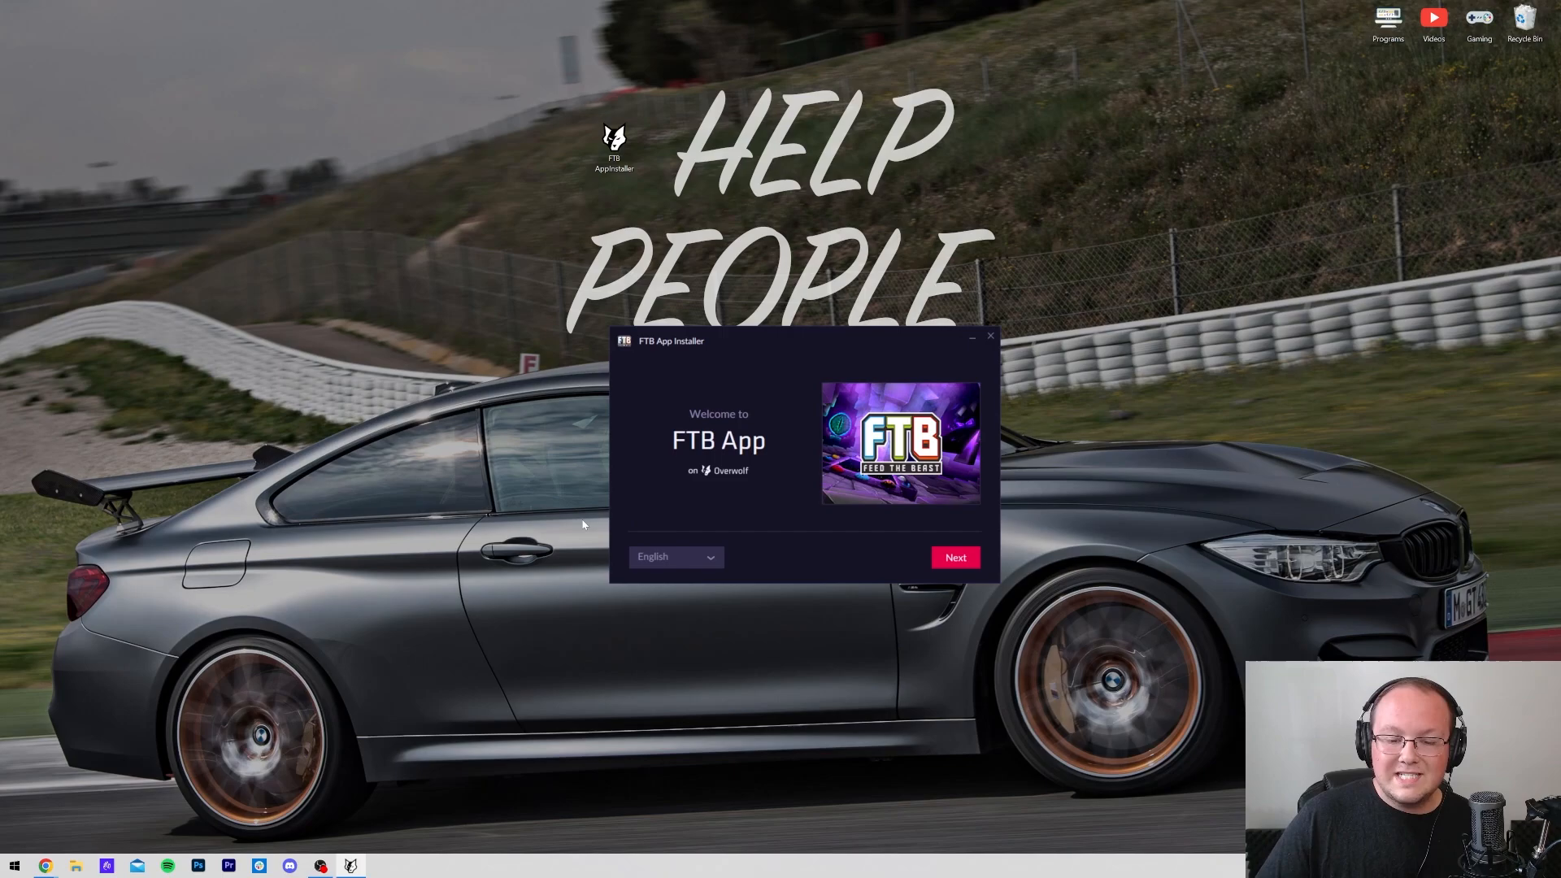
# Install FTB App and Overwolf in English, accepting the terms and keeping the desktop shortcut.
pyautogui.click(675, 557)
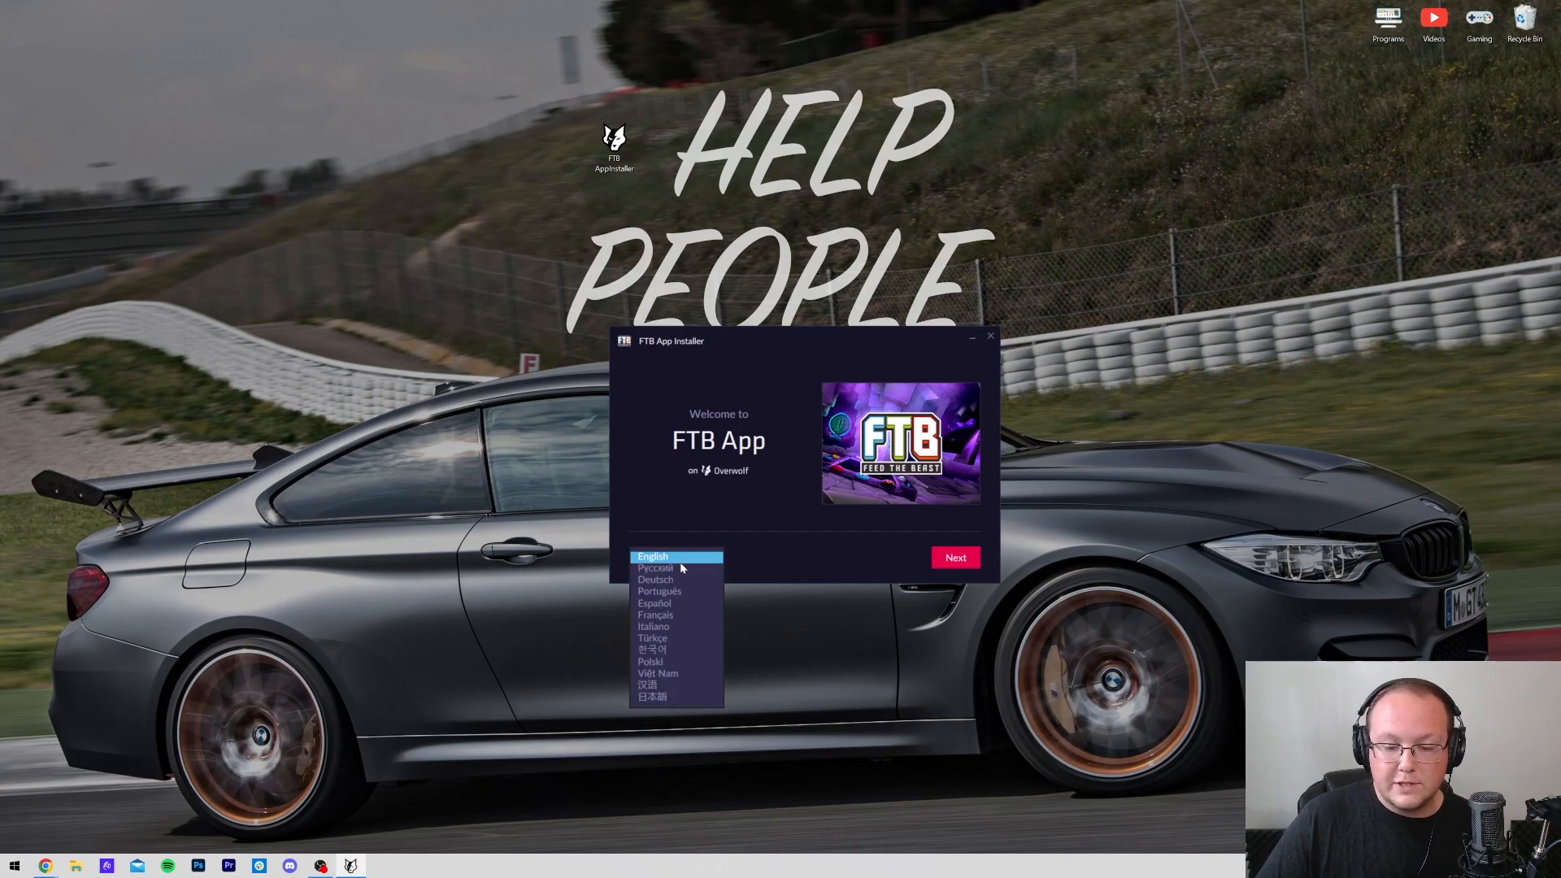
pyautogui.click(956, 557)
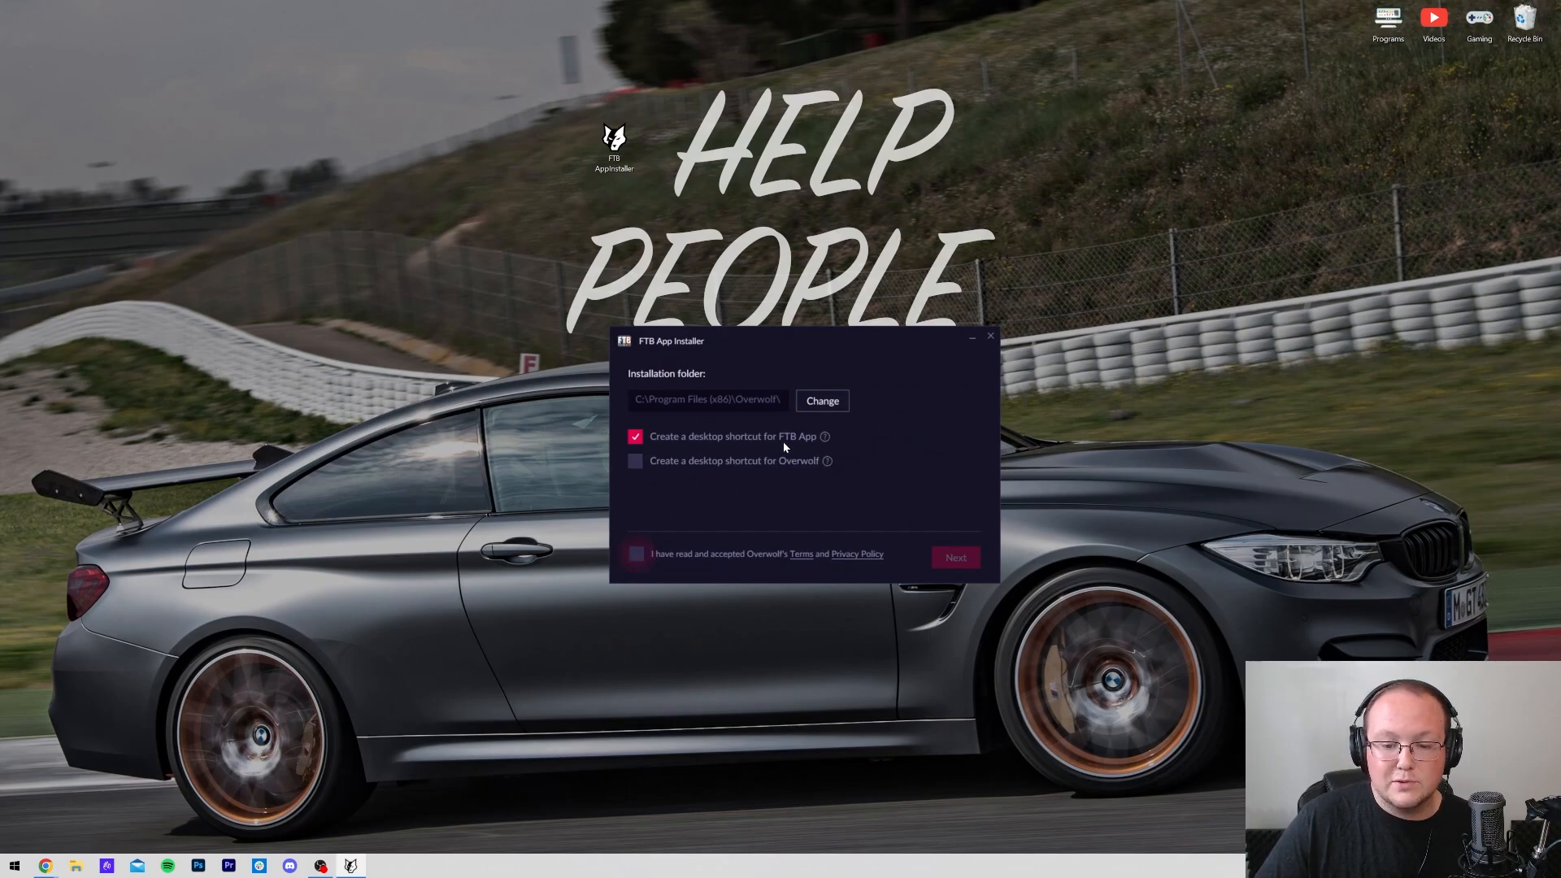
pyautogui.click(635, 553)
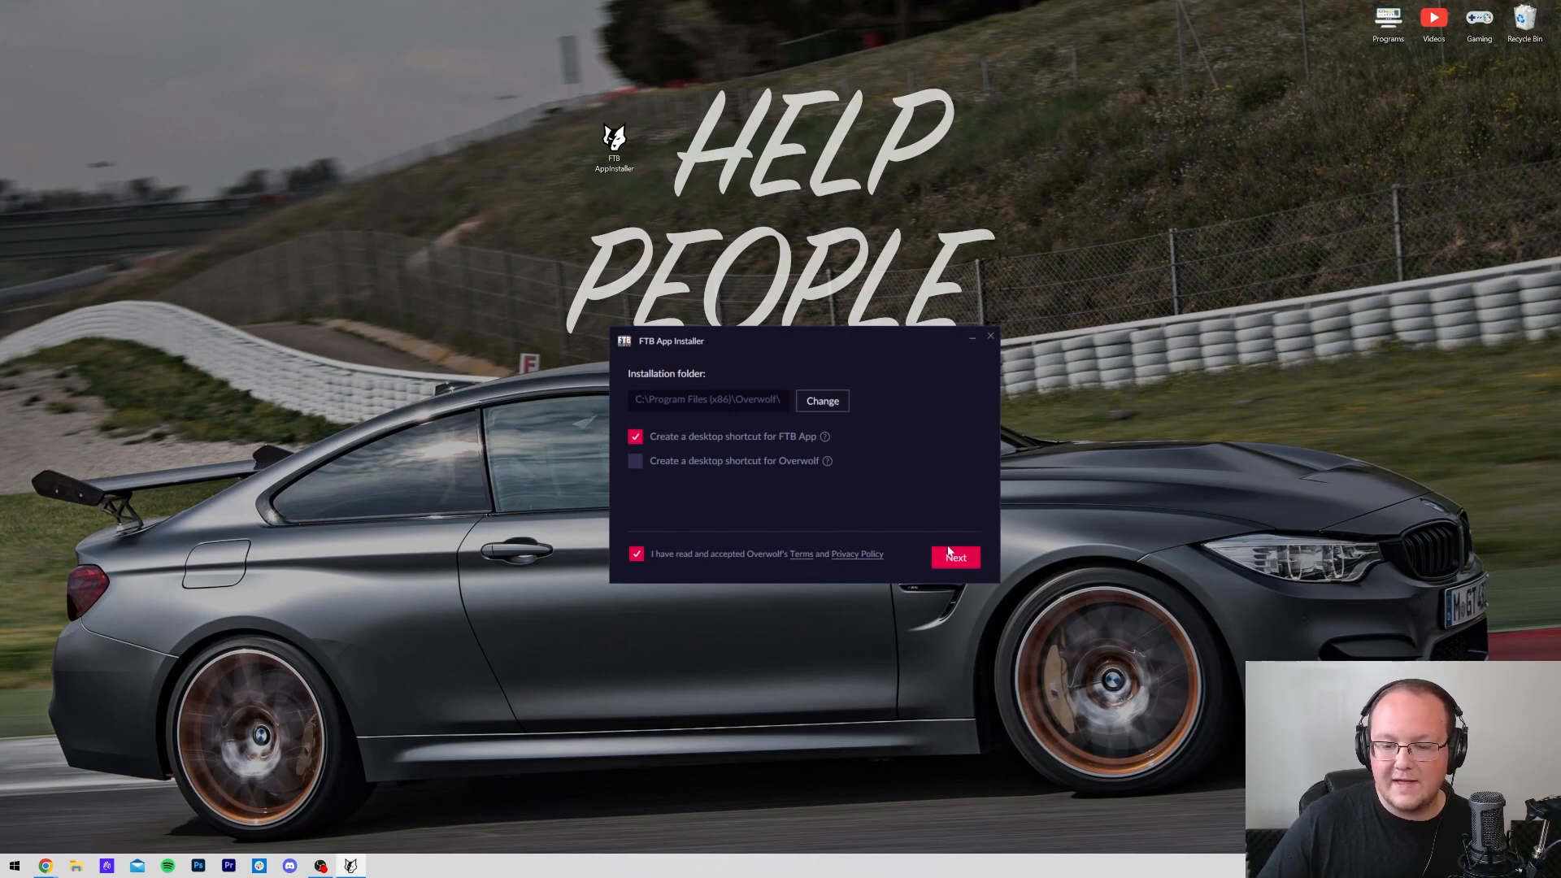
pyautogui.click(956, 556)
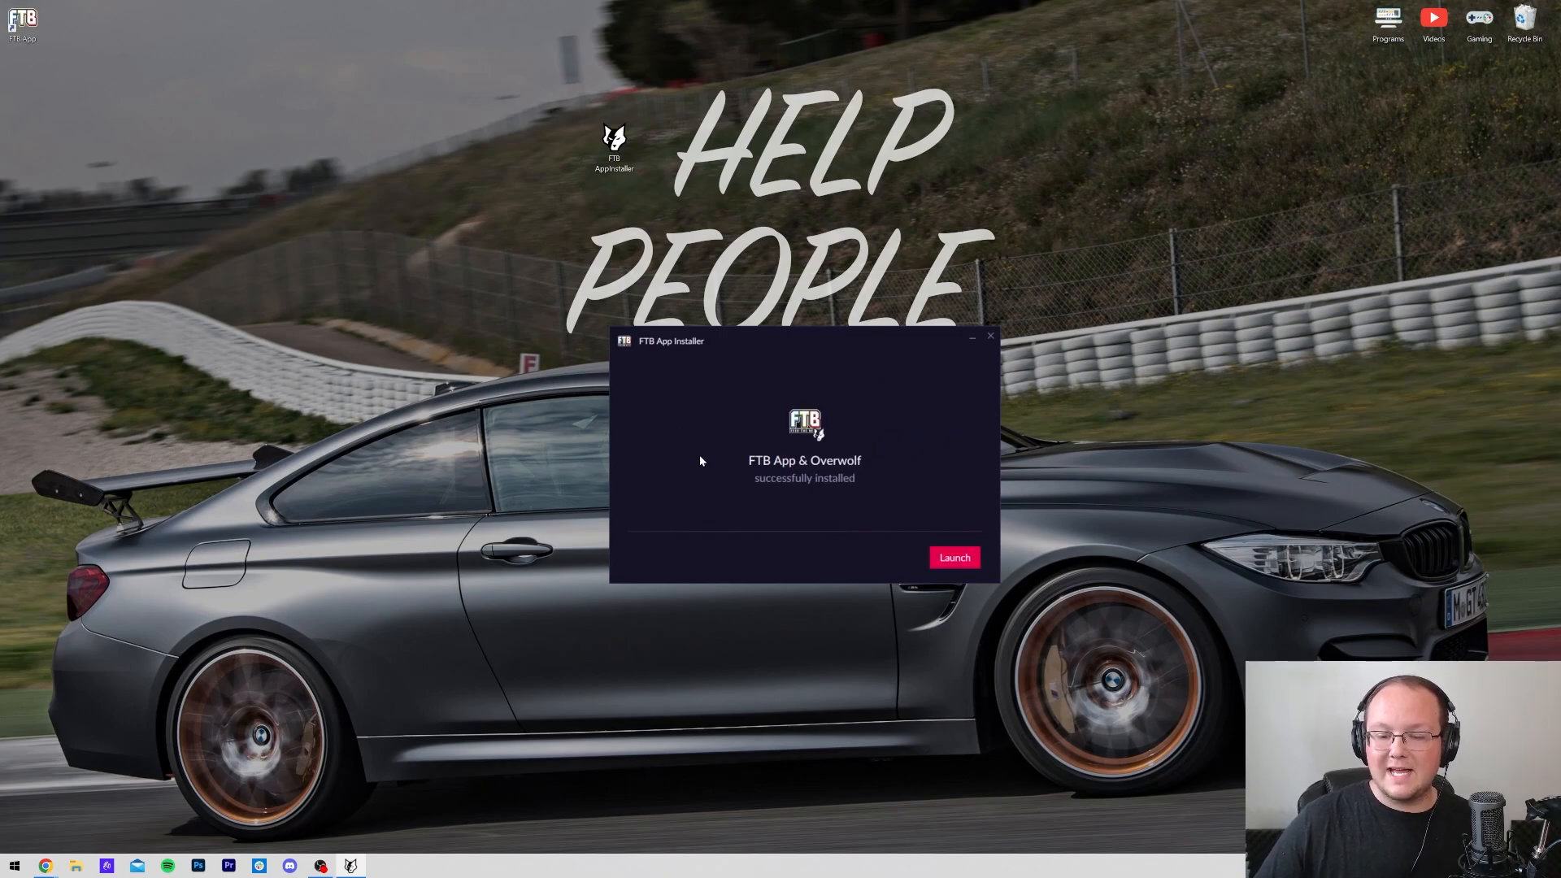
# Launch the newly installed FTB App from the installer's finish screen.
pyautogui.click(954, 556)
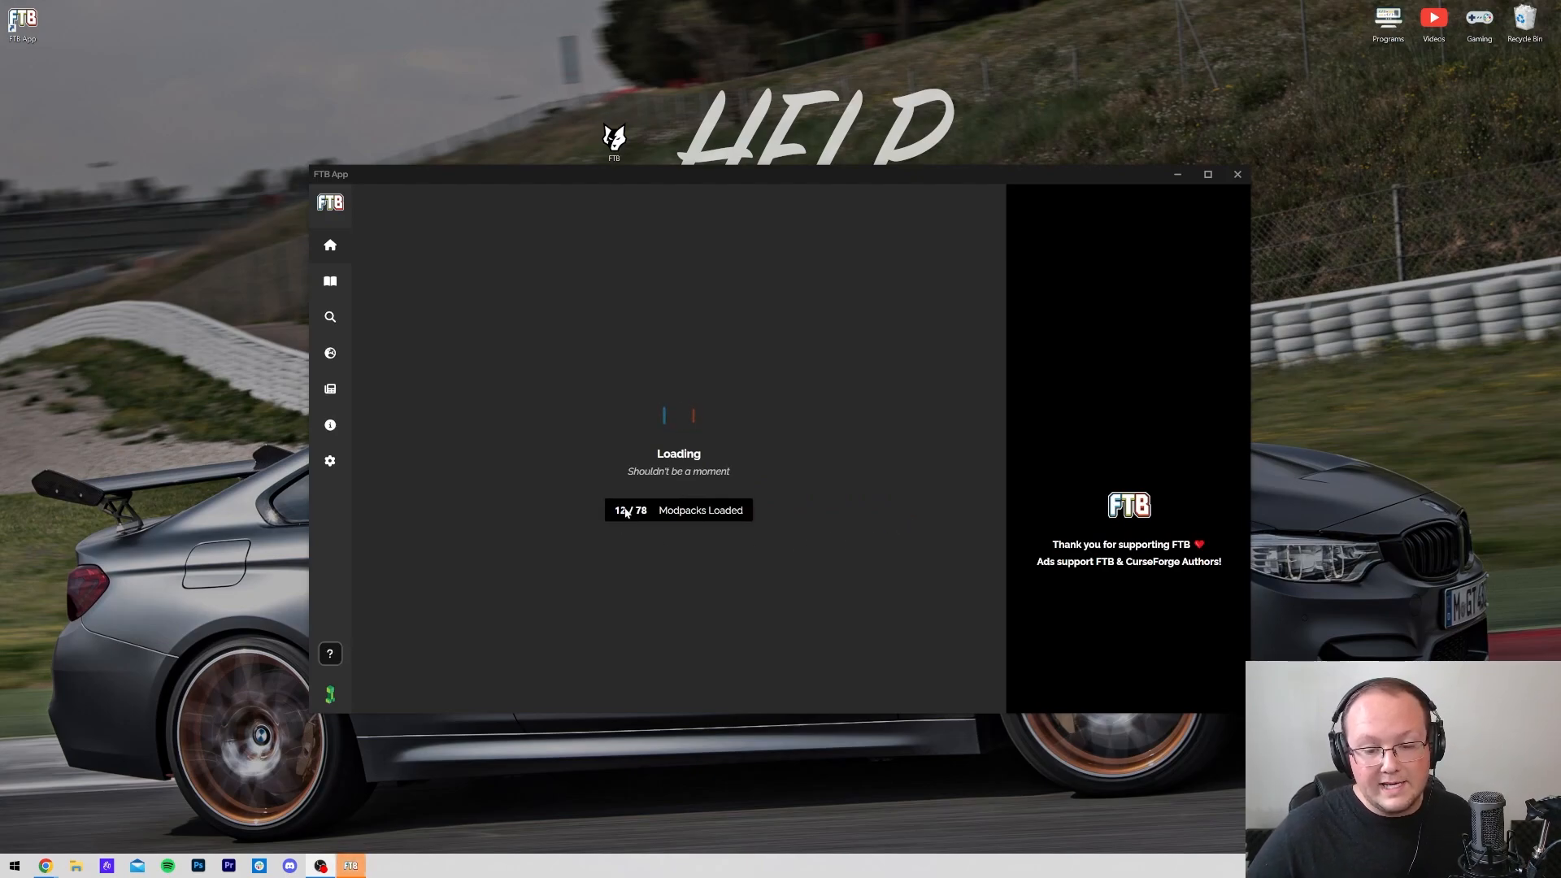
pyautogui.moveTo(696, 531)
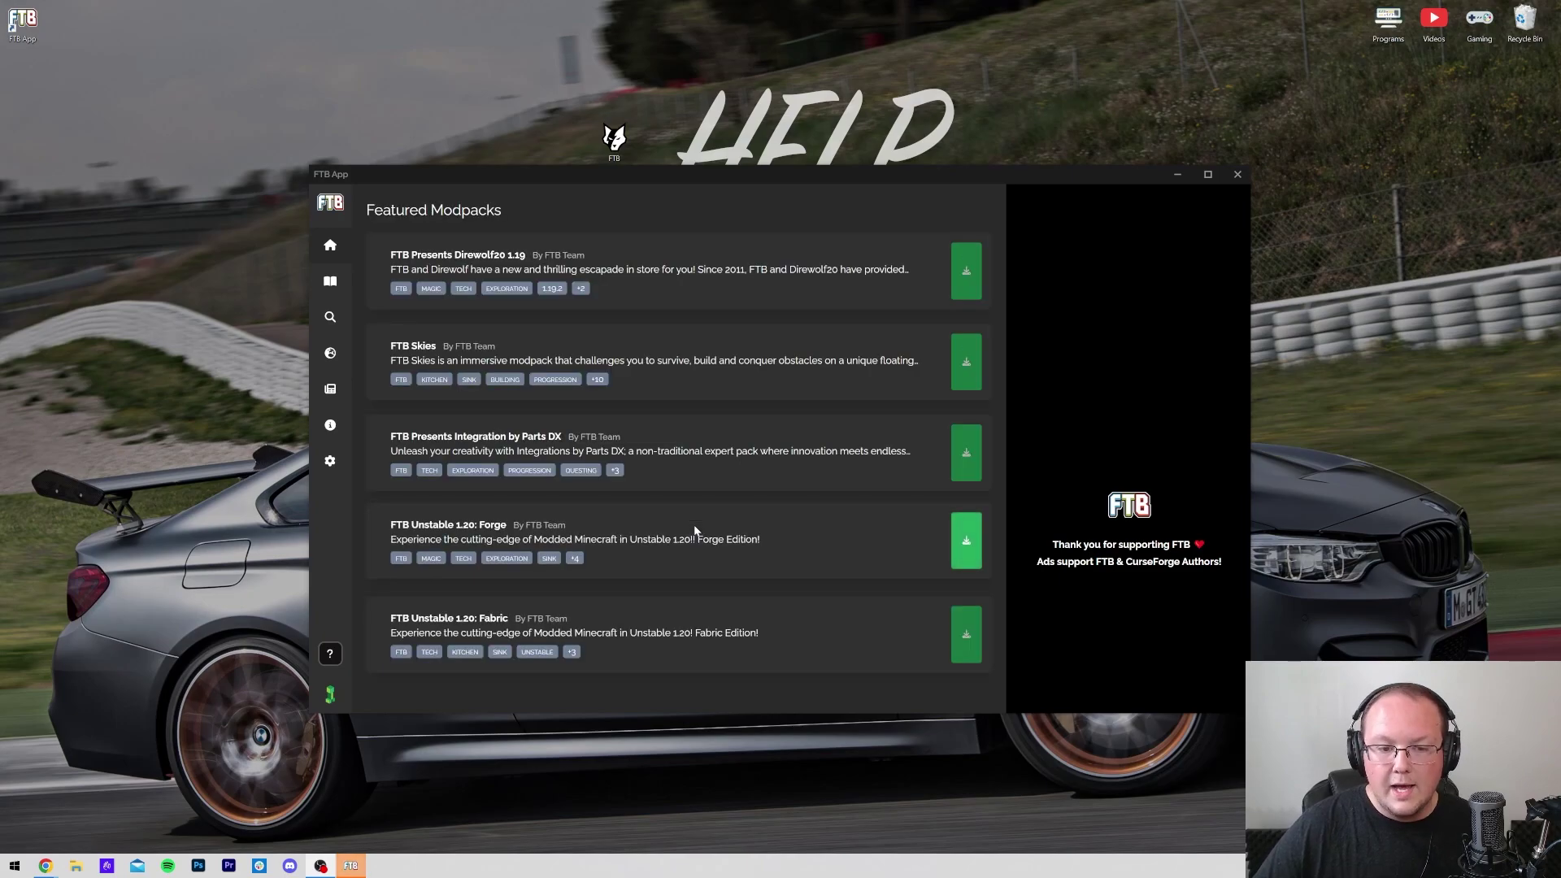
pyautogui.moveTo(643, 255)
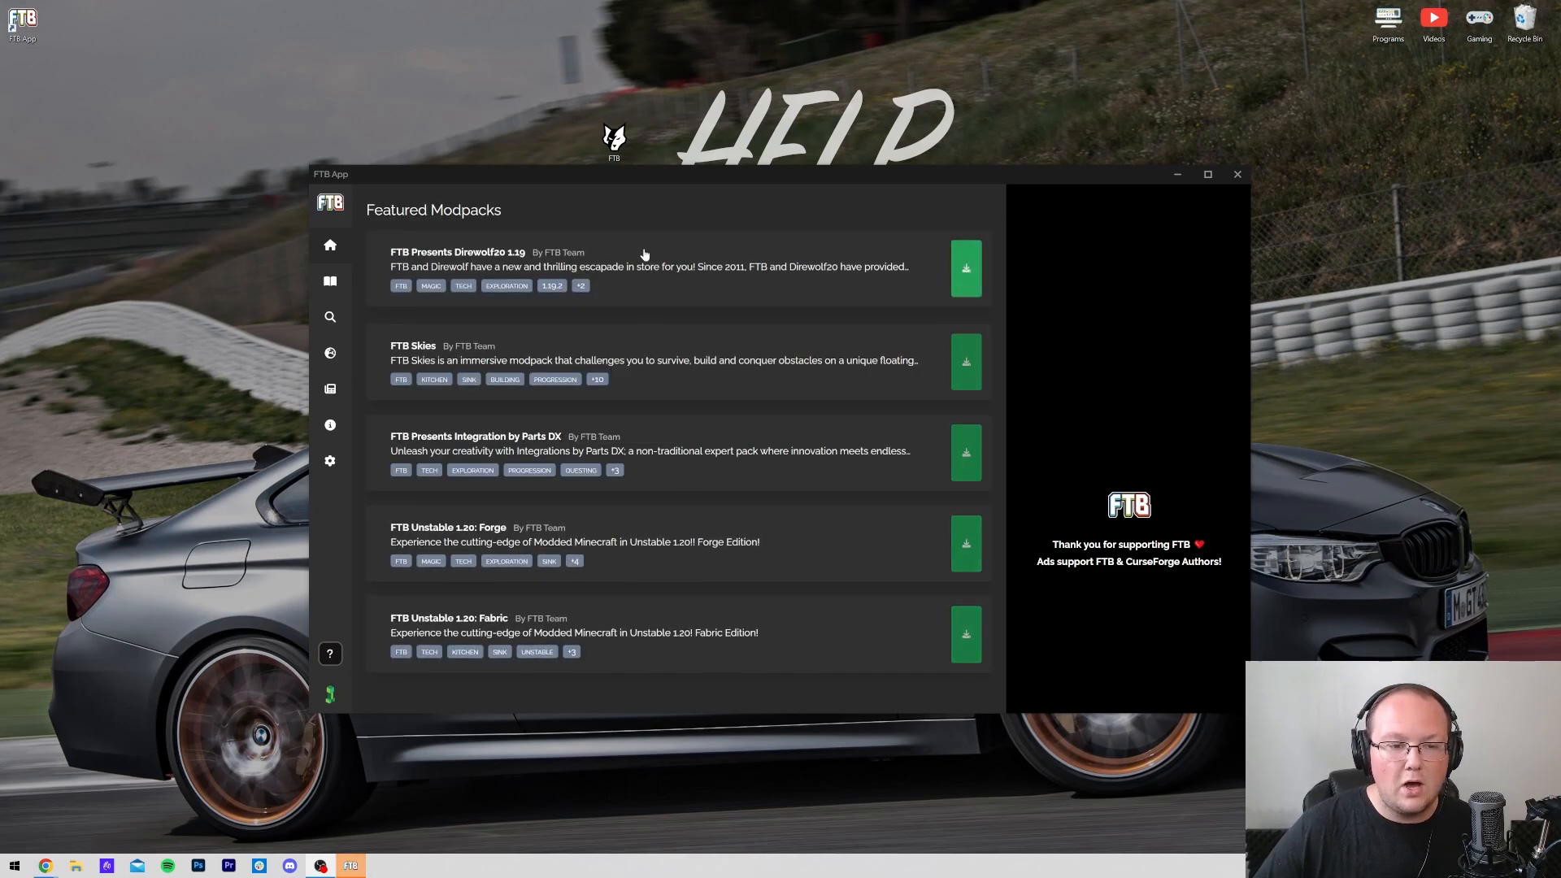
# Visit the library, browse, discover and support pages, then land on the instance settings.
pyautogui.click(330, 280)
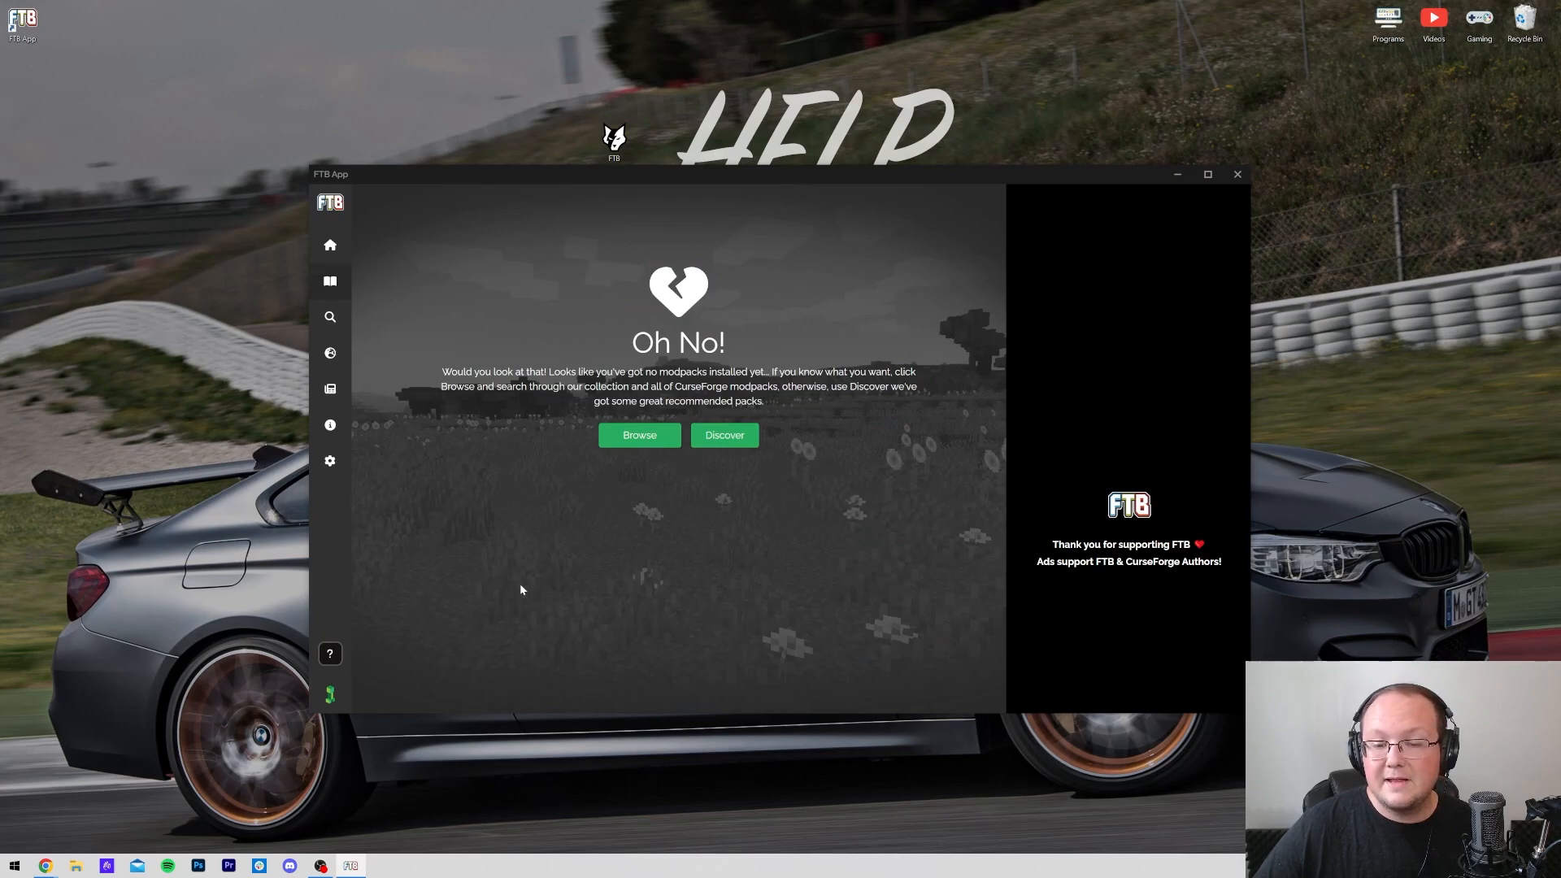
pyautogui.moveTo(547, 398)
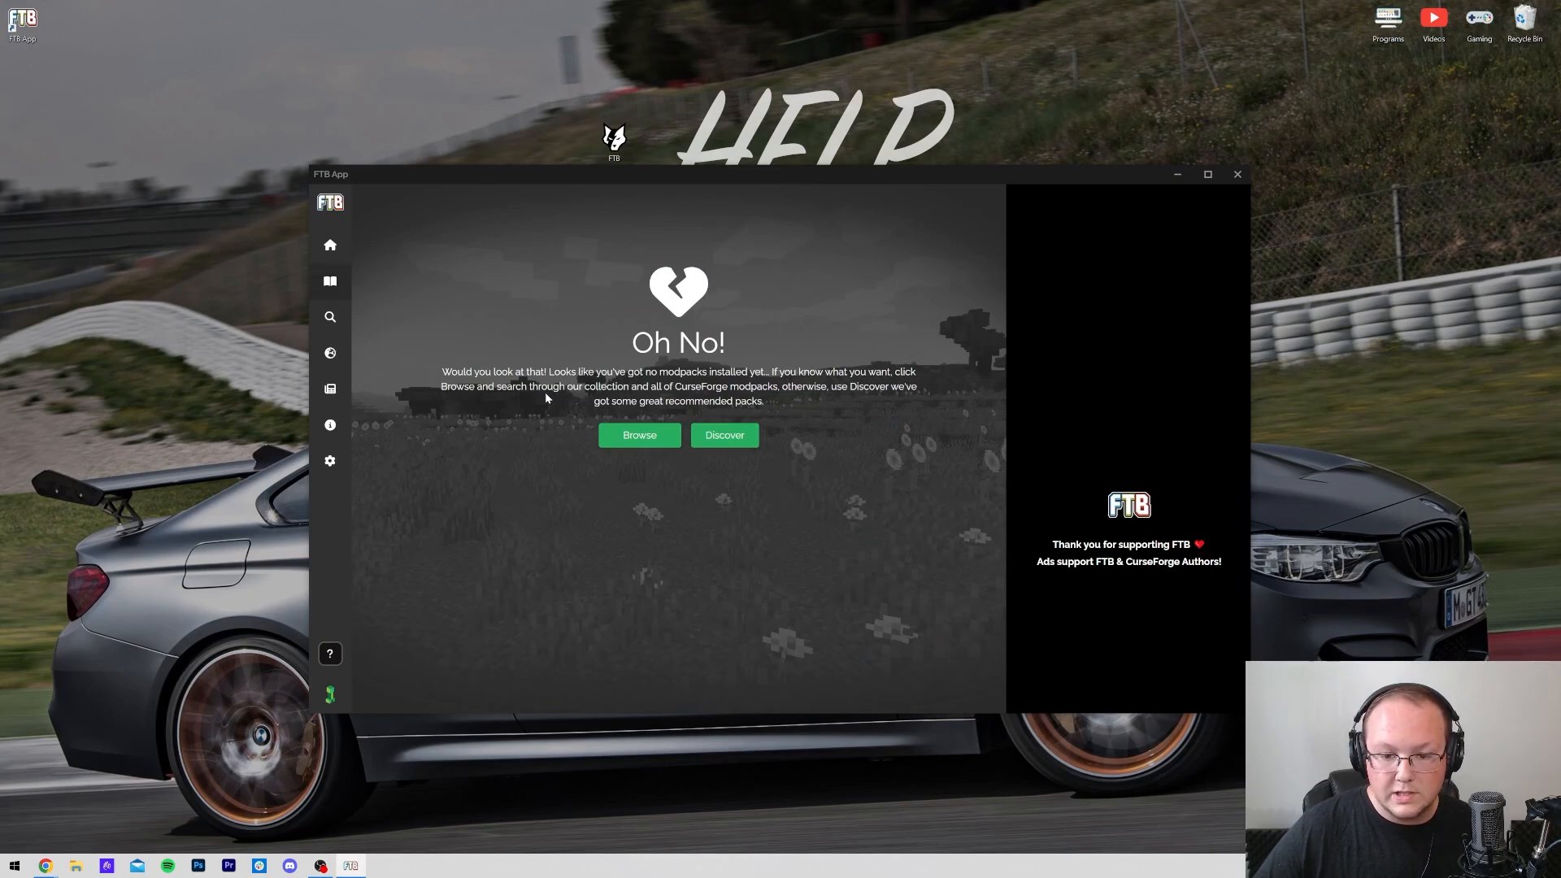
pyautogui.moveTo(330, 320)
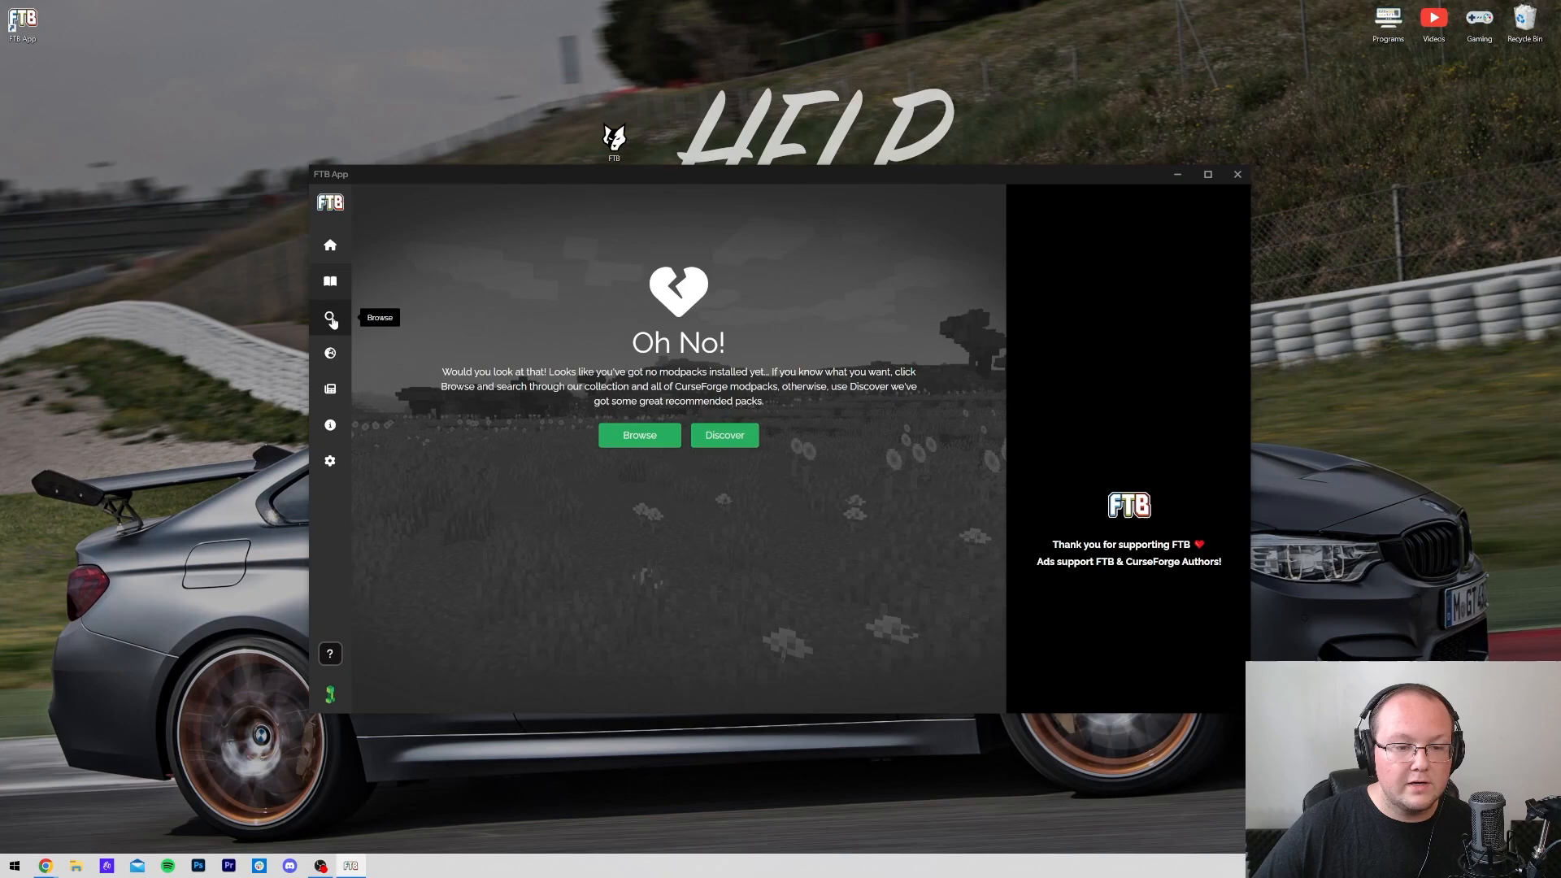
pyautogui.click(639, 434)
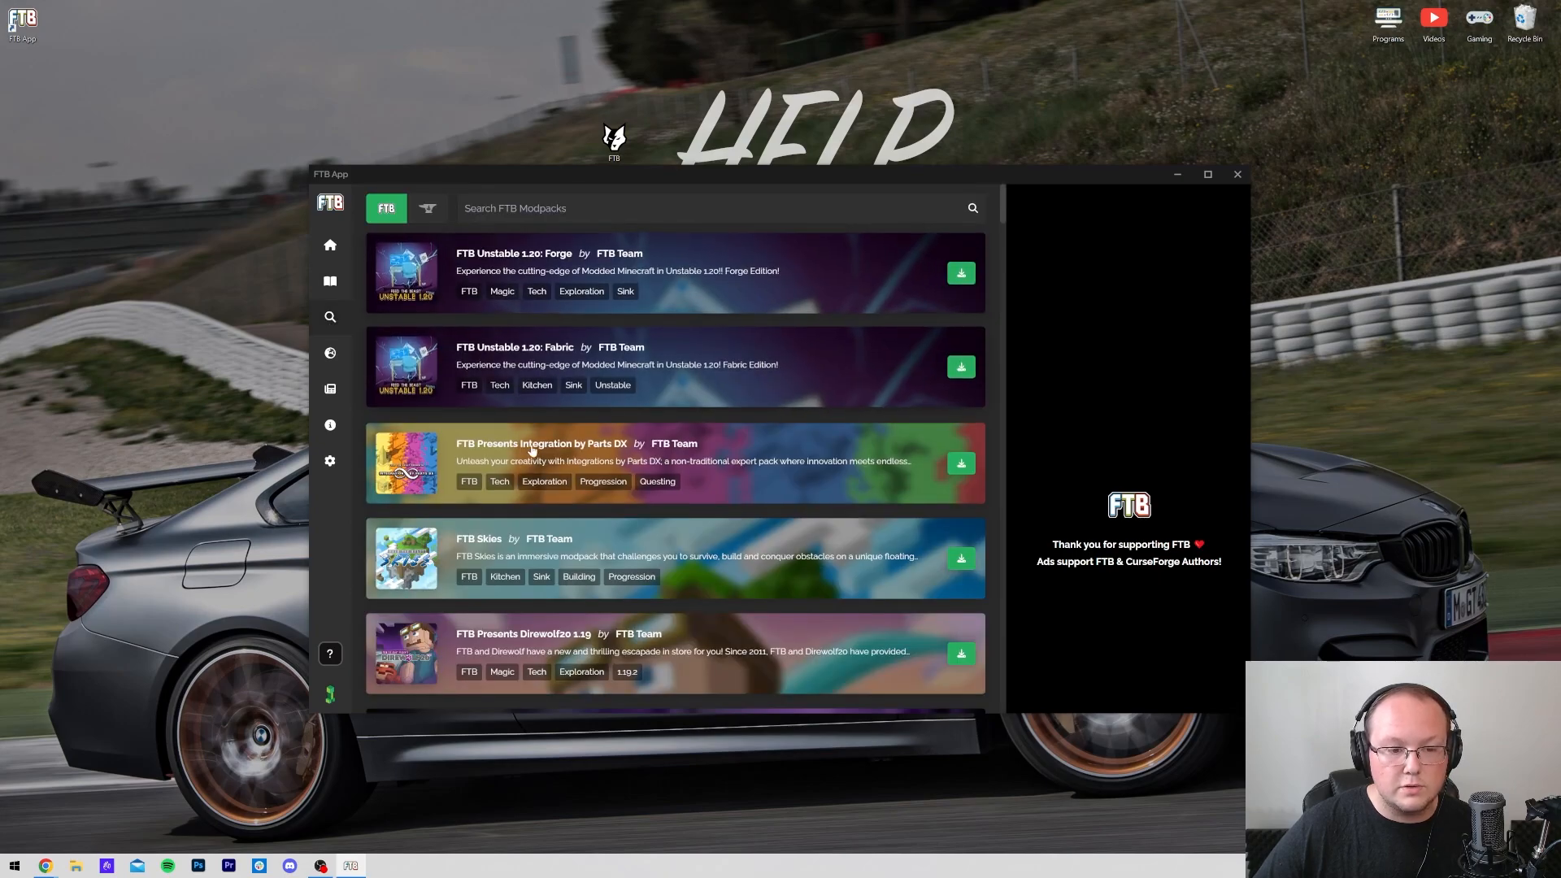
pyautogui.click(329, 353)
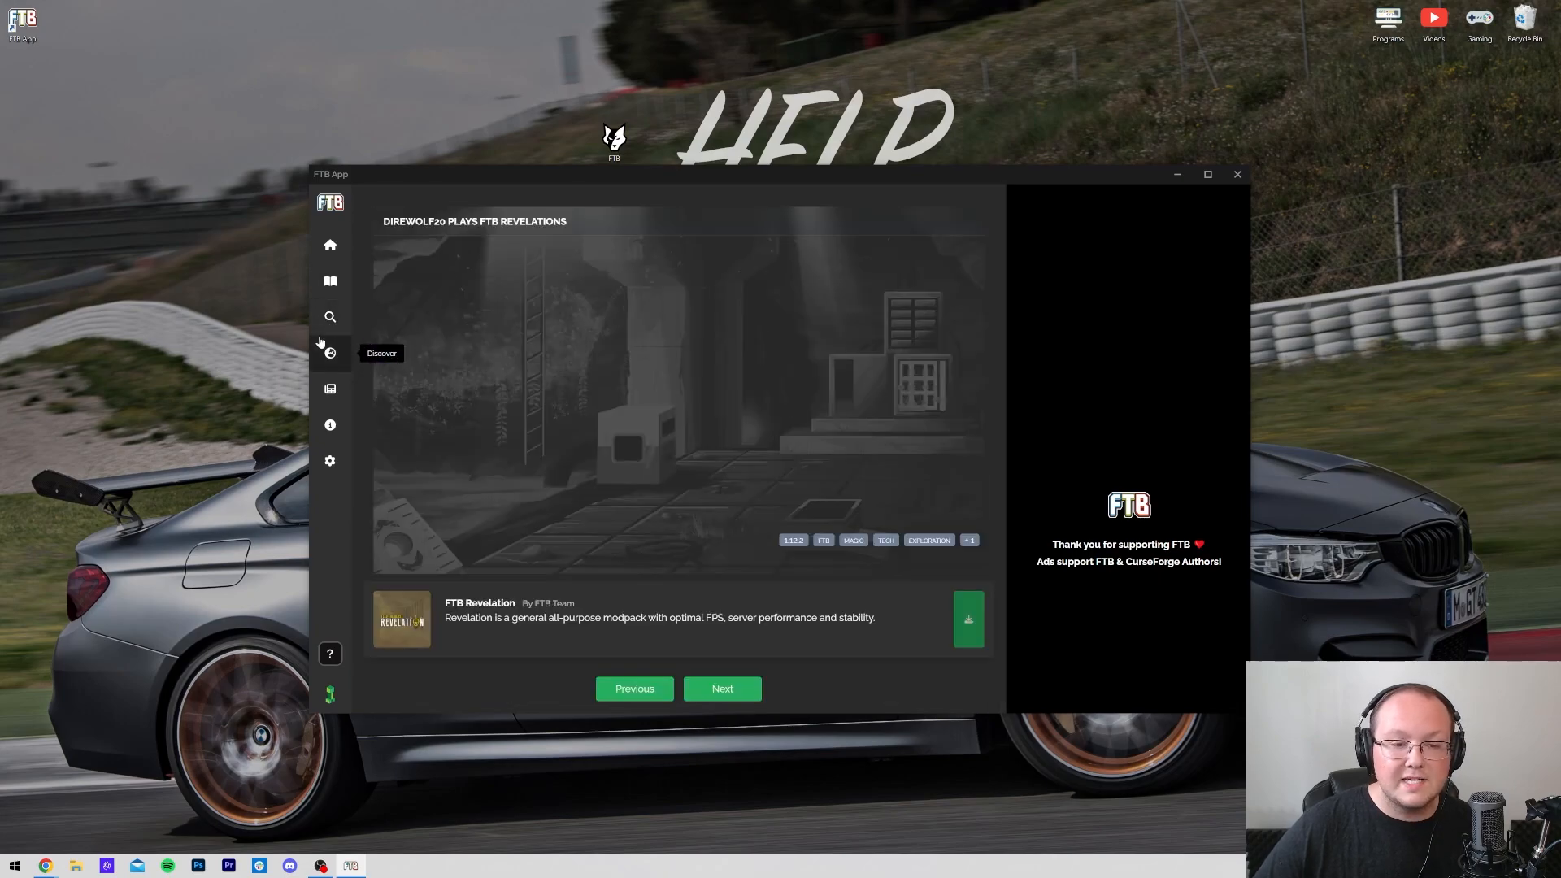
pyautogui.click(329, 353)
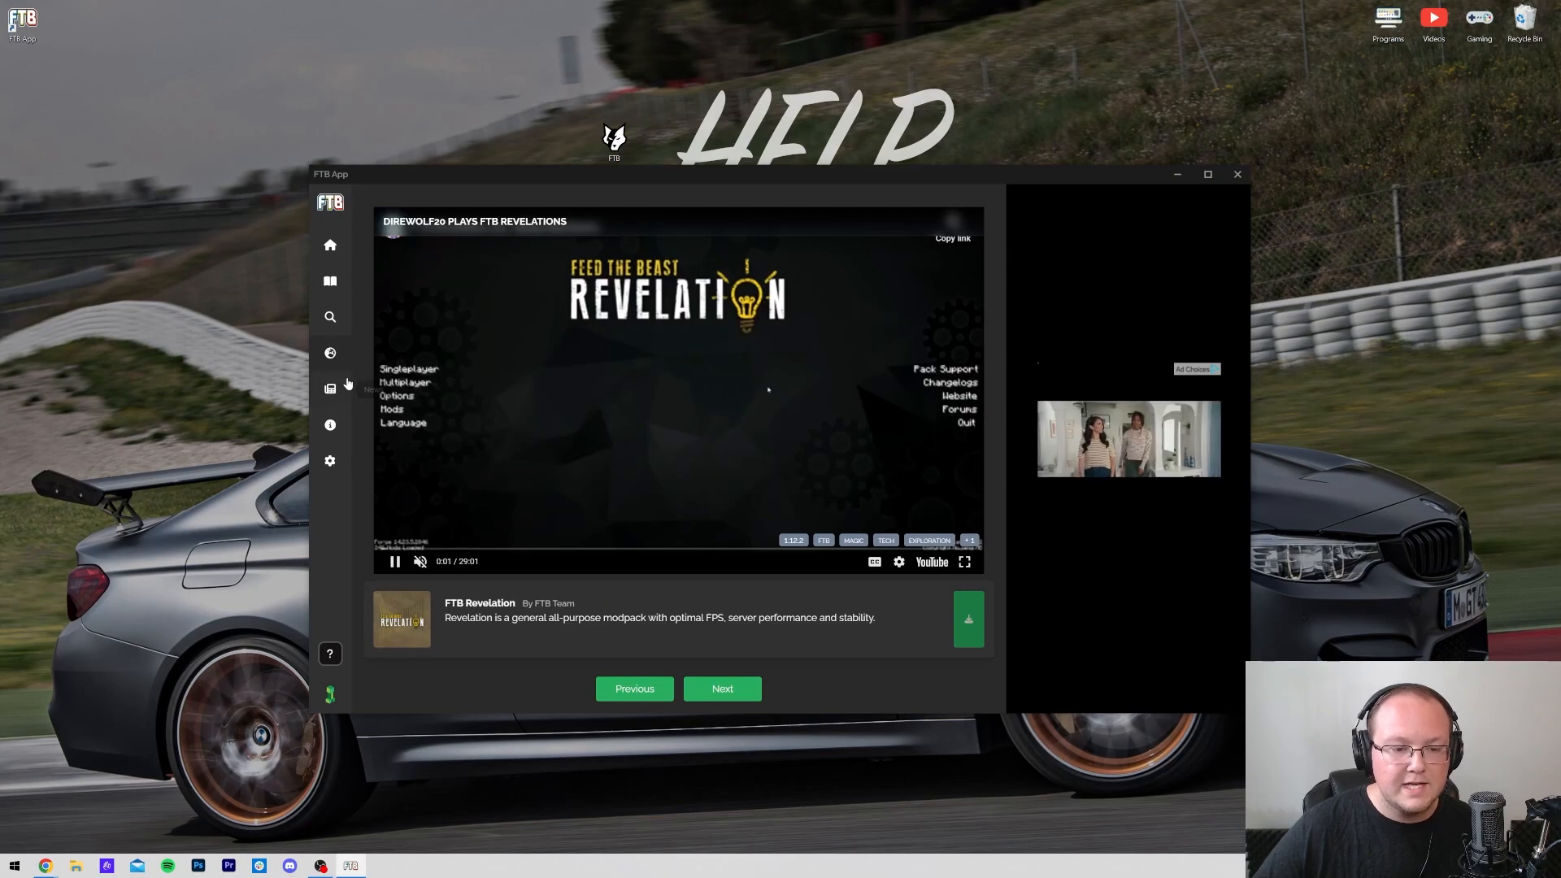
pyautogui.click(330, 425)
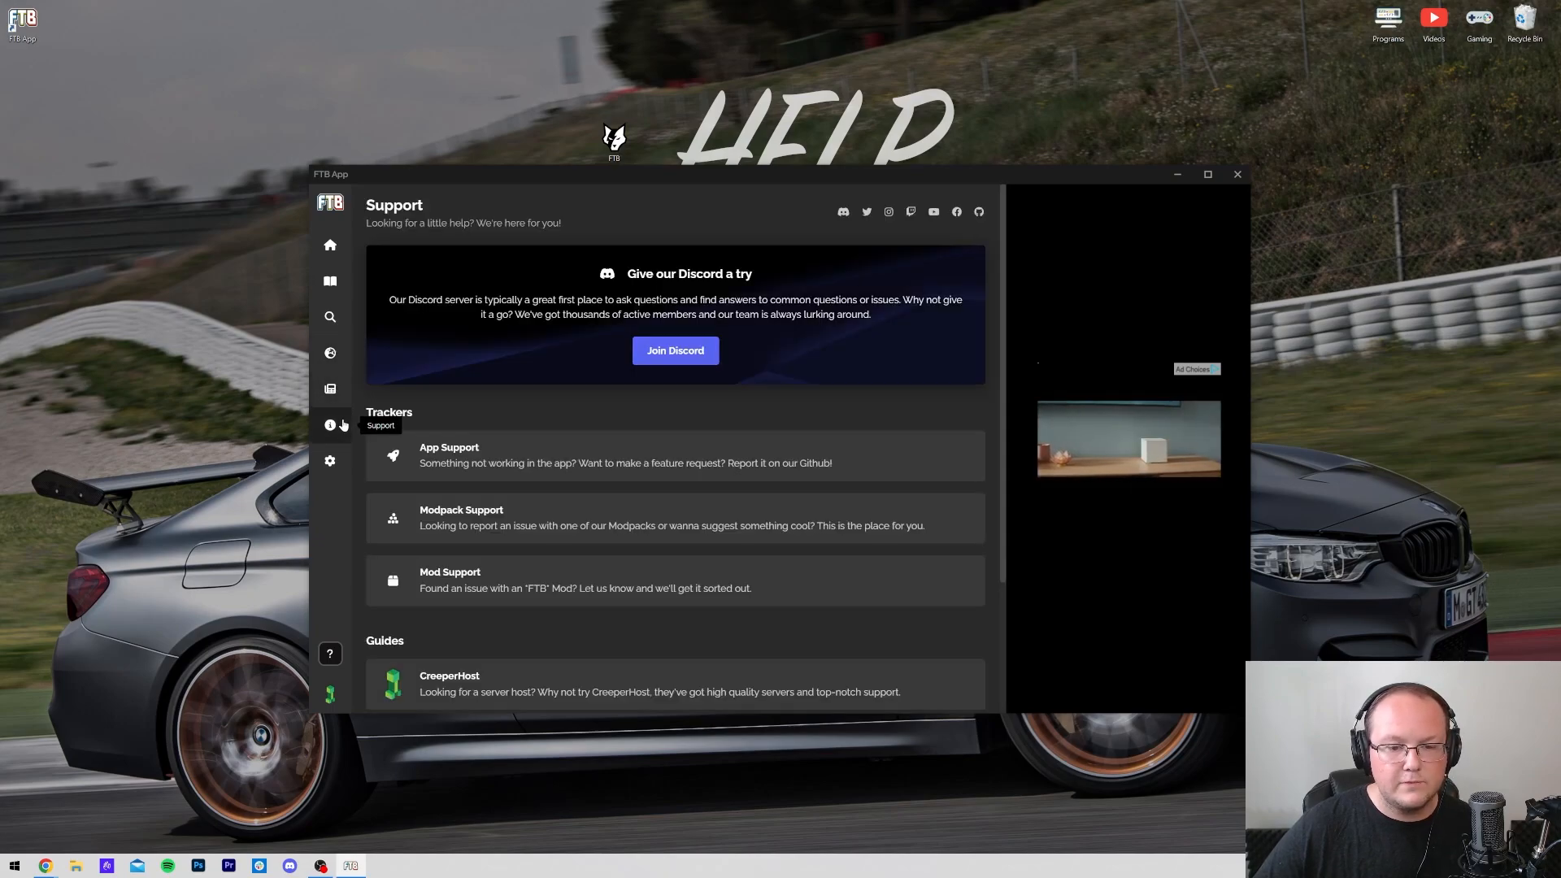
pyautogui.click(330, 460)
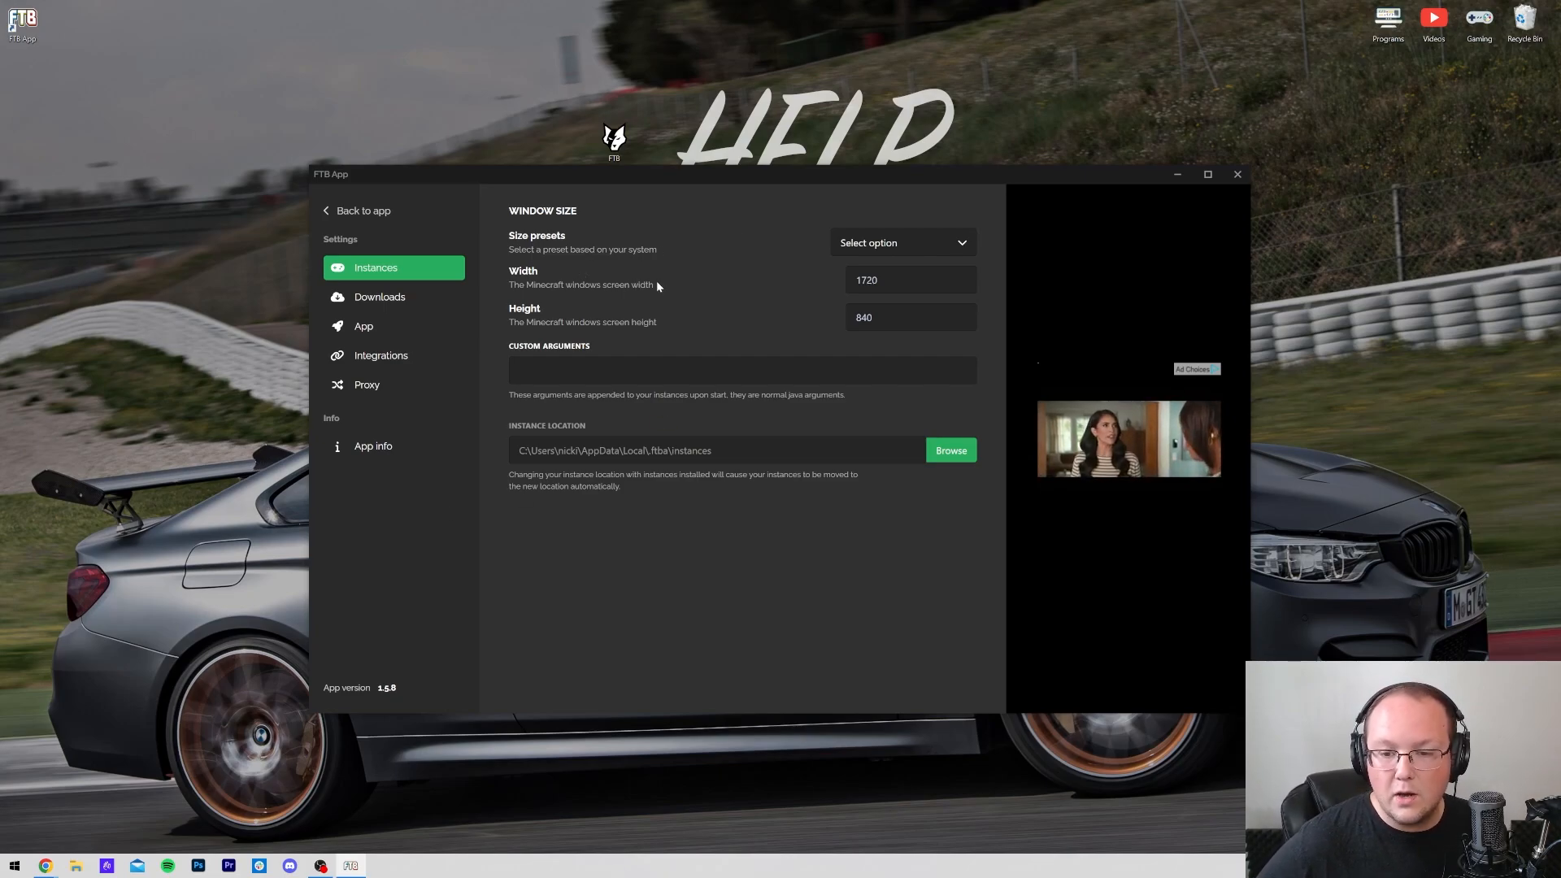
# Set the instance window size to width 1920 and height 1080.
pyautogui.write('1920')
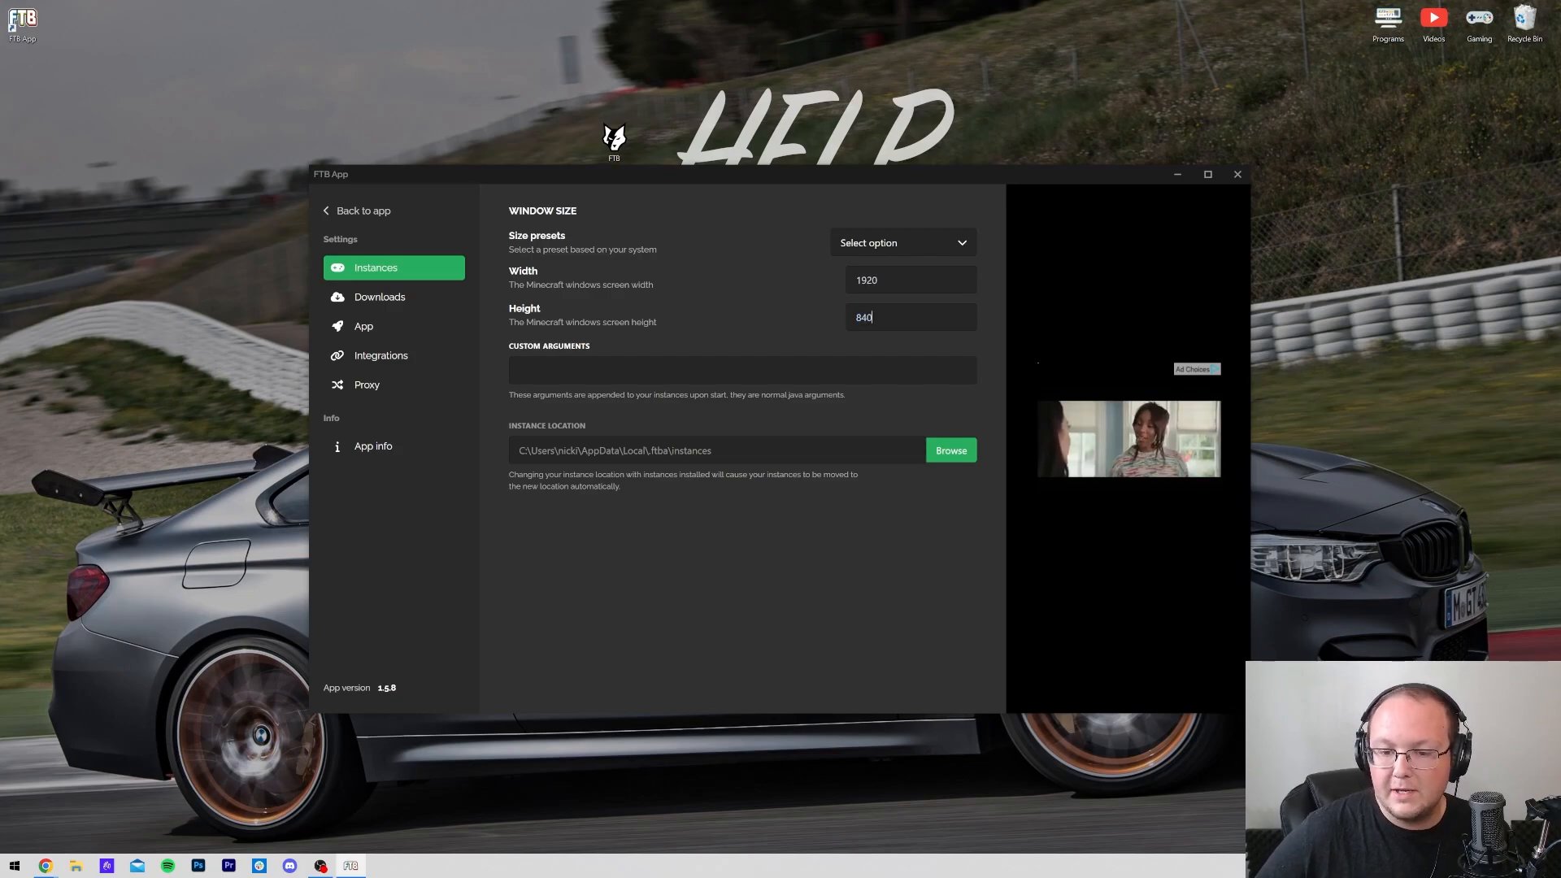
pyautogui.write('1080')
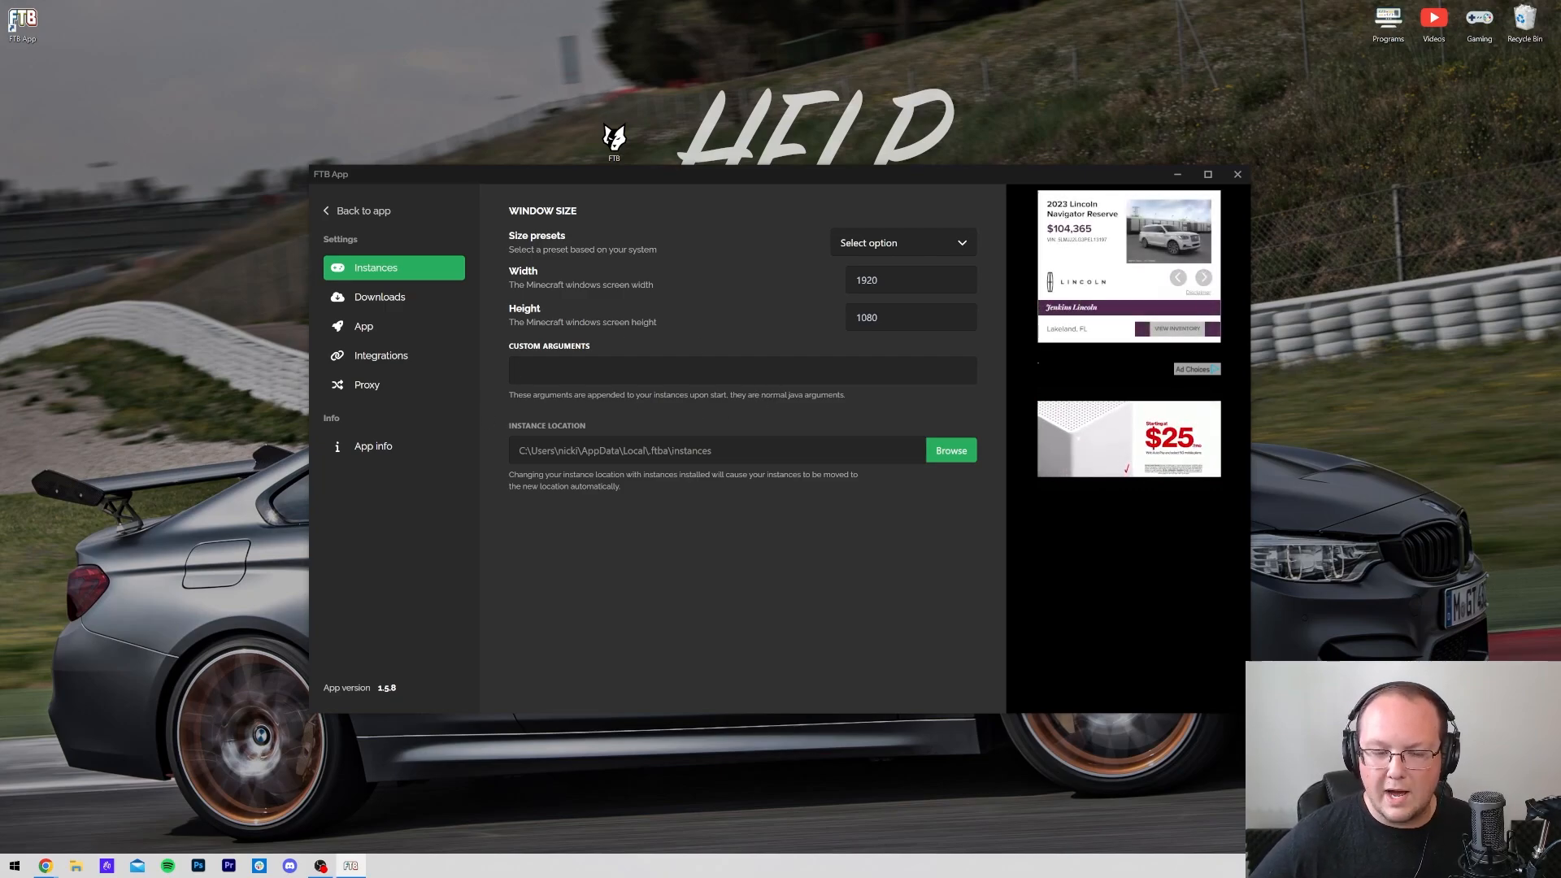
# Review the Downloads, App, Integrations, Proxy and App info pages, returning to Instances.
pyautogui.click(379, 297)
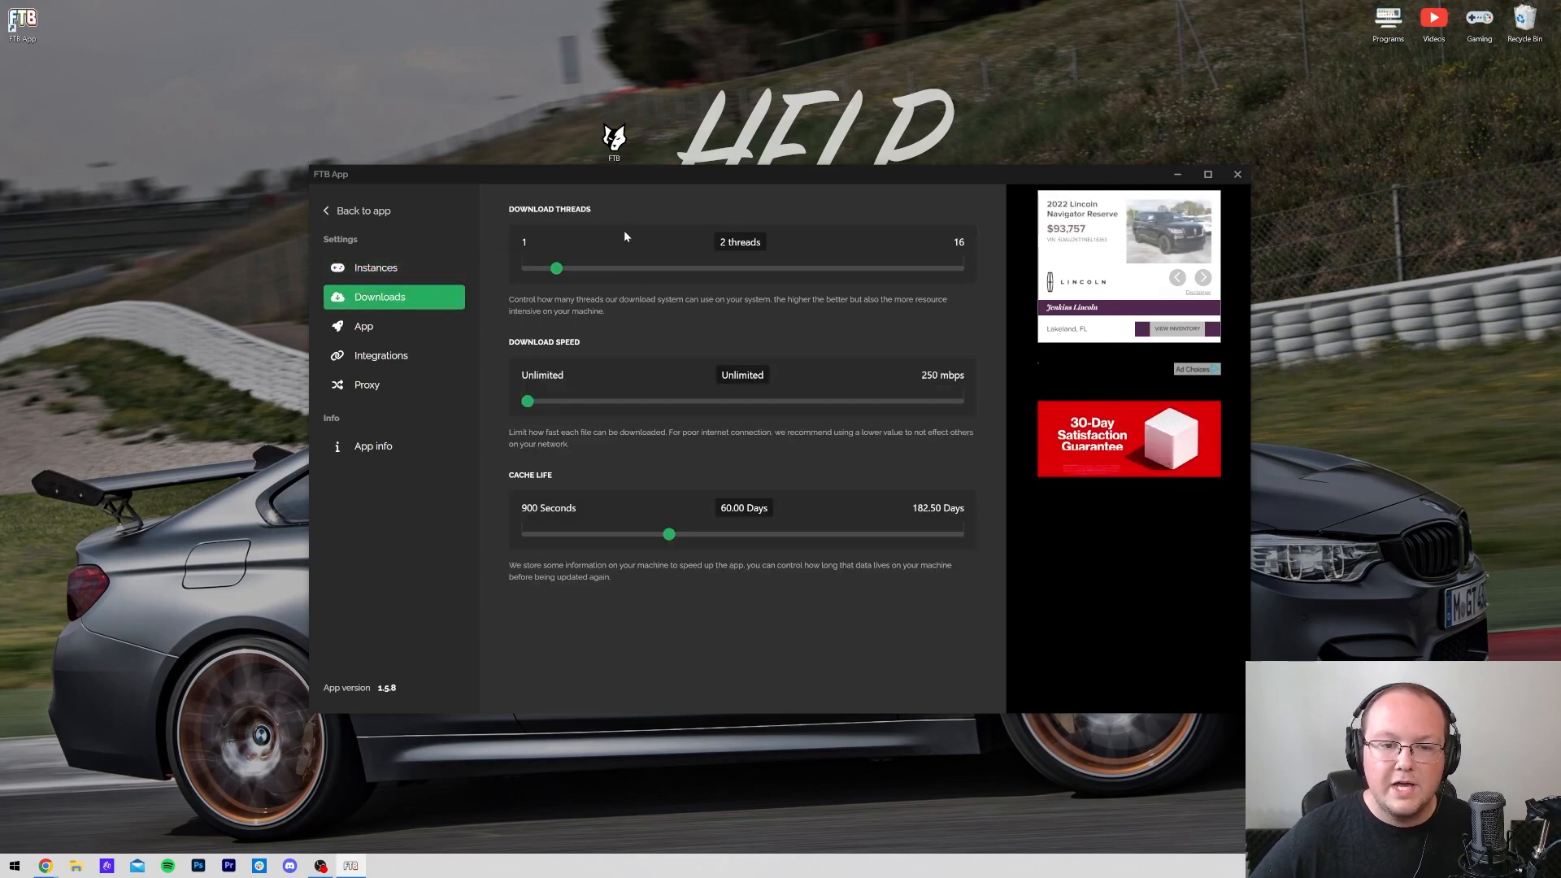
pyautogui.click(363, 326)
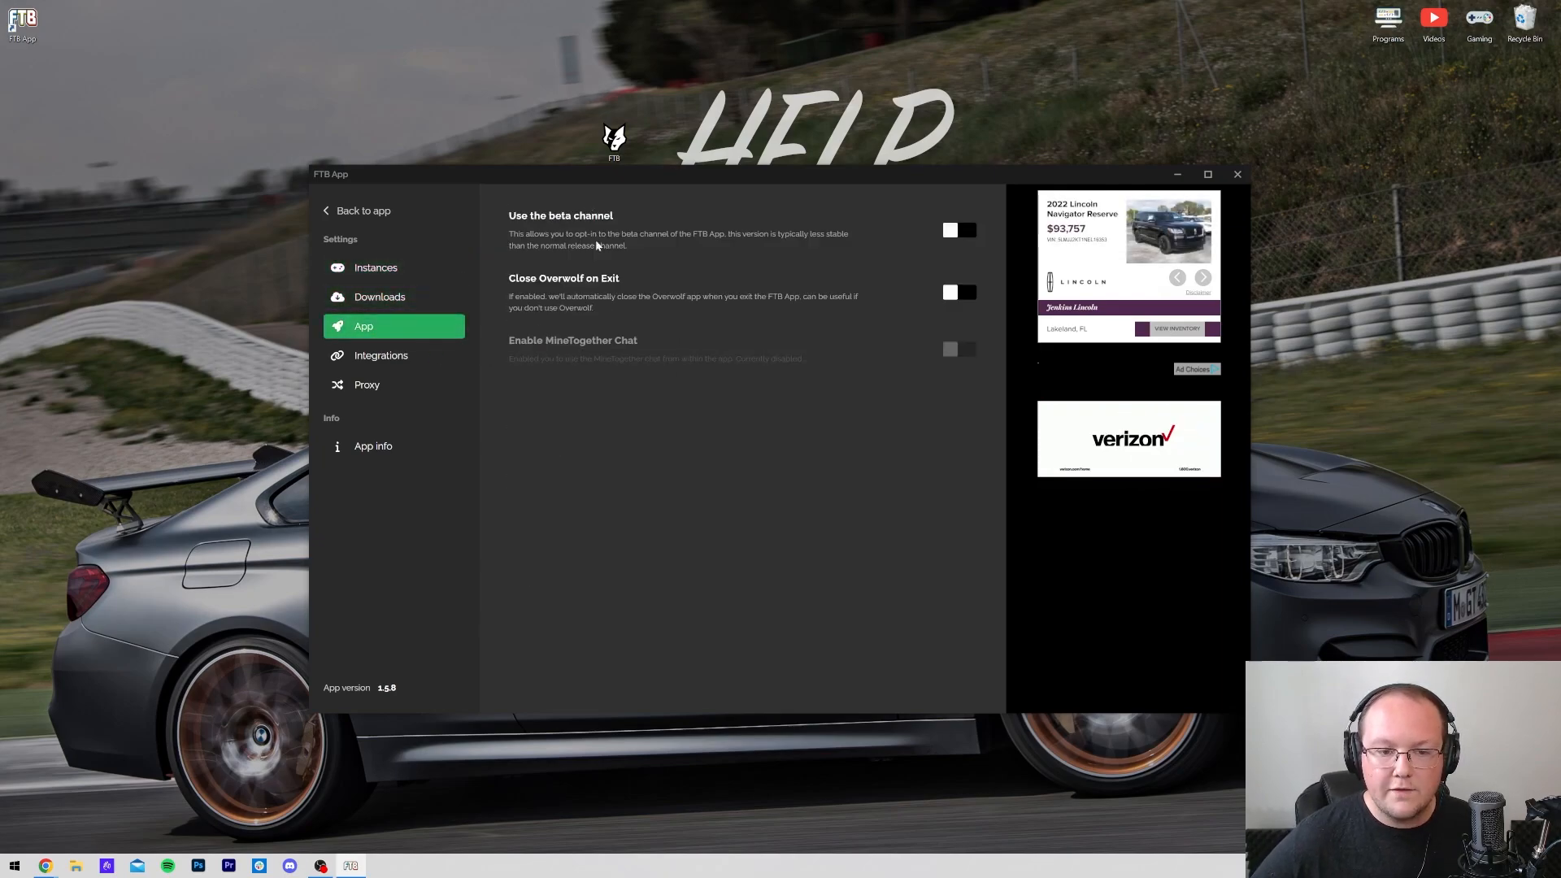
pyautogui.click(382, 355)
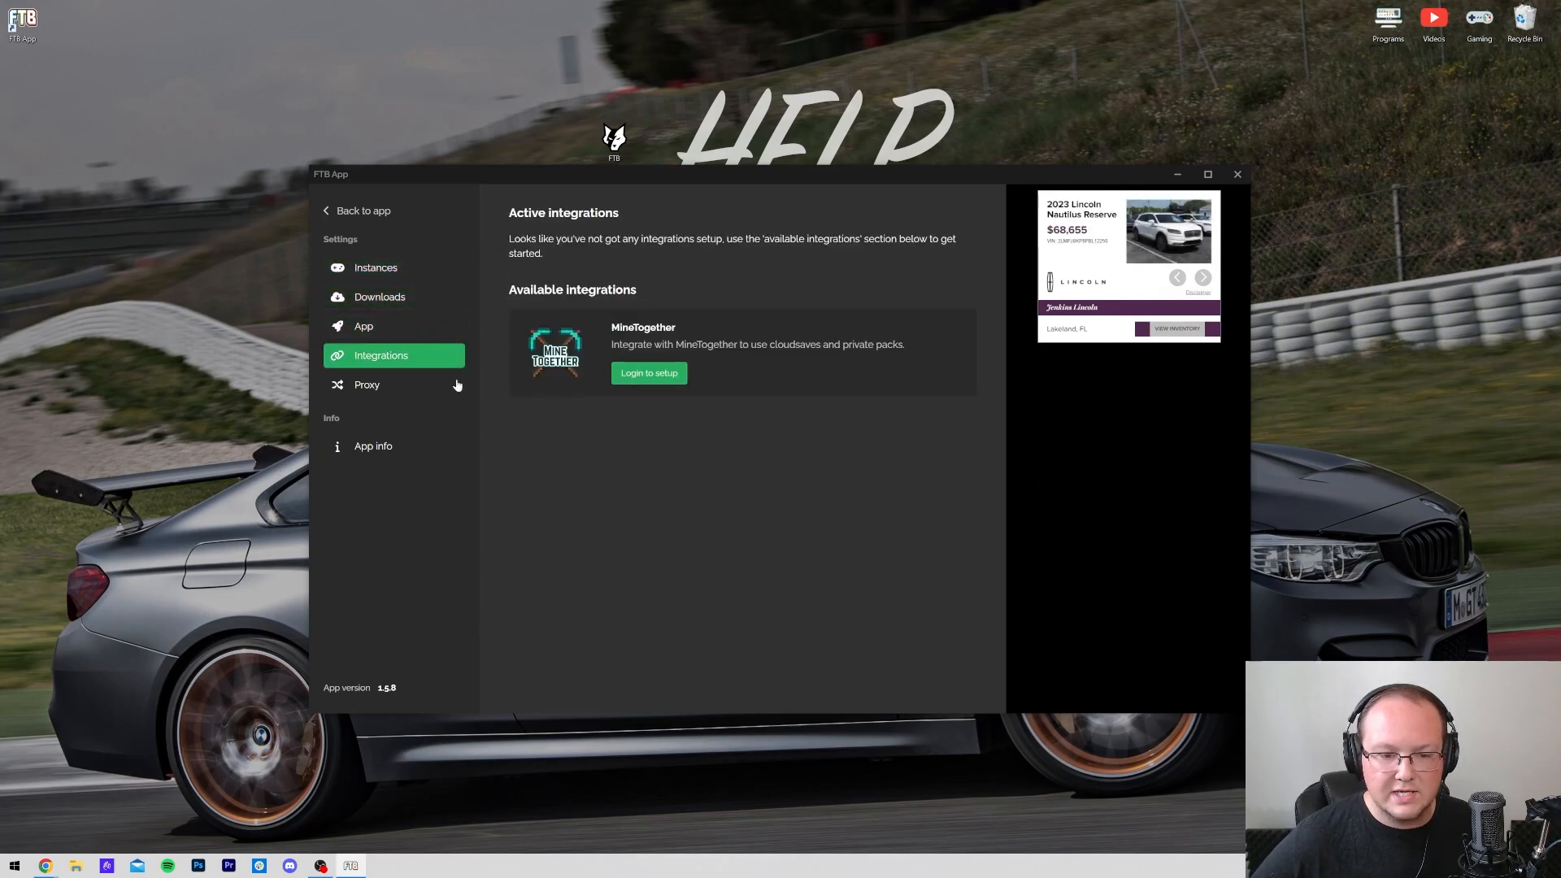
pyautogui.click(367, 384)
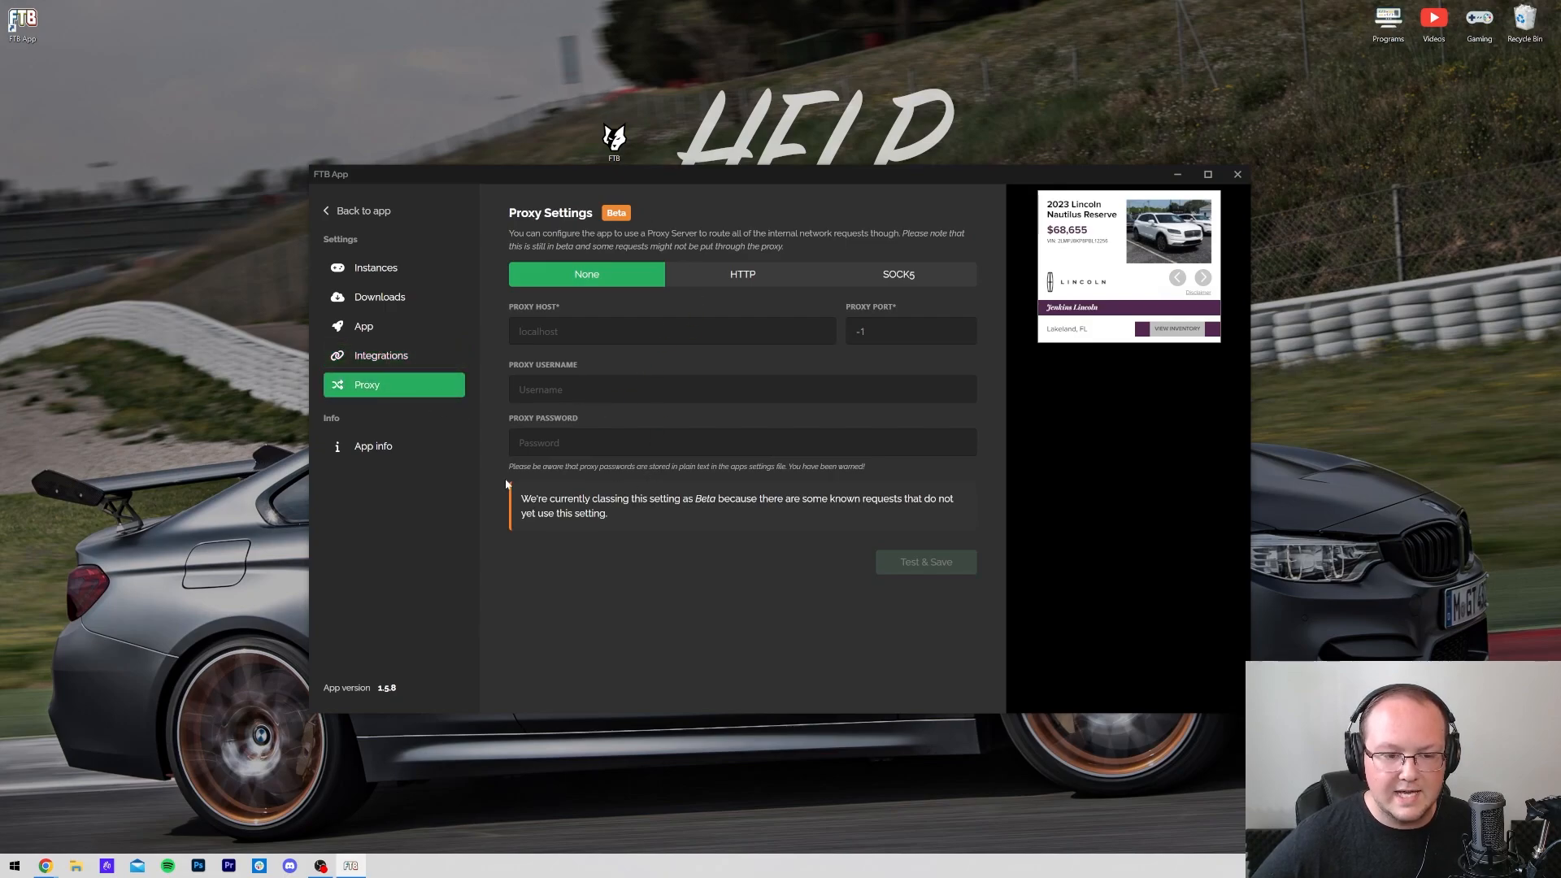
pyautogui.click(373, 446)
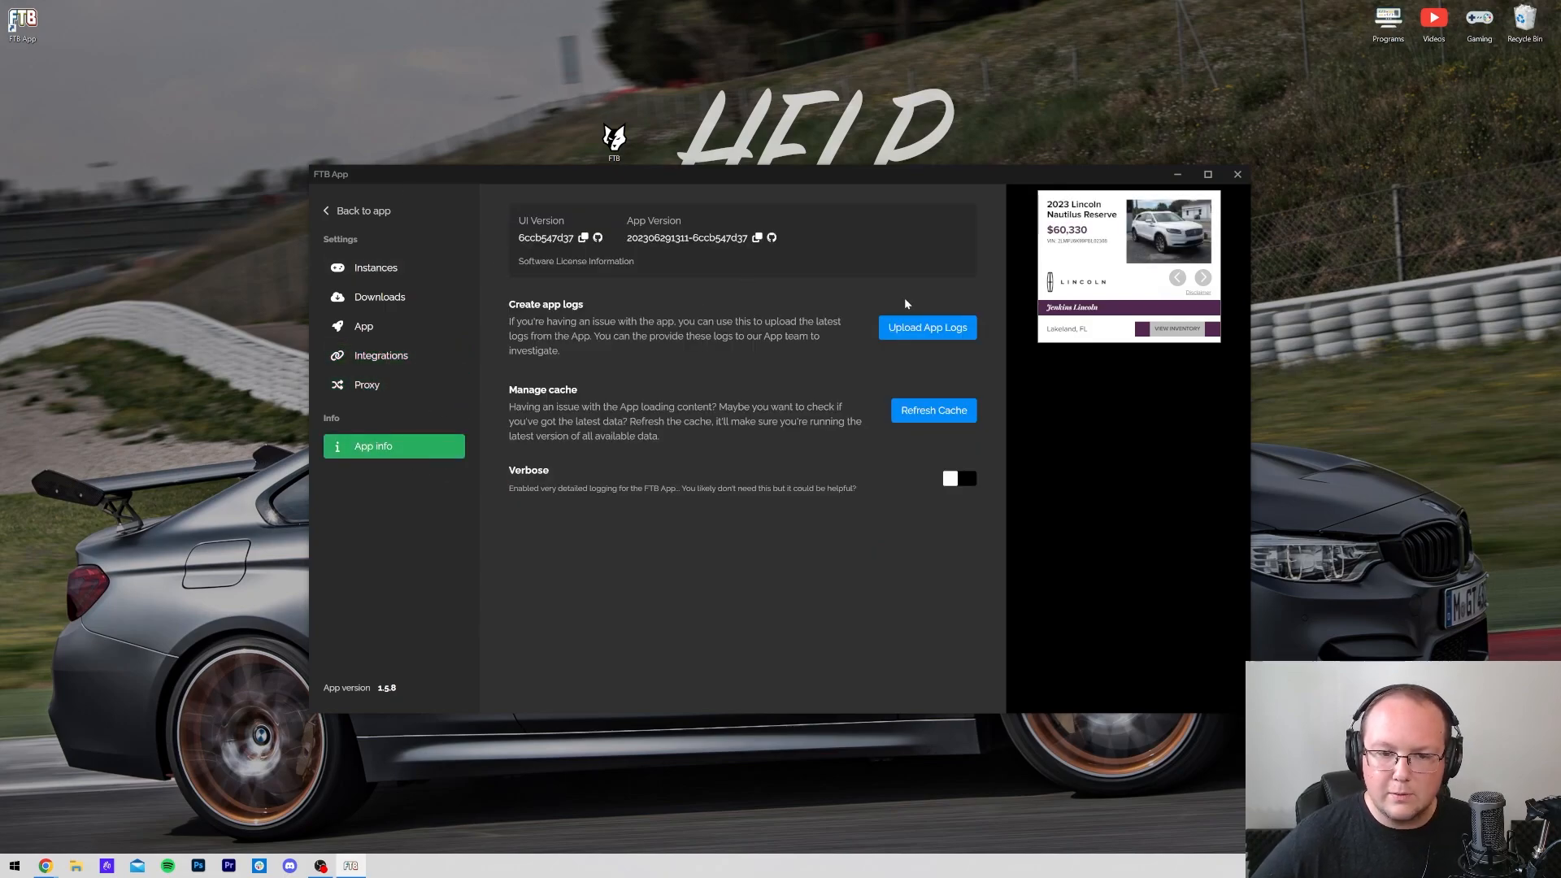
pyautogui.click(376, 268)
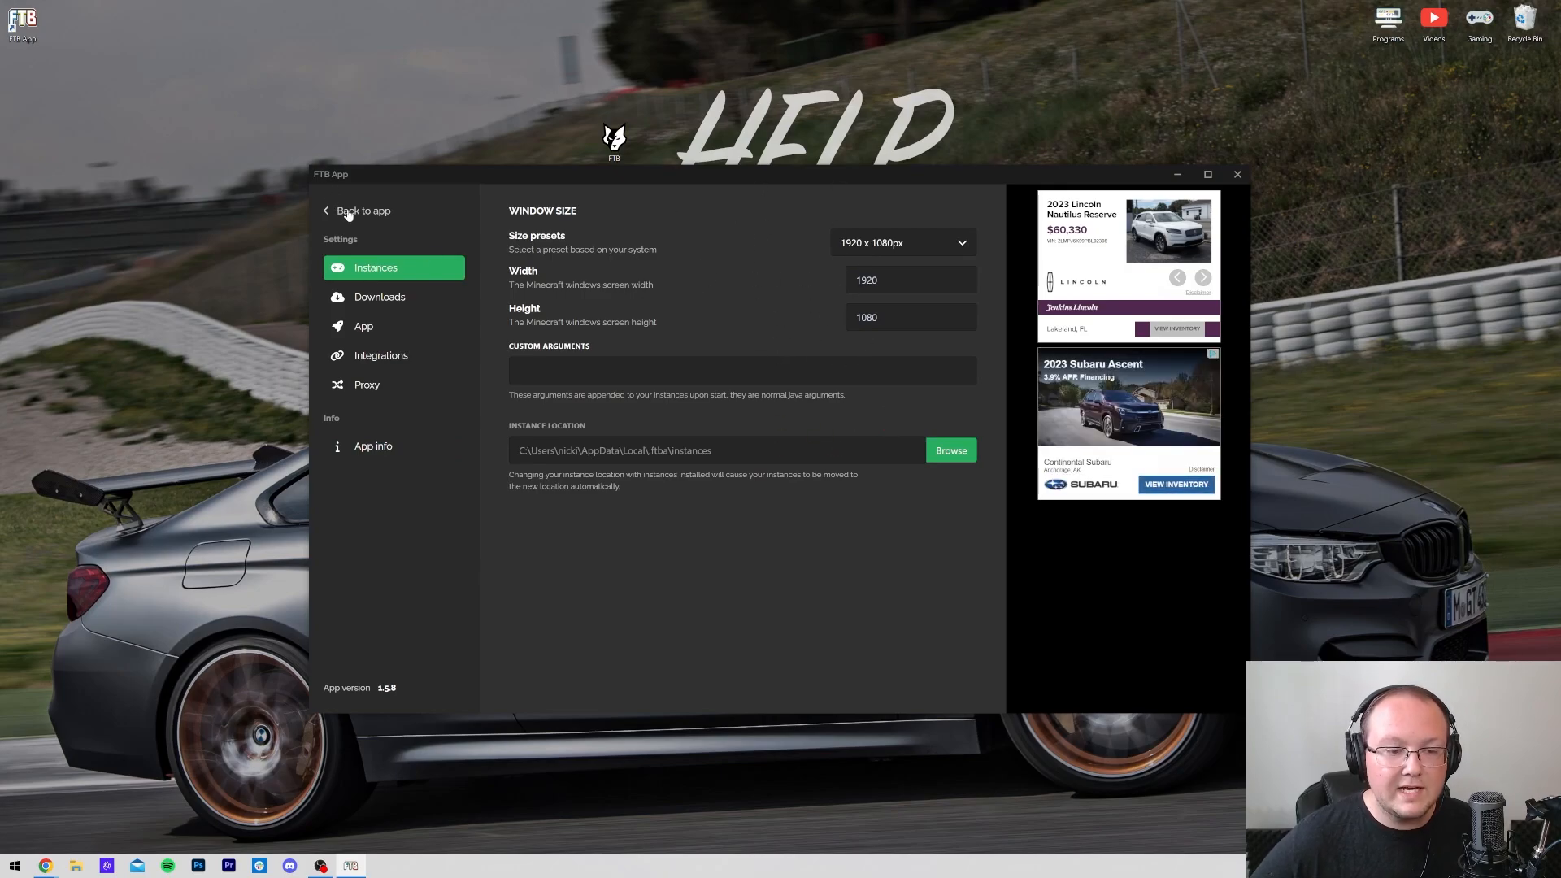
# From Browse, install FTB Unstable 1.20: Forge at version 1.3.0 and dismiss the finished notice.
pyautogui.click(363, 211)
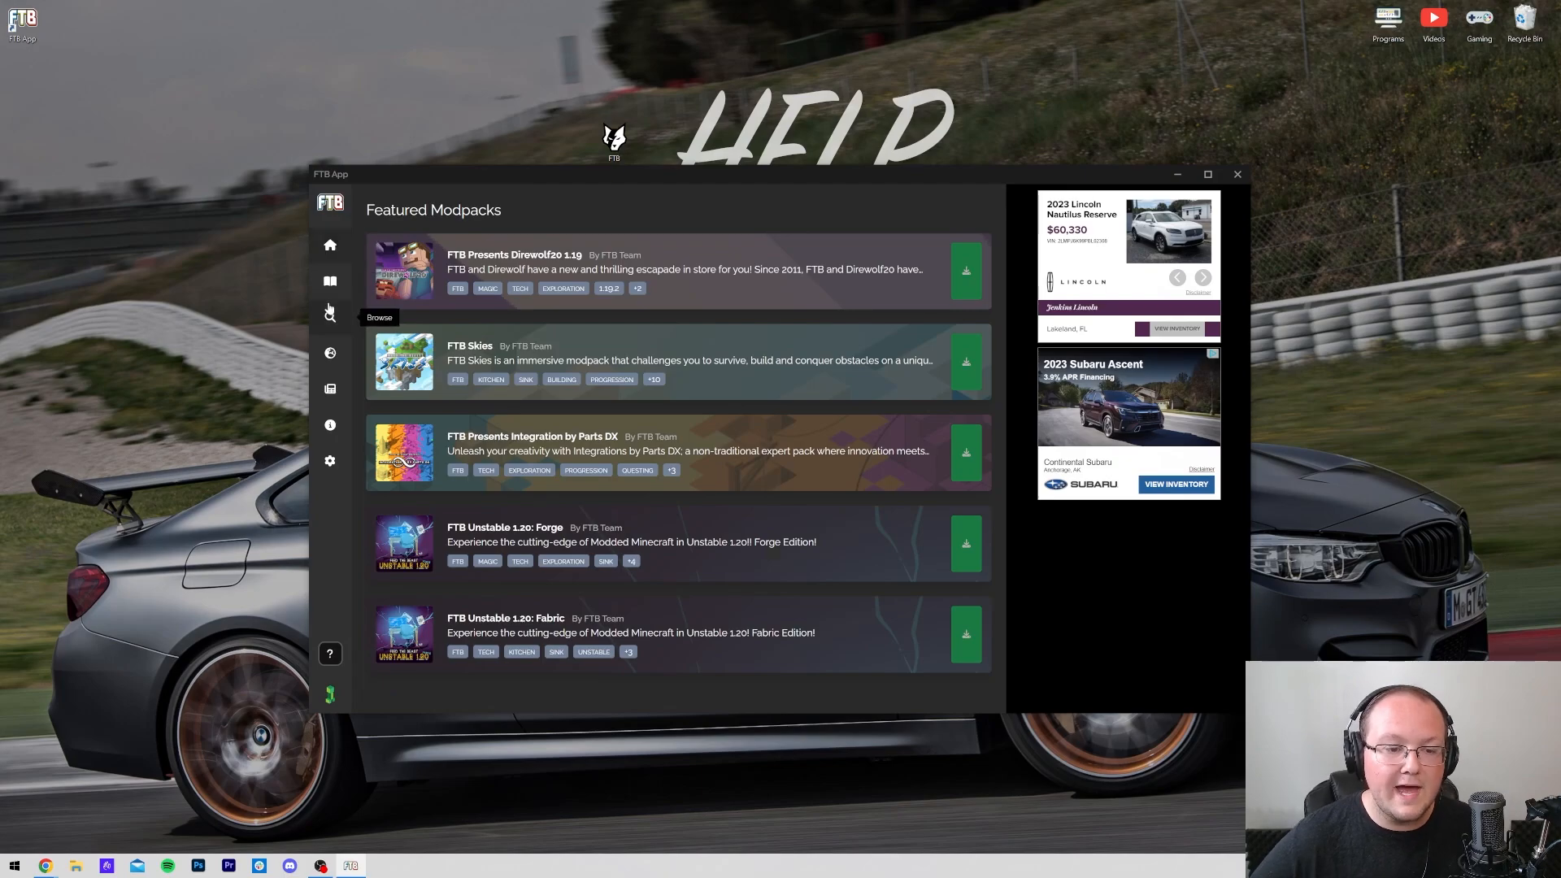
pyautogui.click(329, 315)
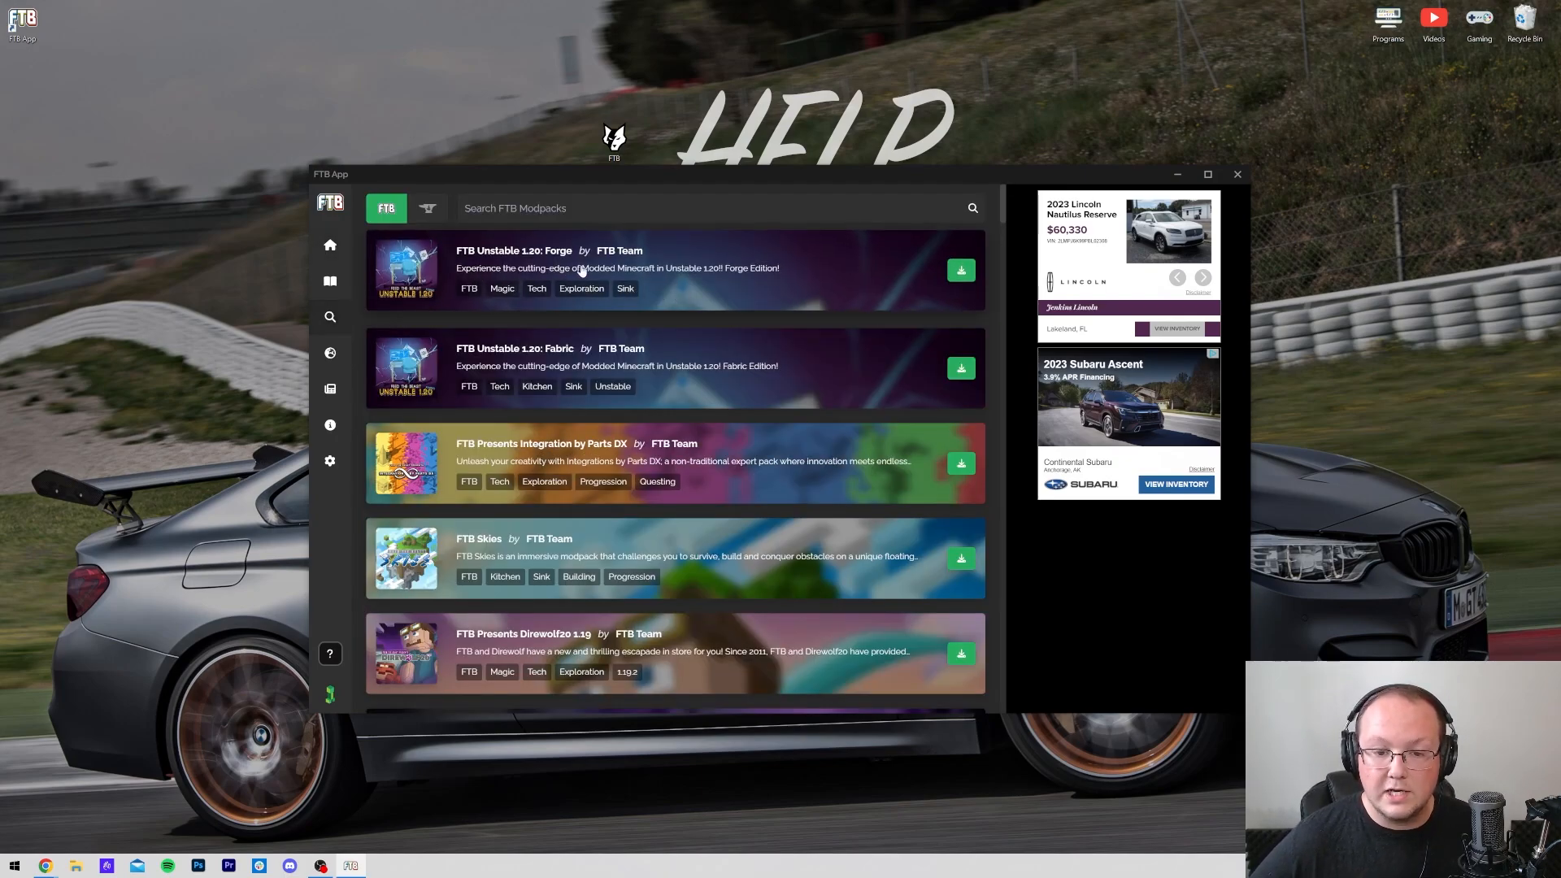
pyautogui.moveTo(615, 269)
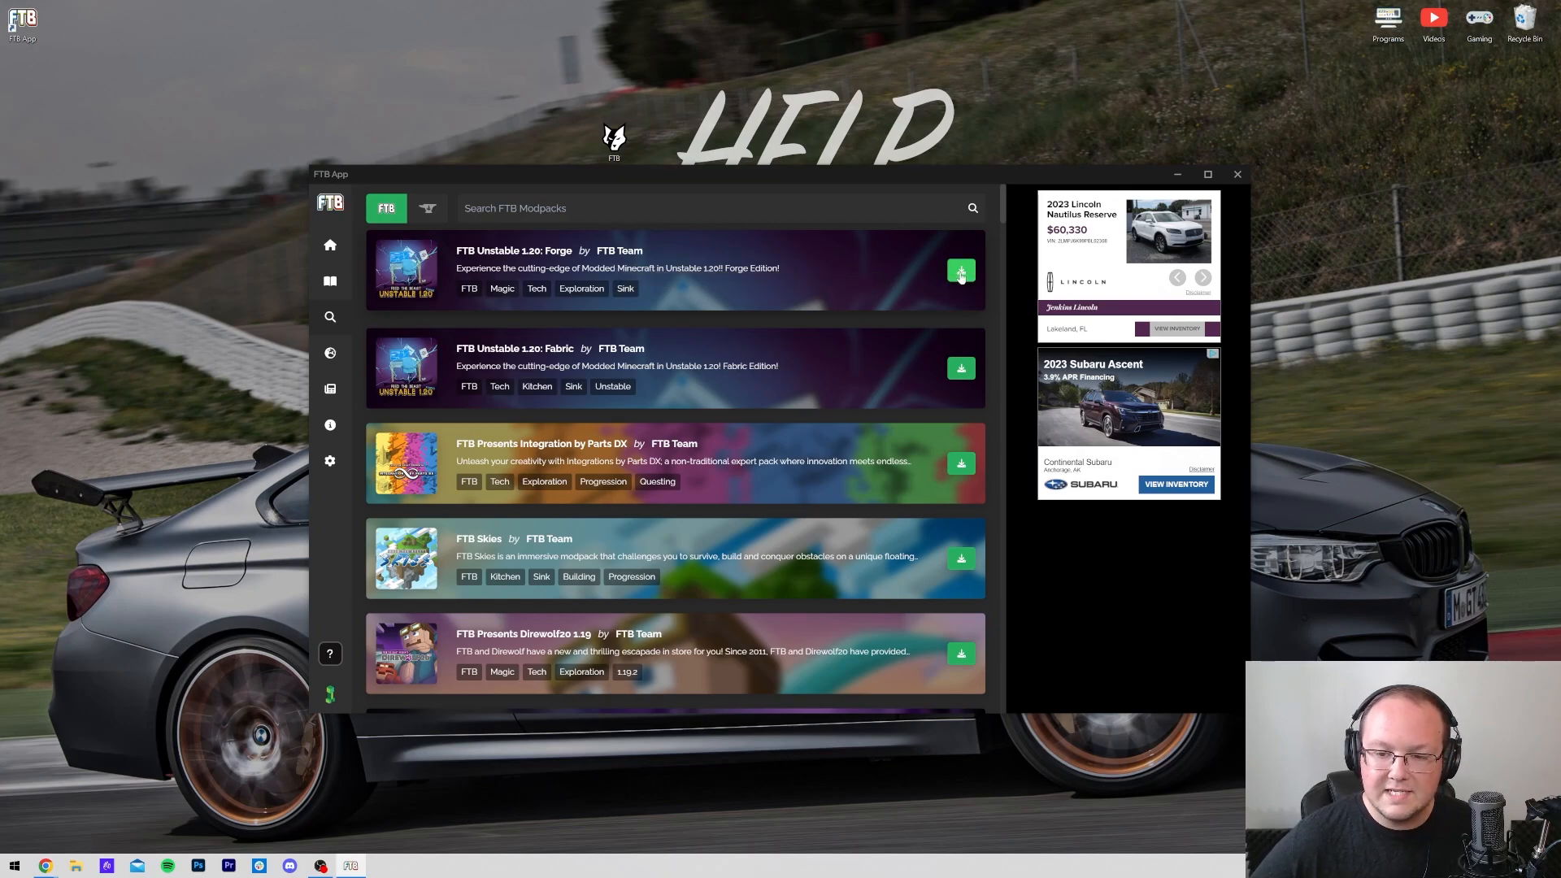
pyautogui.click(961, 270)
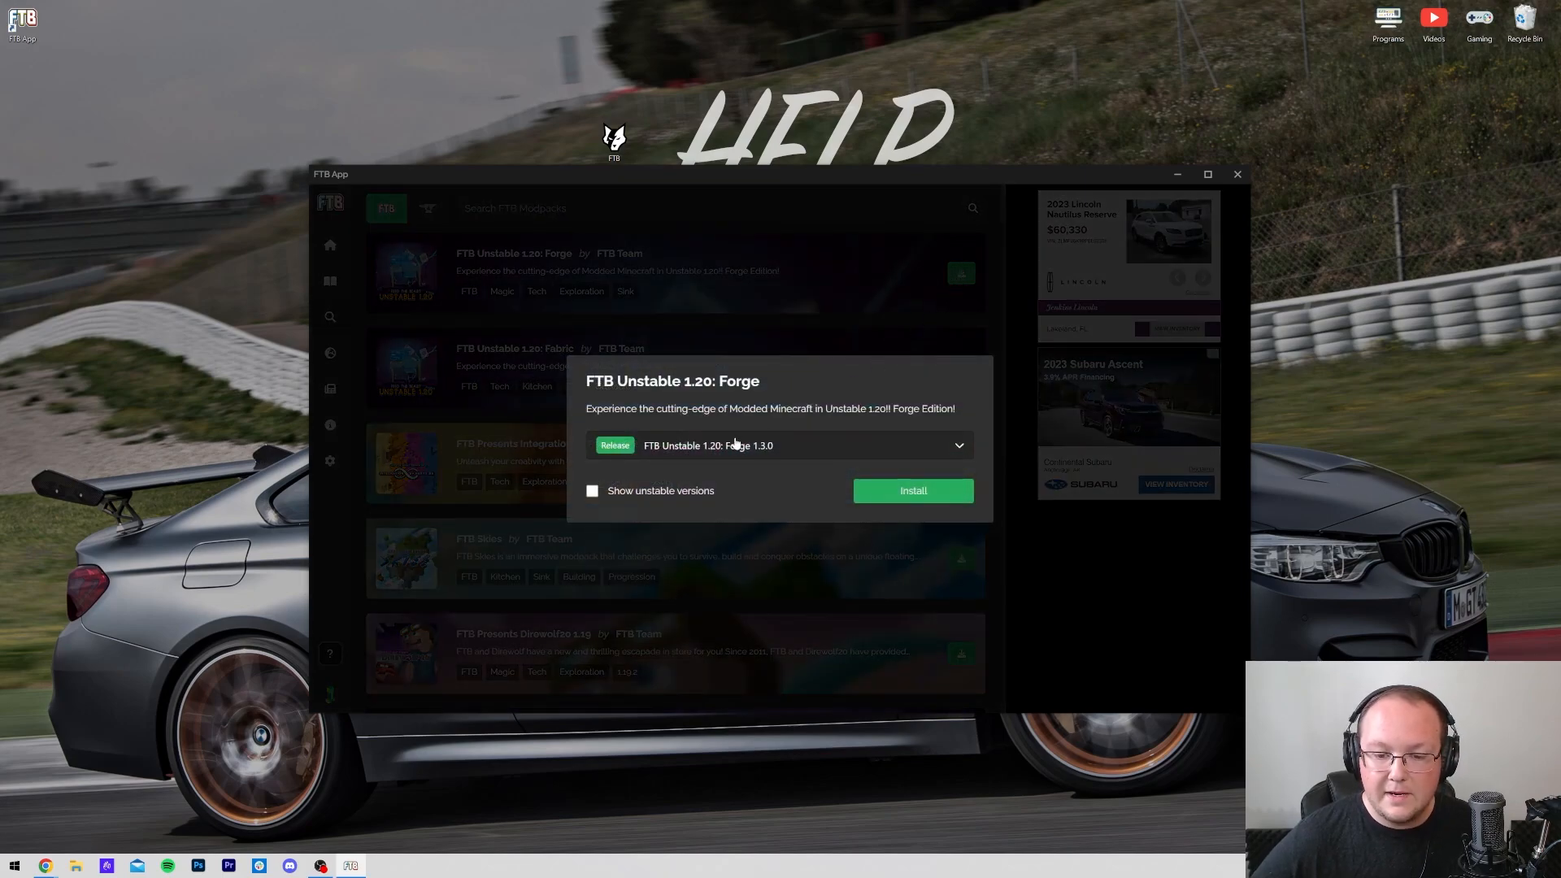
pyautogui.click(779, 445)
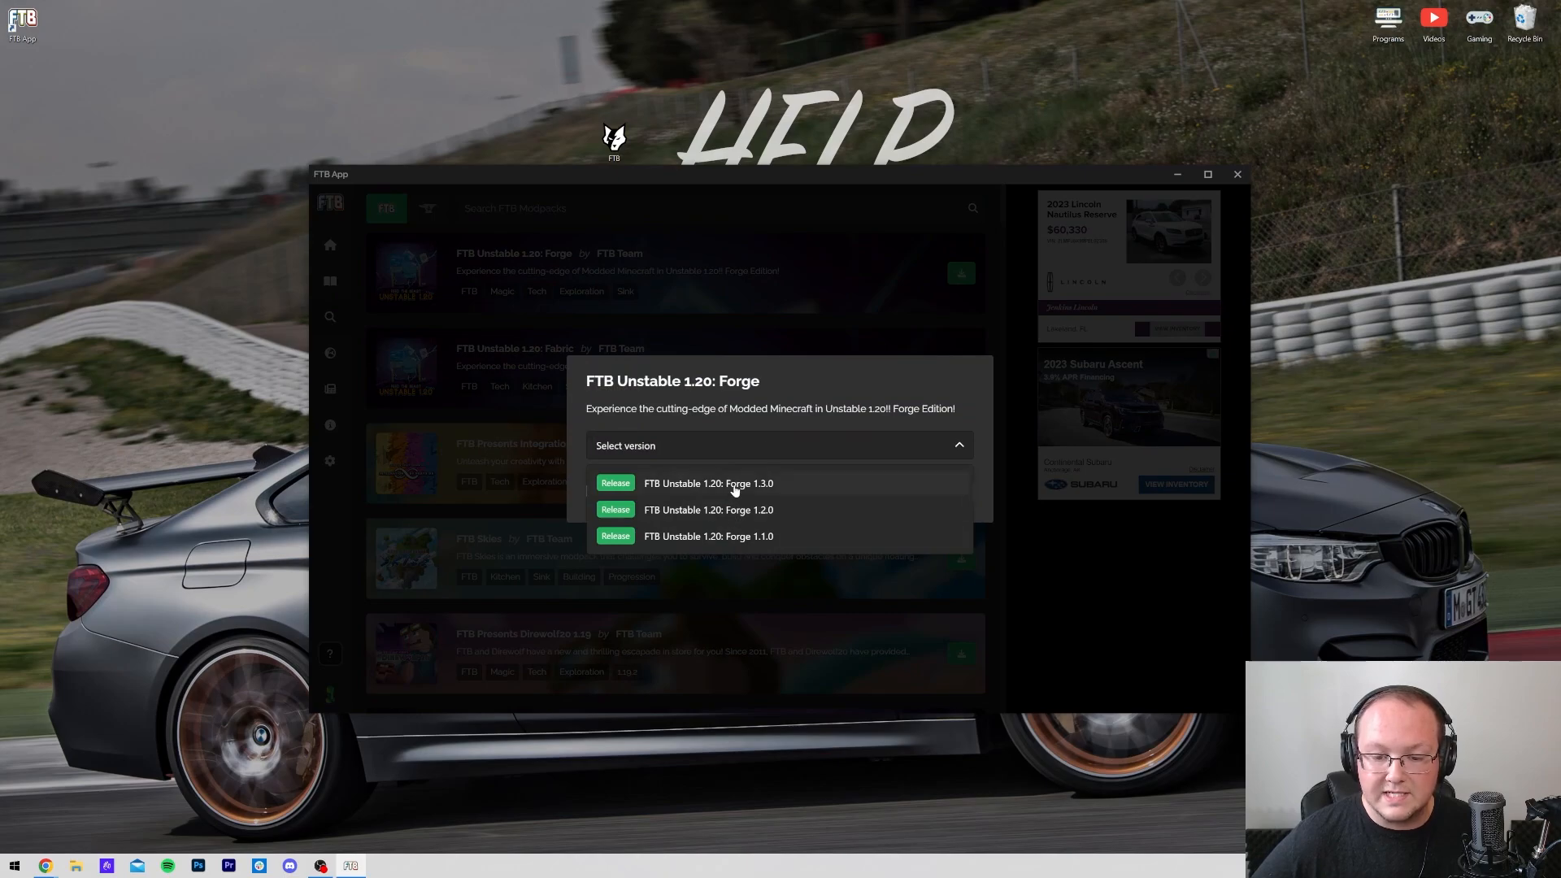
pyautogui.click(709, 483)
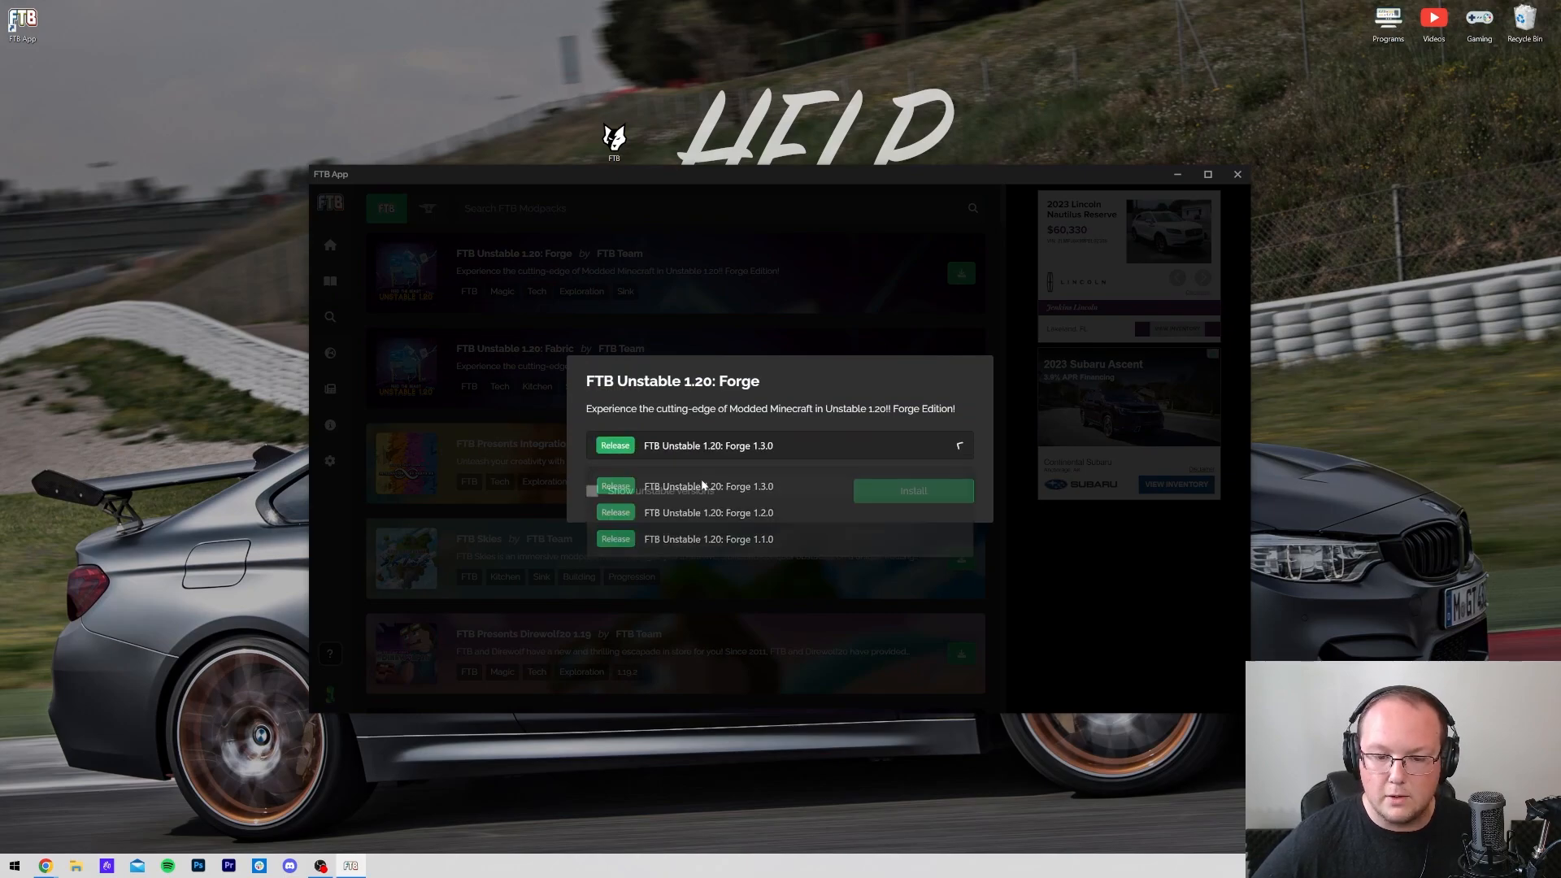
pyautogui.click(913, 490)
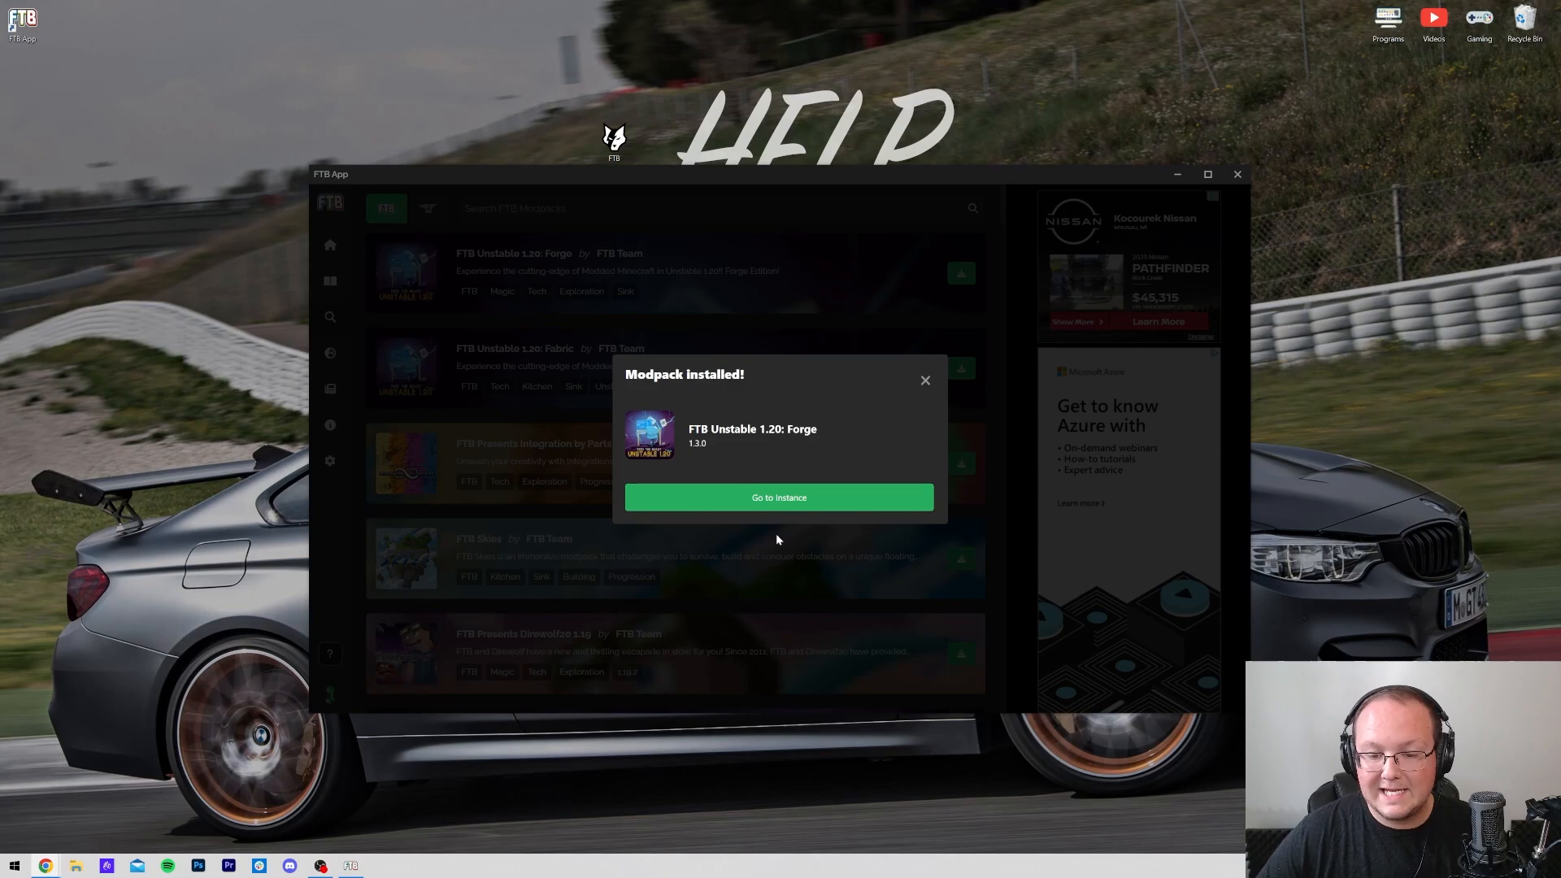
pyautogui.click(778, 497)
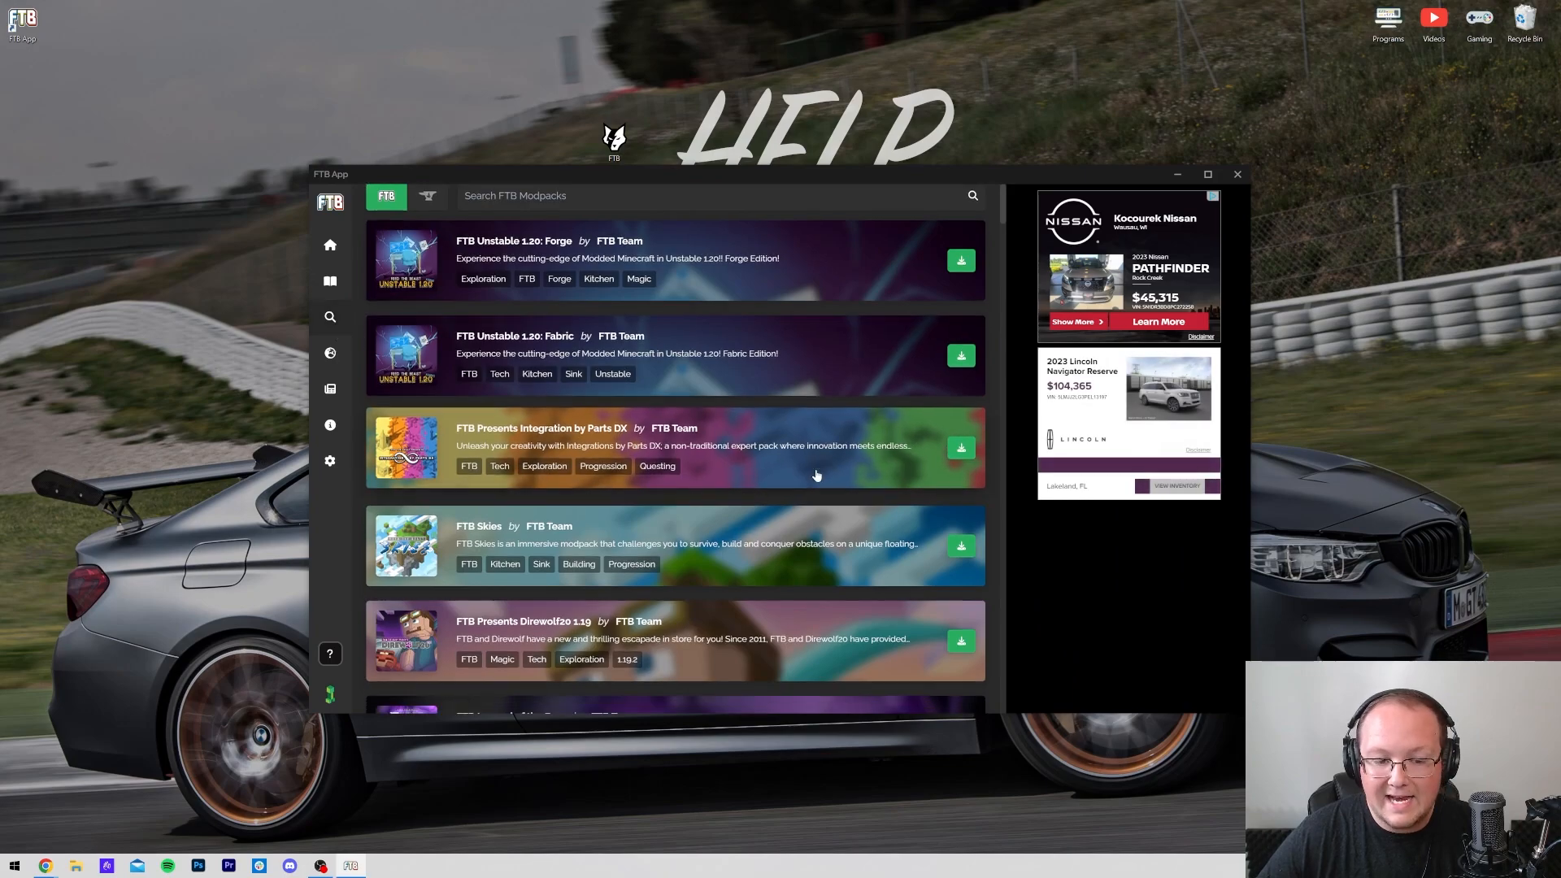
# Scroll the Browse list to FTB StoneBlock 3 and start installing version 1.7.1.
pyautogui.scroll(-3)
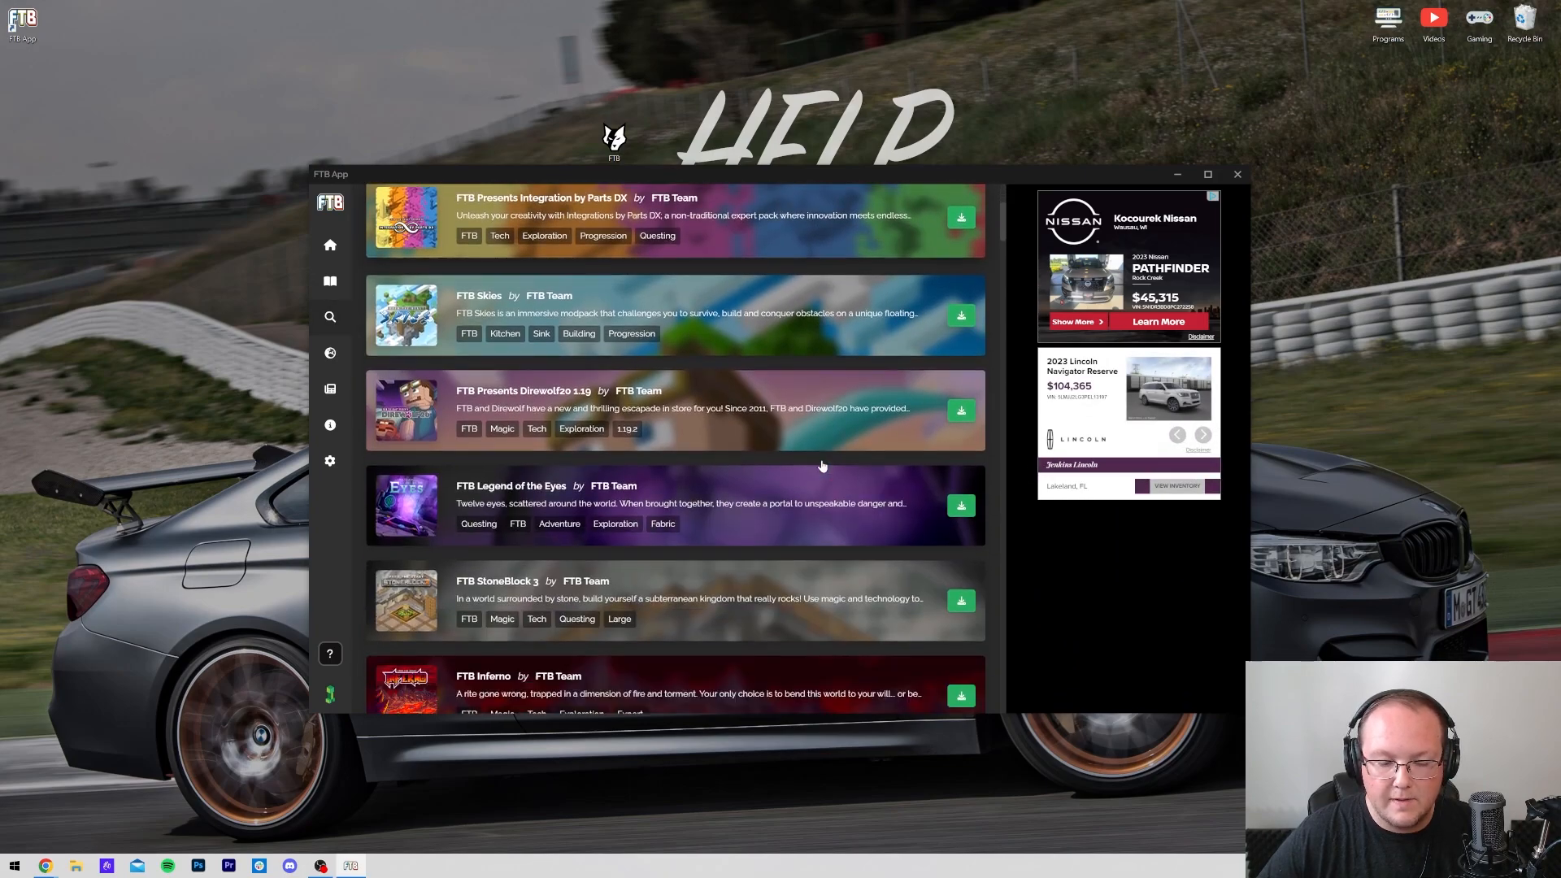
pyautogui.scroll(-3)
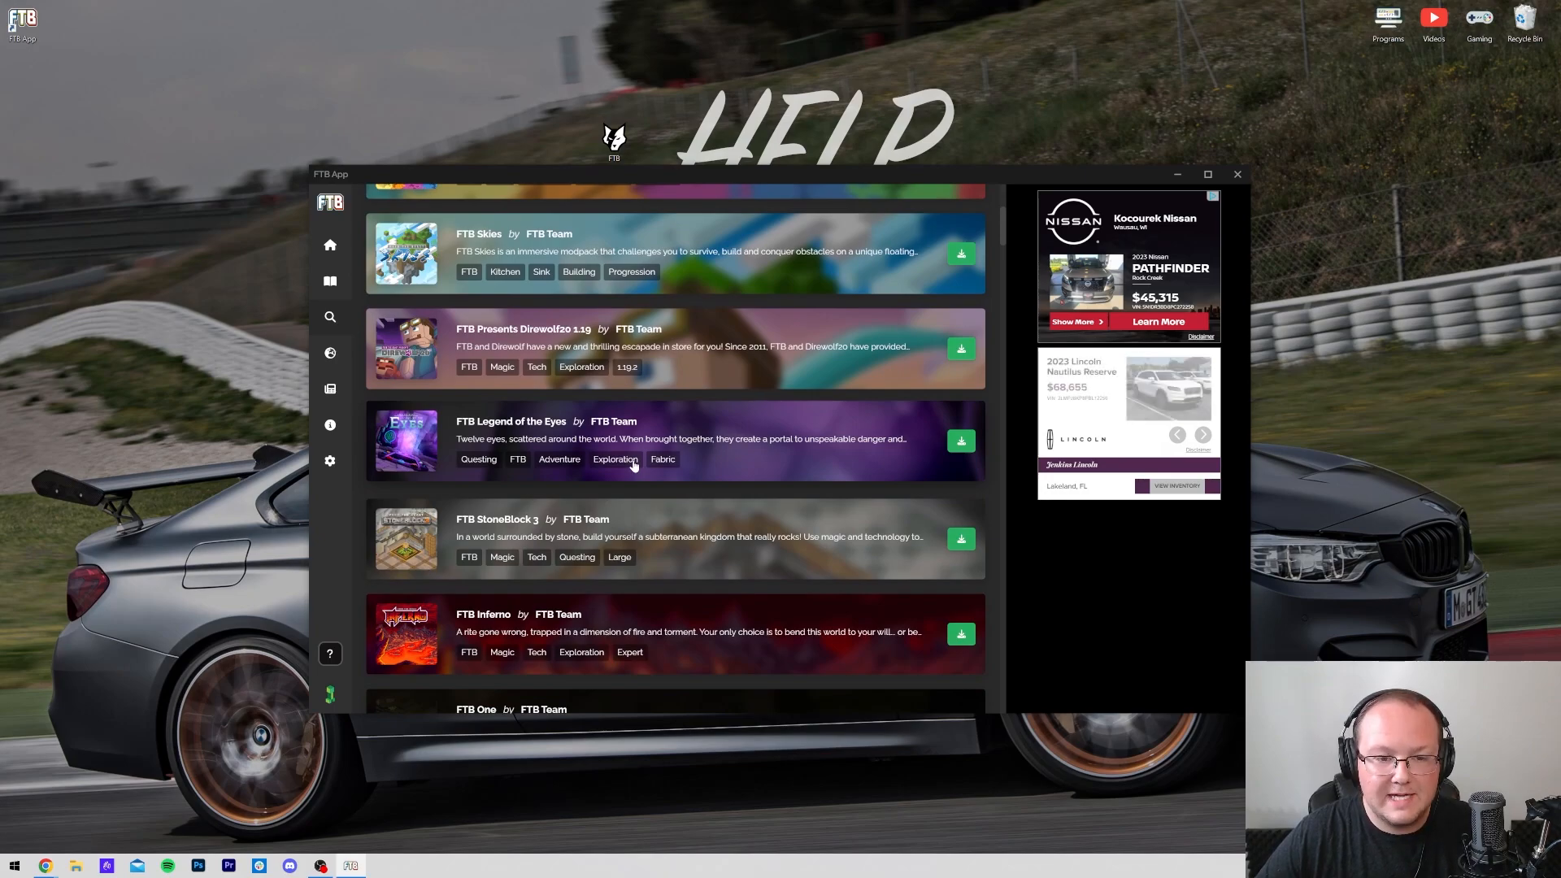
pyautogui.scroll(-3)
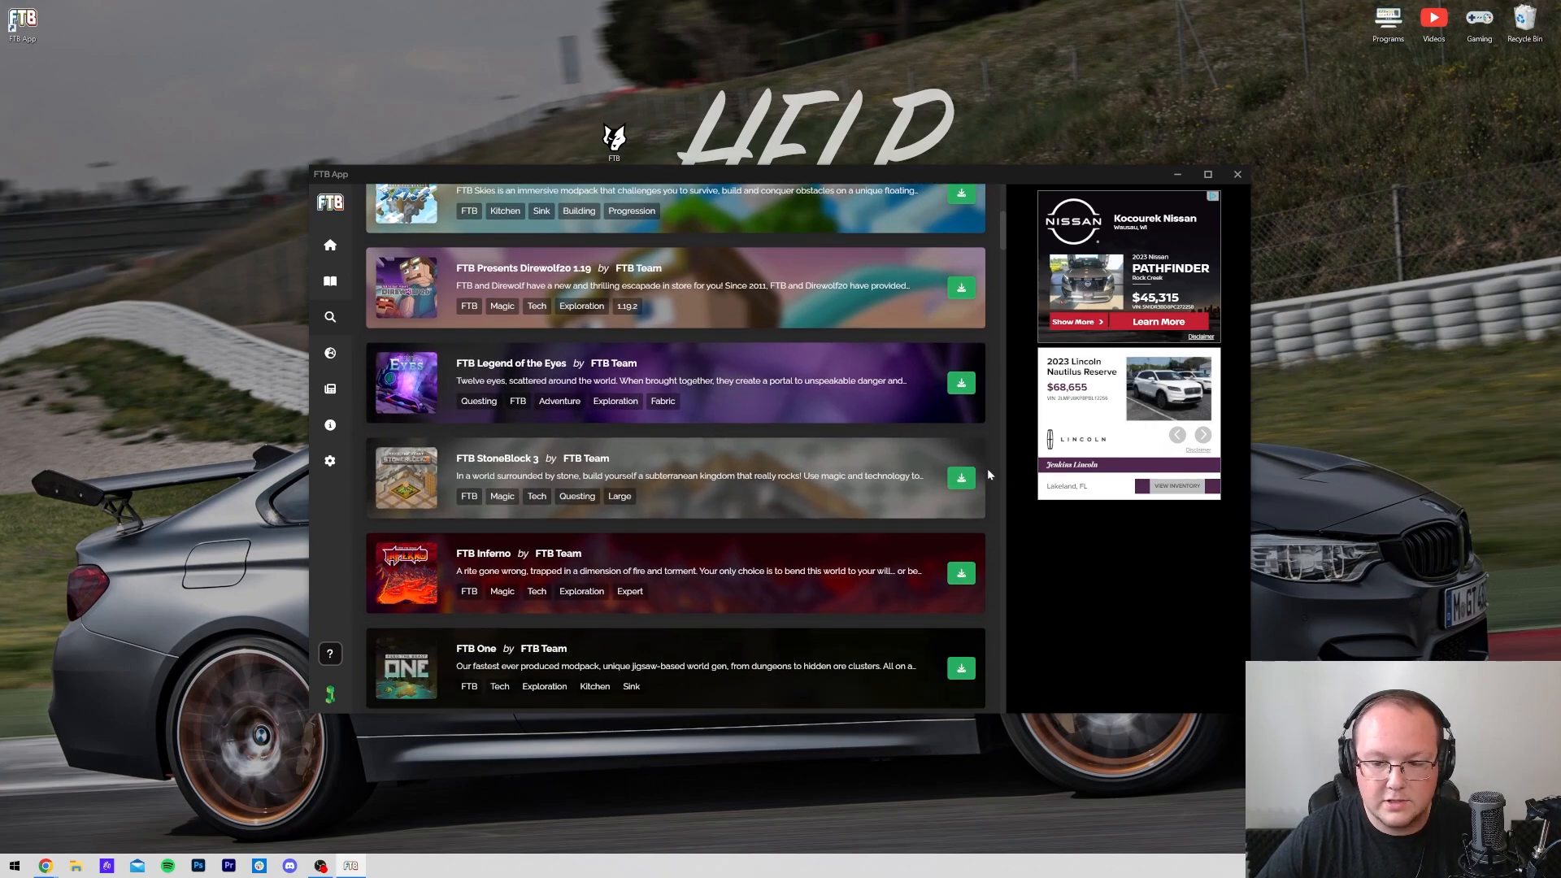
pyautogui.click(961, 477)
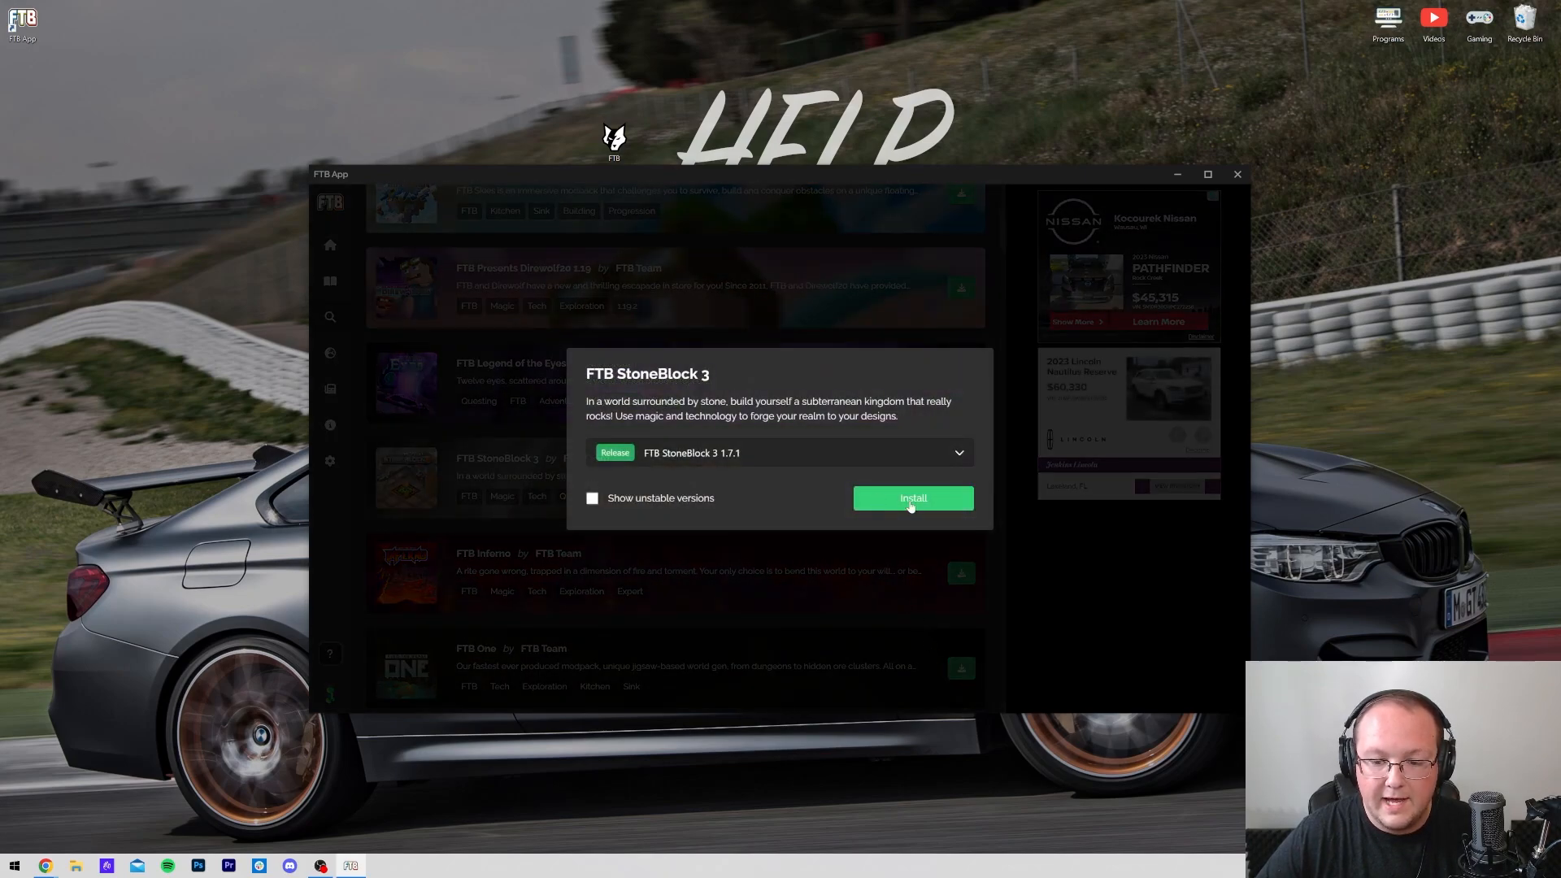
pyautogui.click(913, 498)
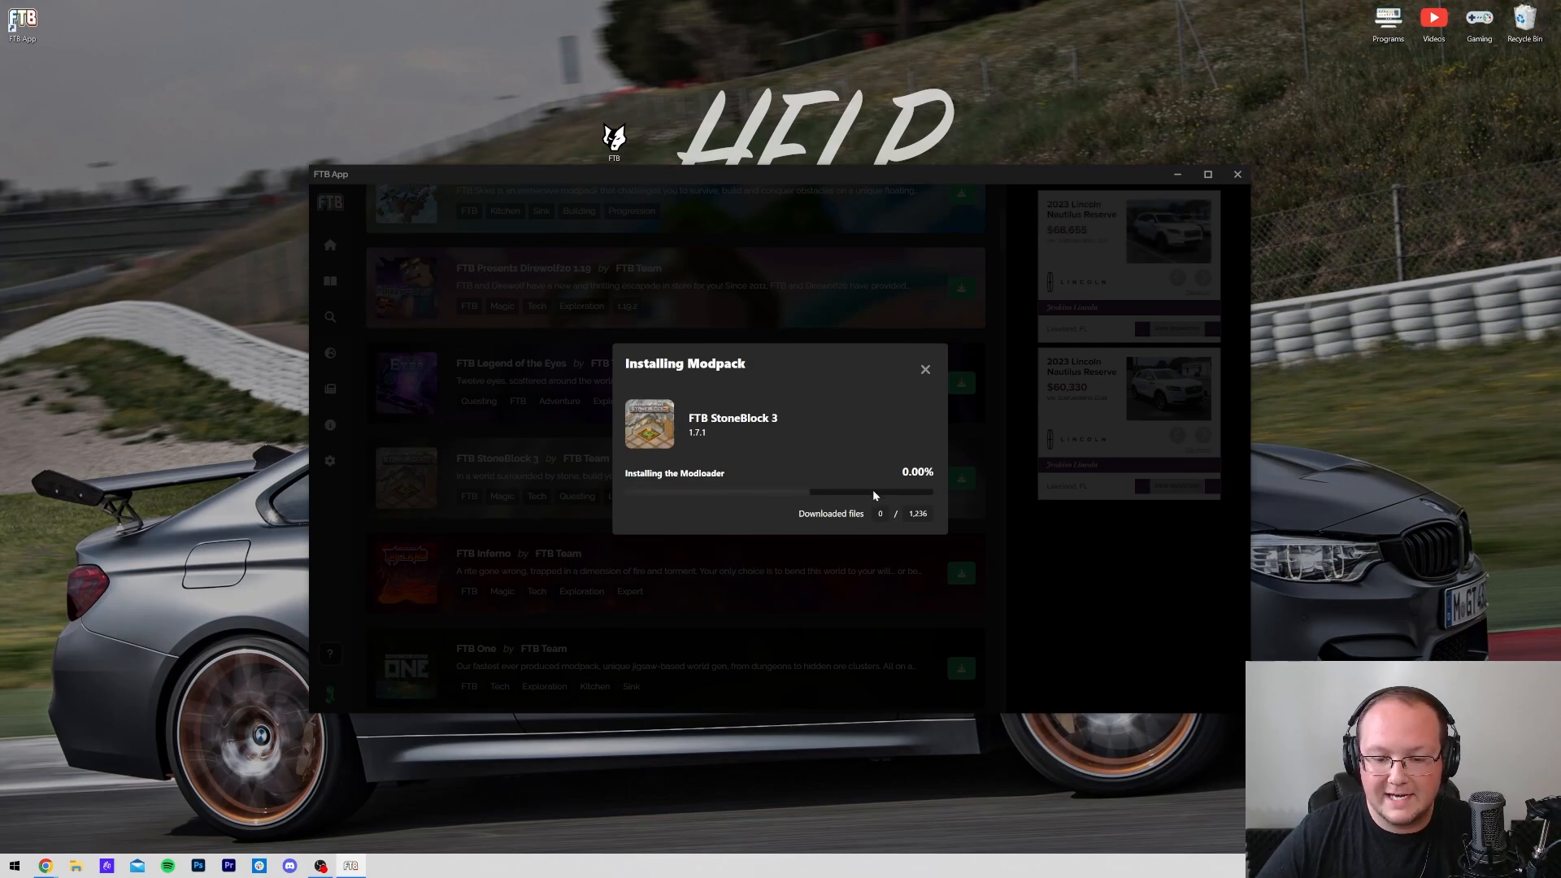
pyautogui.moveTo(910, 520)
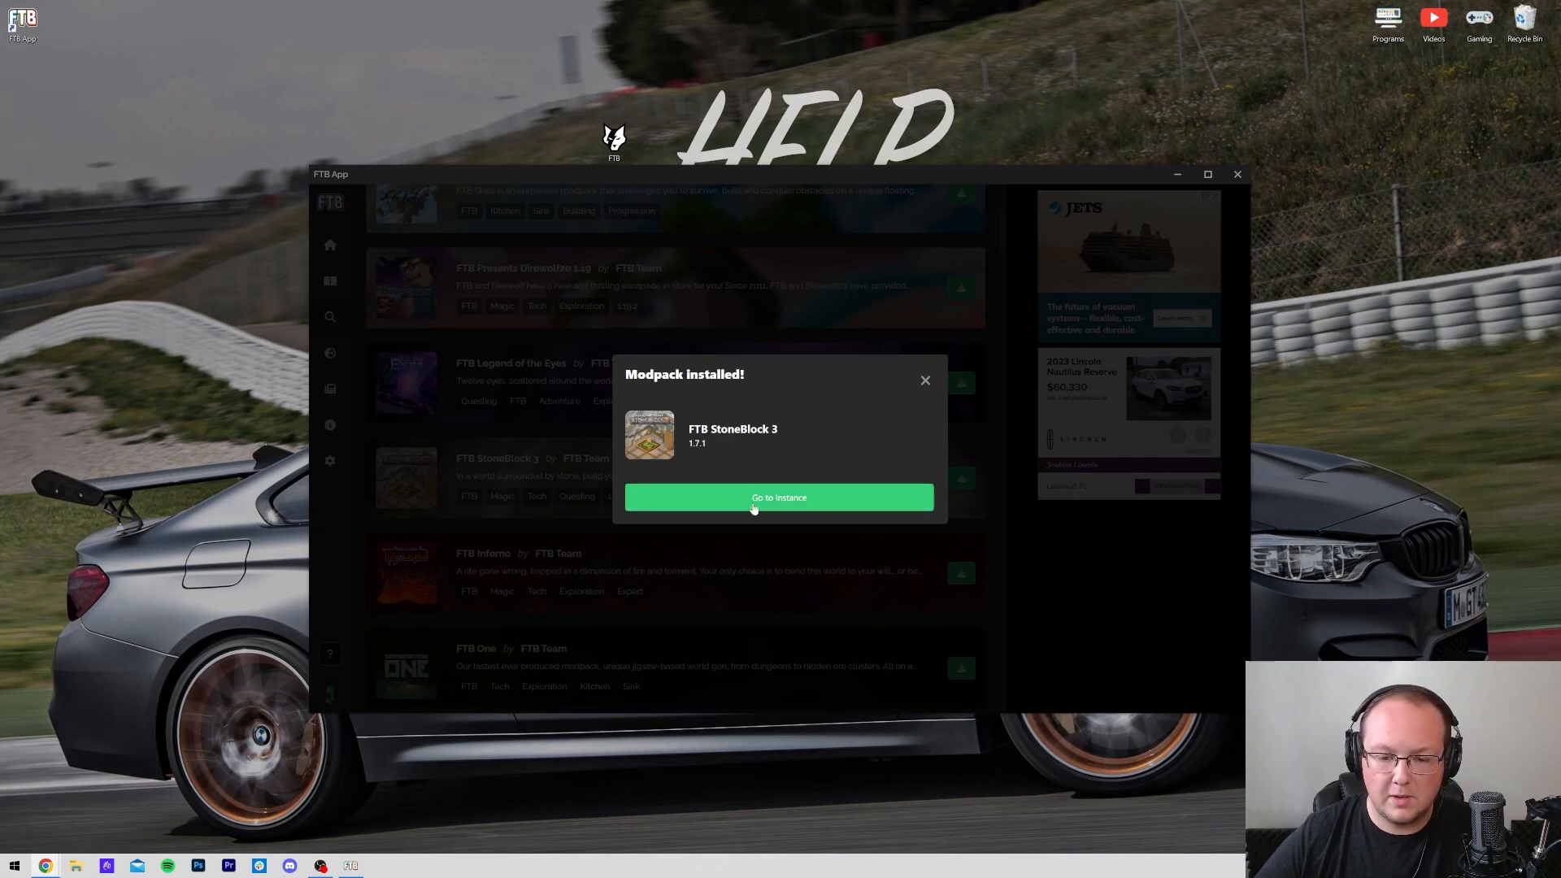
# From the Library, enter FTB Unstable 1.20: Forge and begin a Microsoft account login.
pyautogui.click(779, 497)
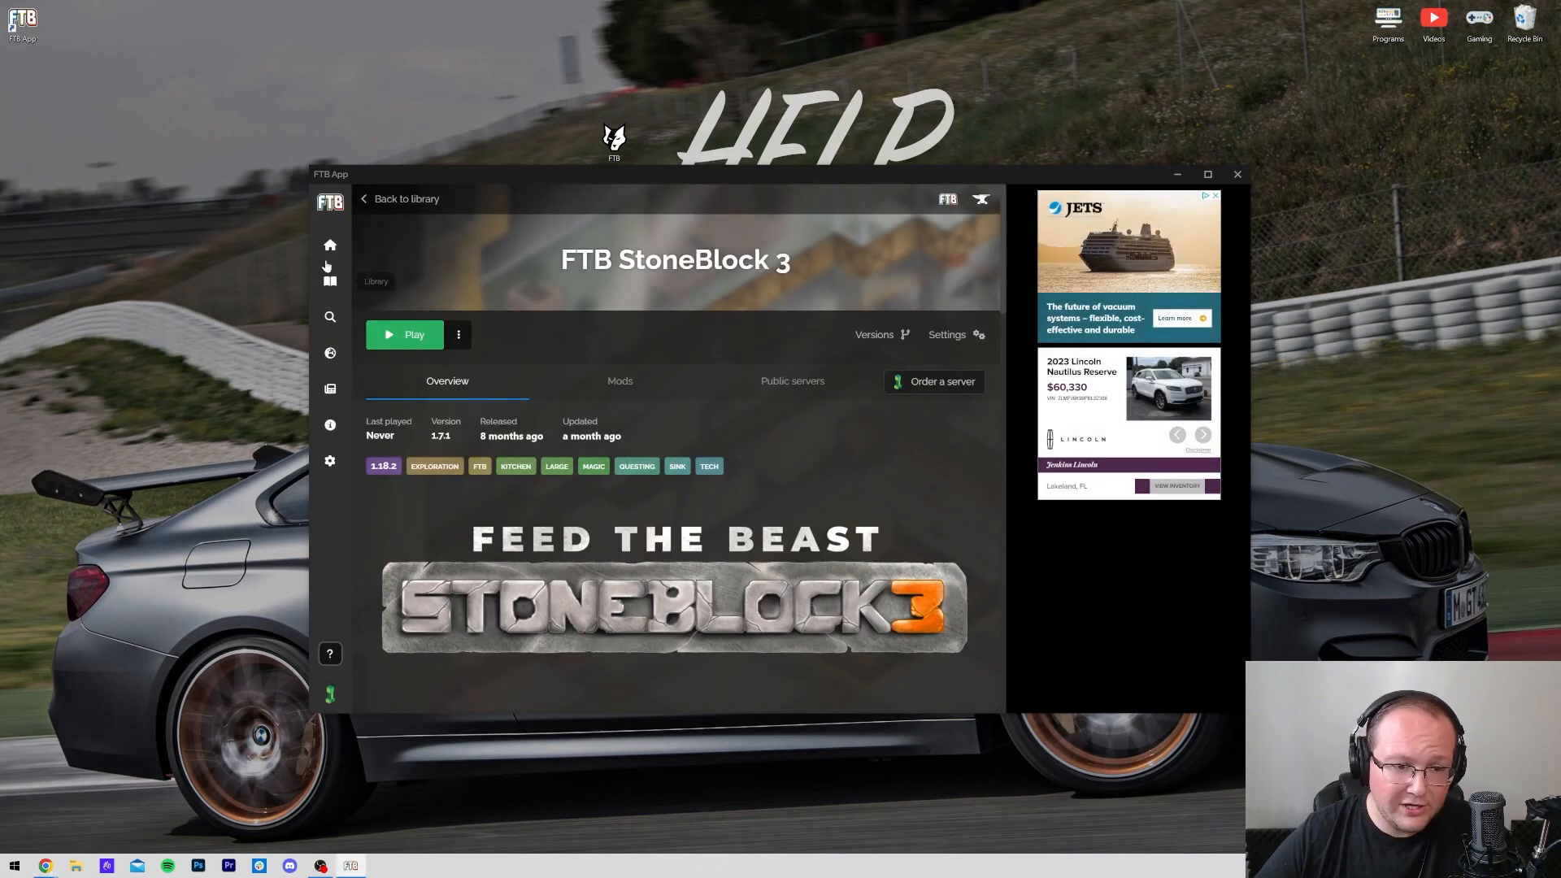
pyautogui.click(399, 199)
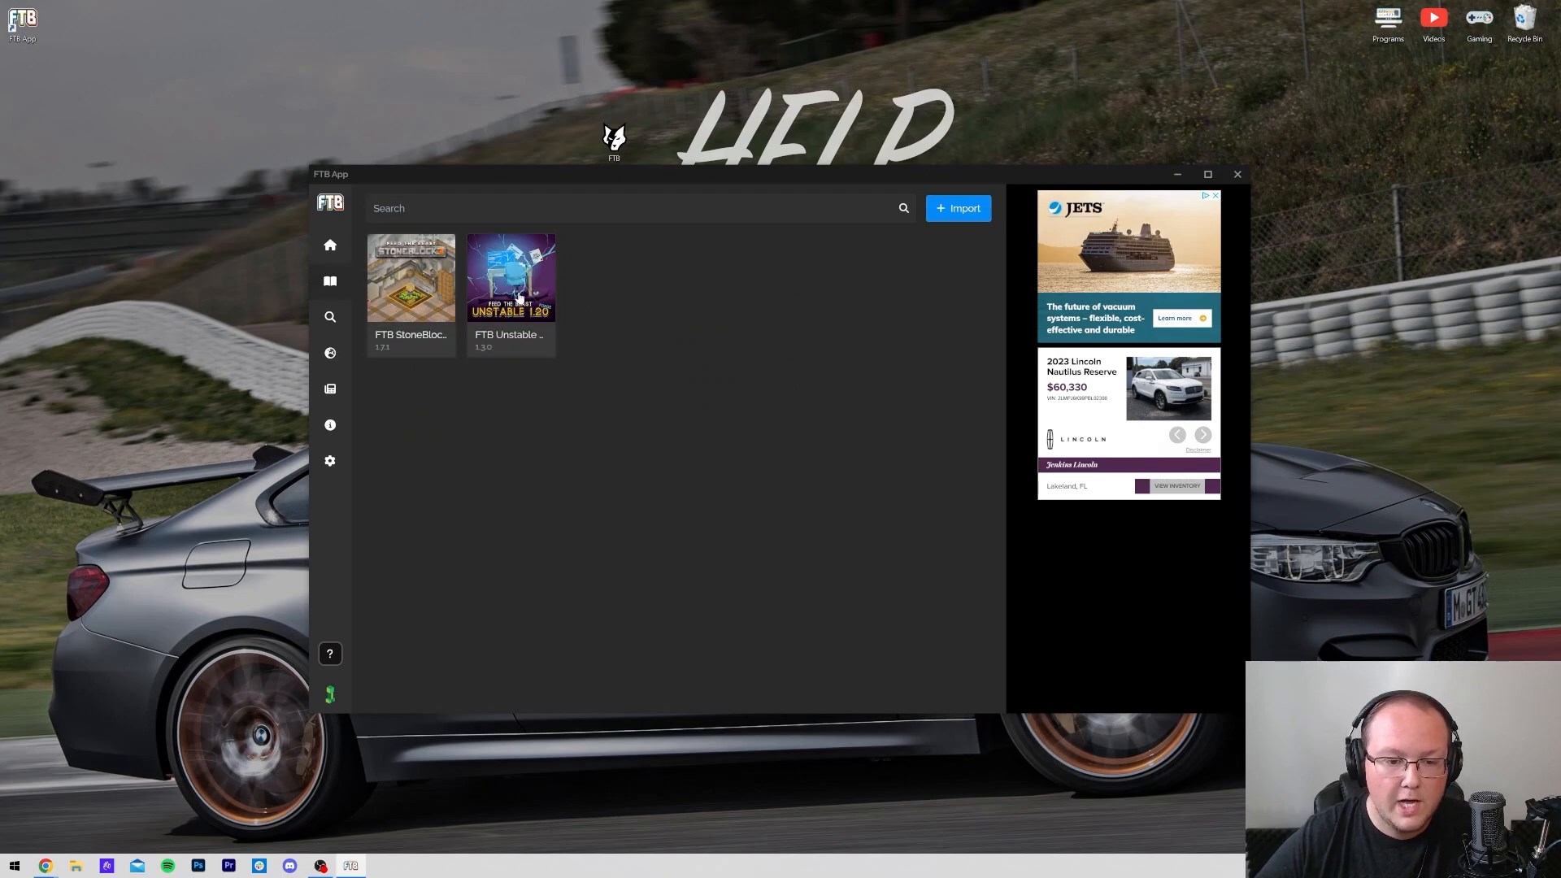
pyautogui.click(511, 277)
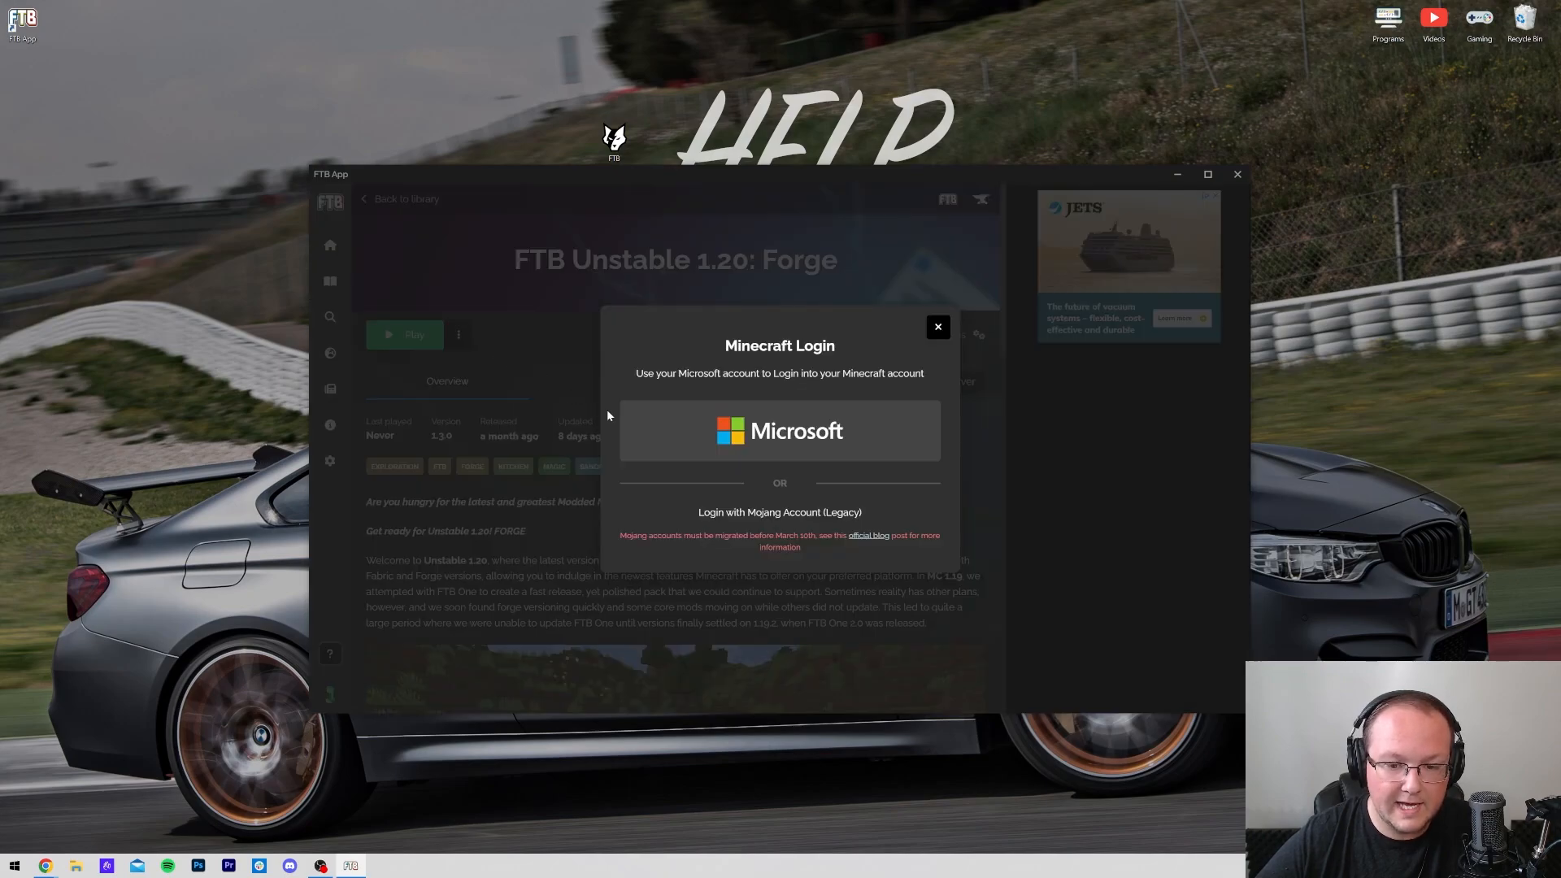
pyautogui.moveTo(623, 371)
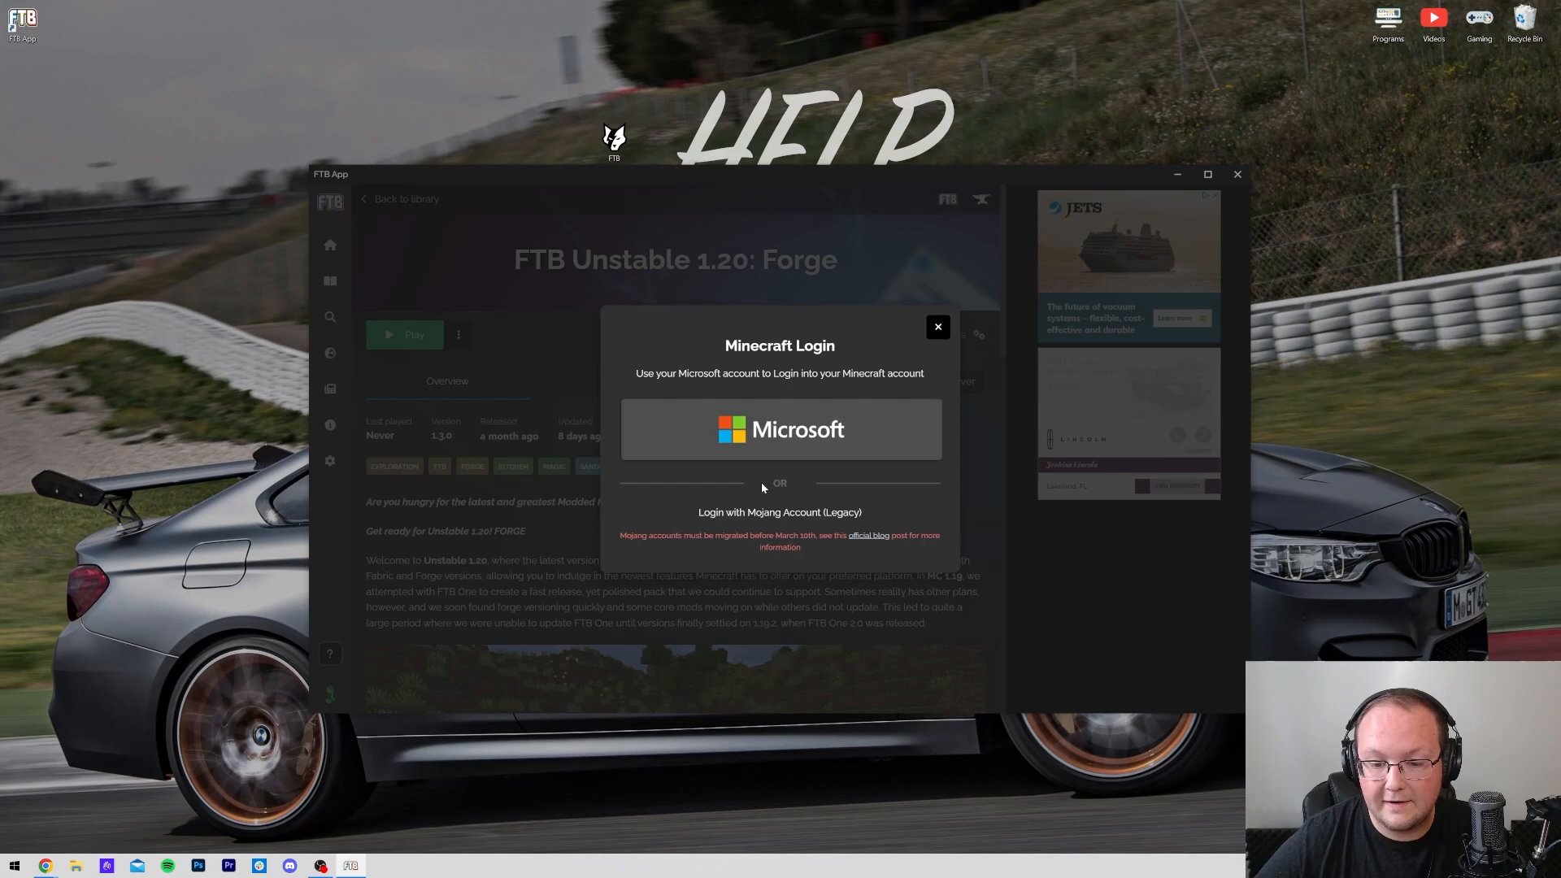
pyautogui.moveTo(741, 433)
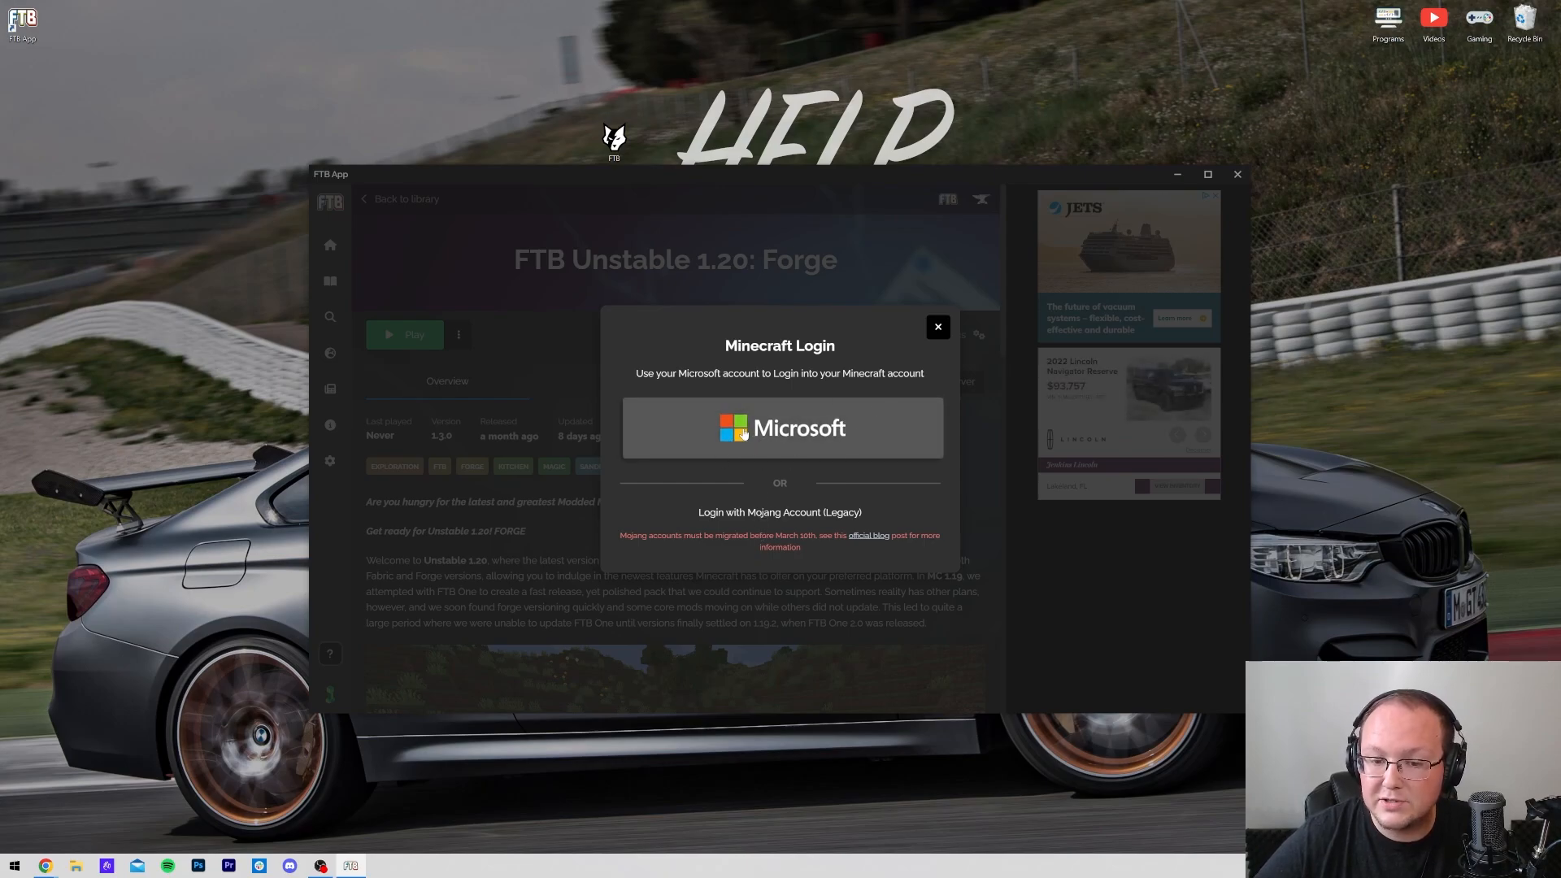
pyautogui.click(780, 427)
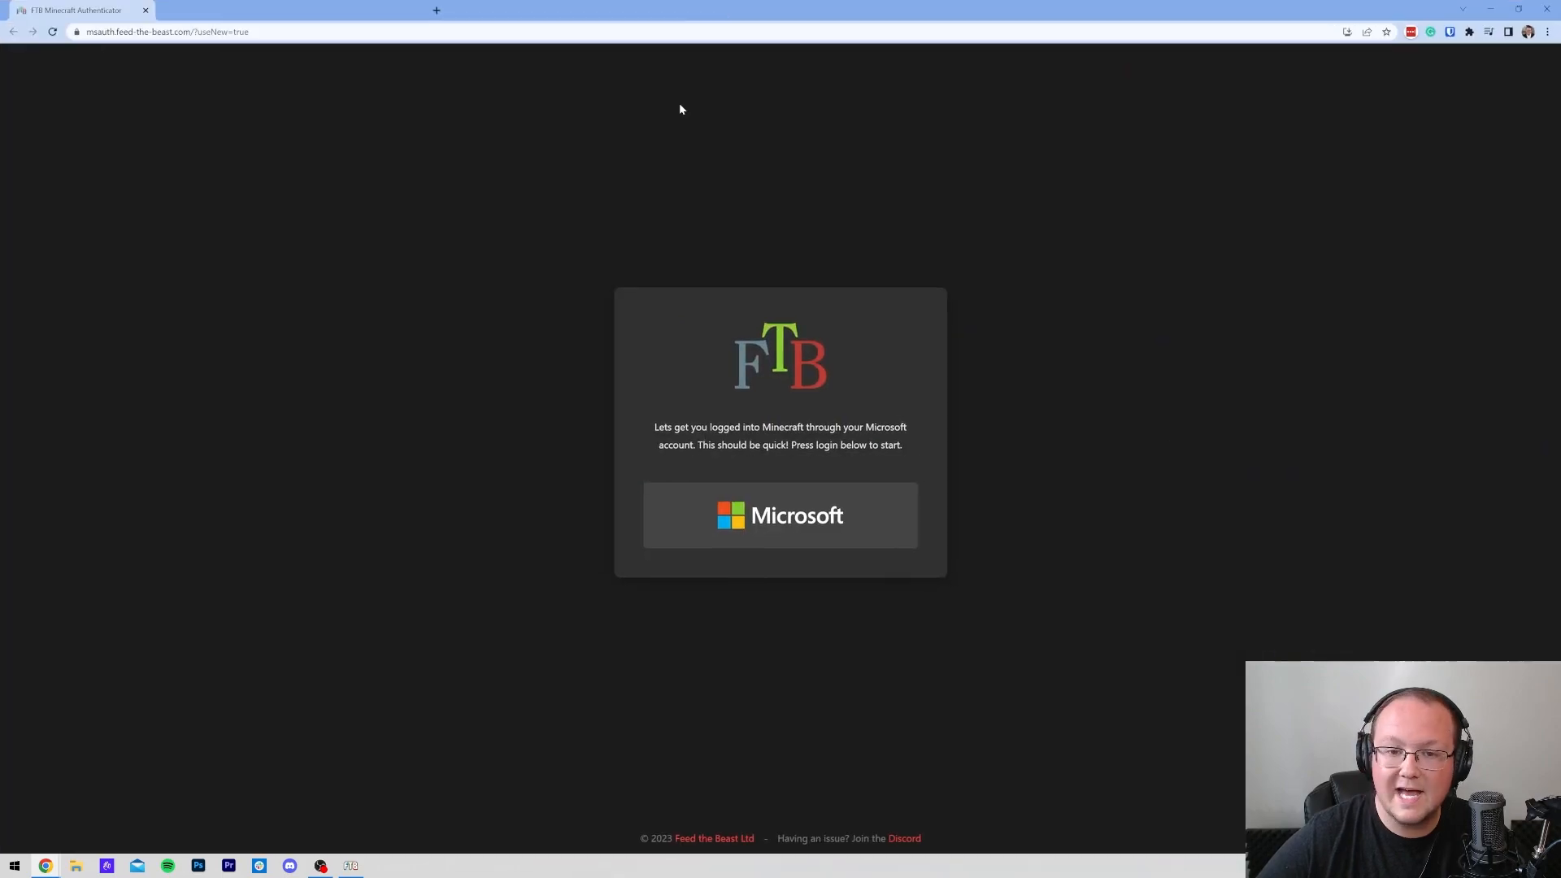
# Sign in on login.live.com and accept FTB App's permission request, reaching "You're in!".
pyautogui.click(747, 512)
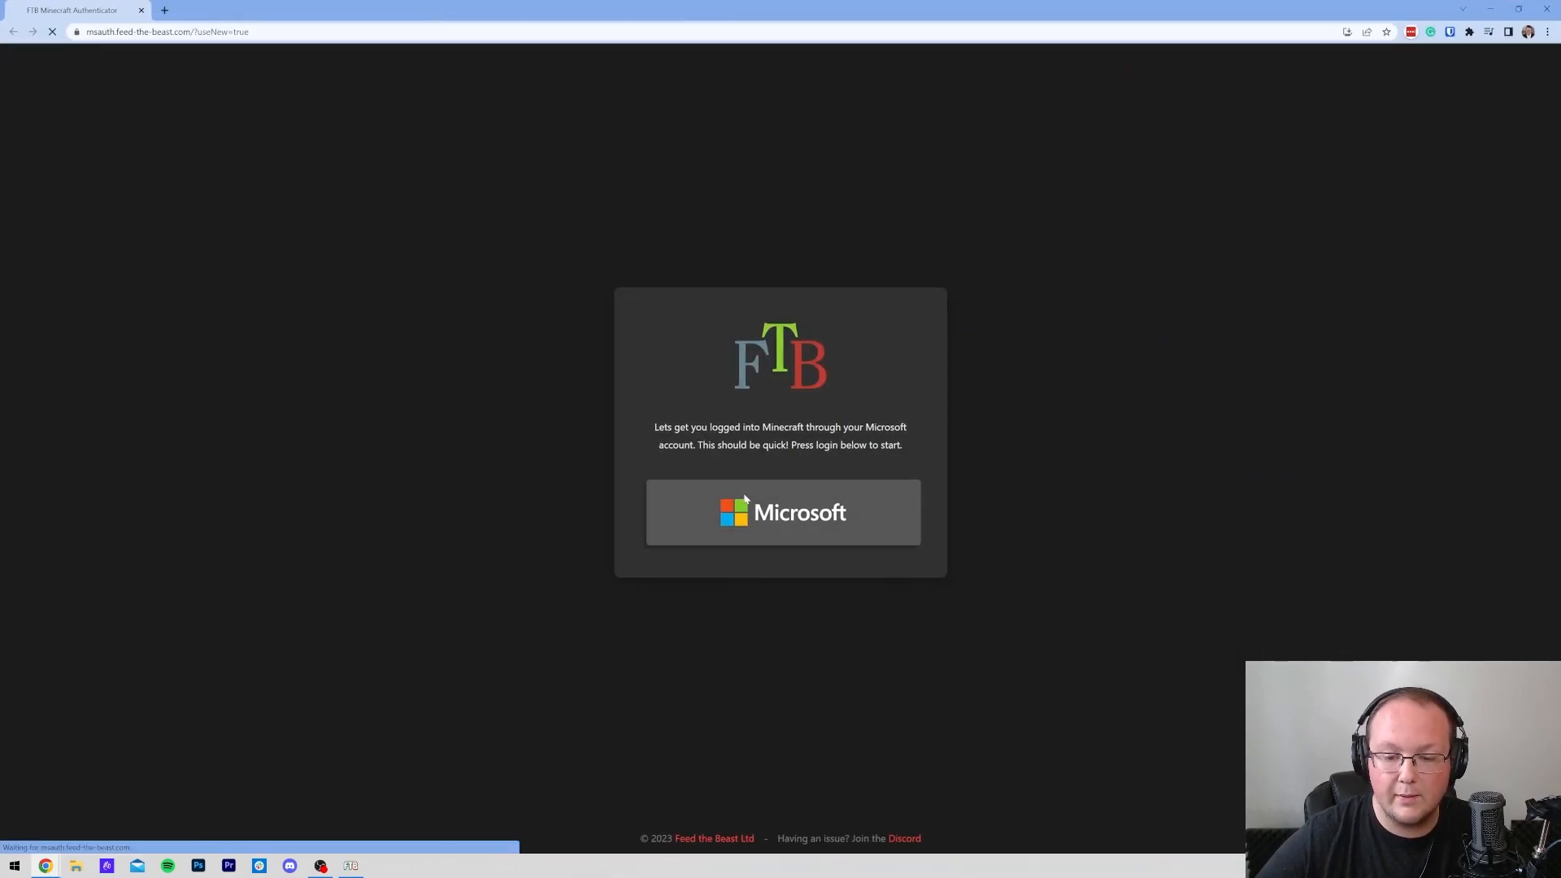
pyautogui.click(782, 513)
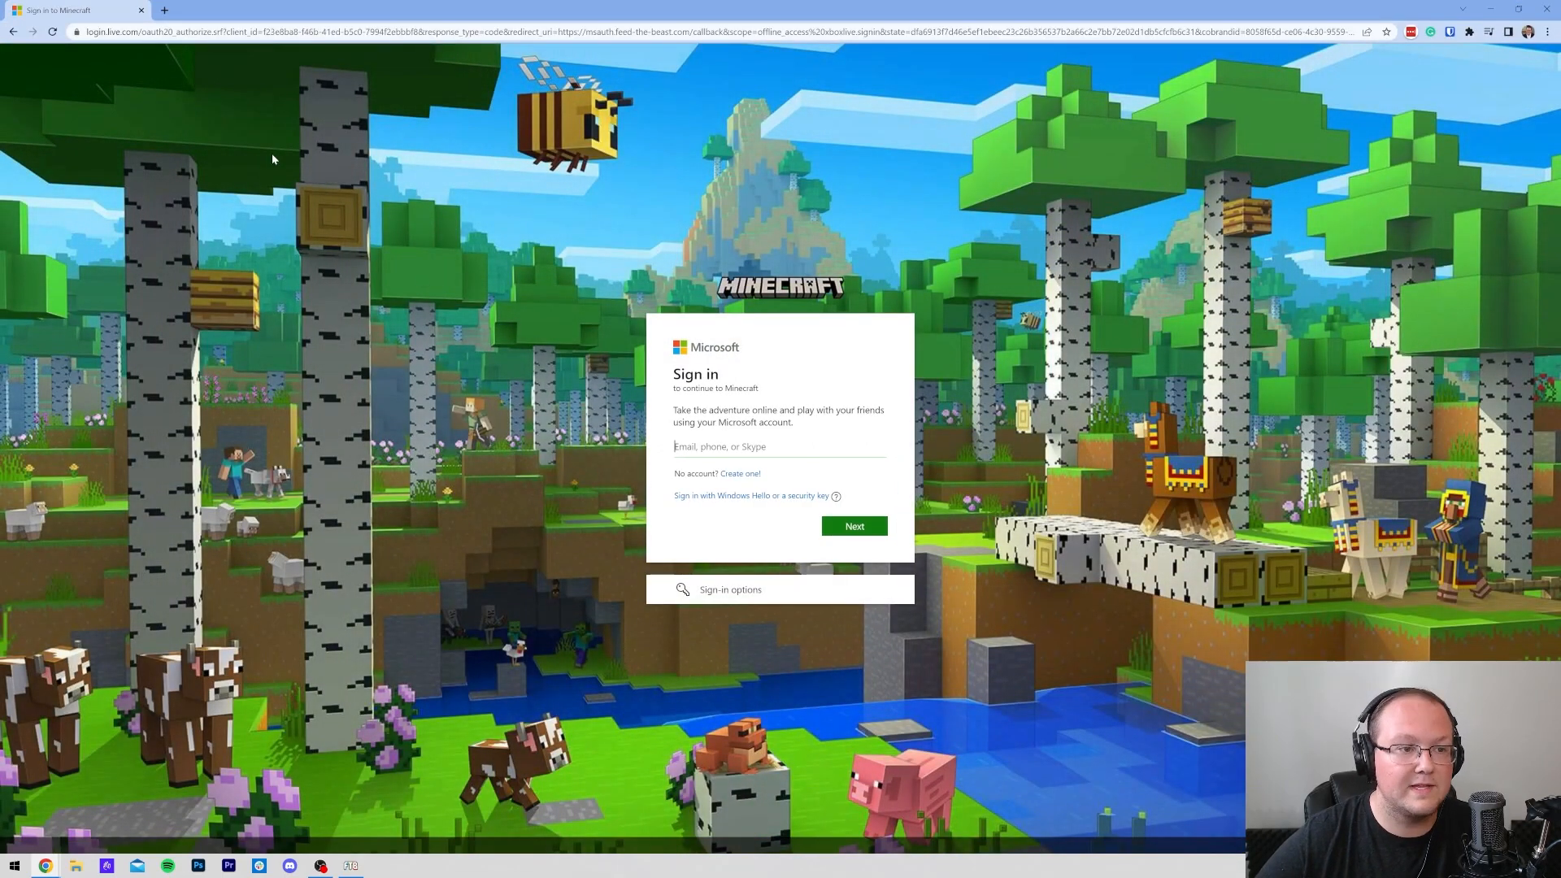
pyautogui.moveTo(926, 255)
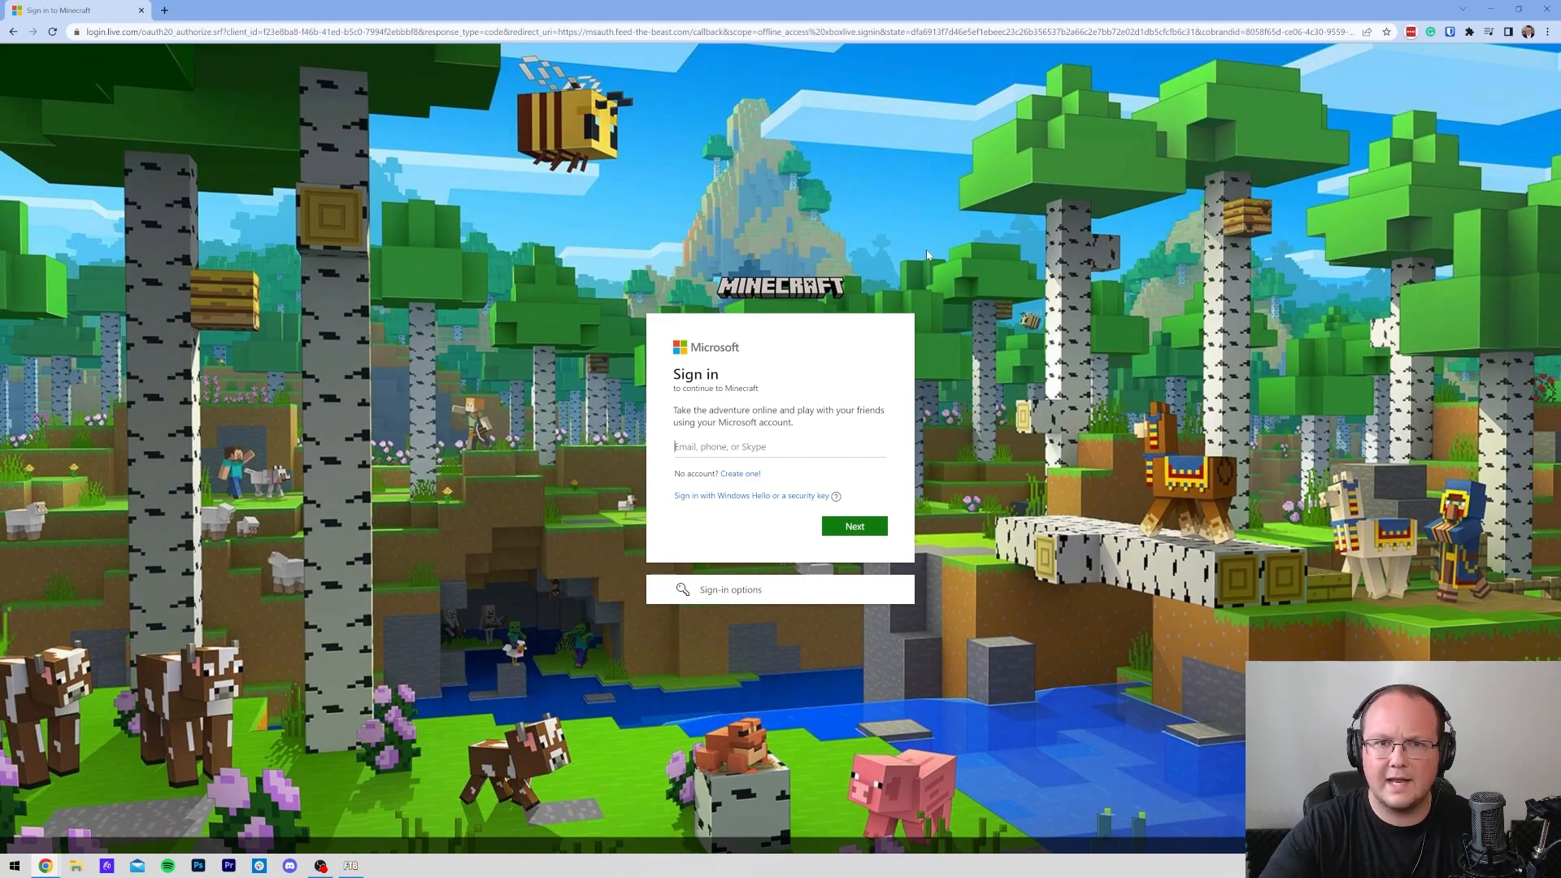
pyautogui.moveTo(896, 310)
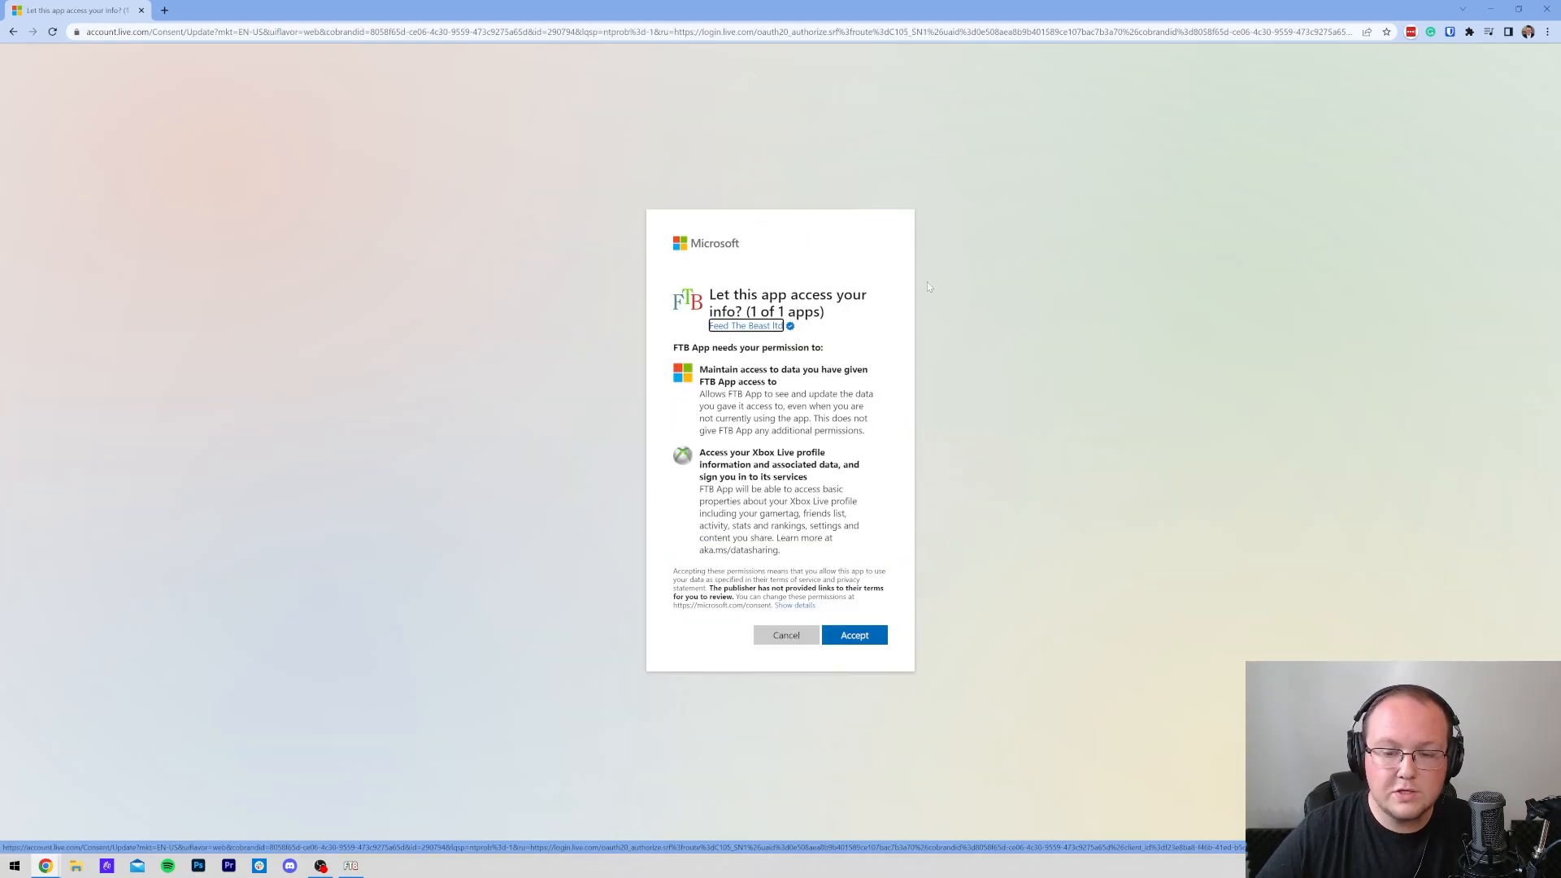
pyautogui.moveTo(896, 328)
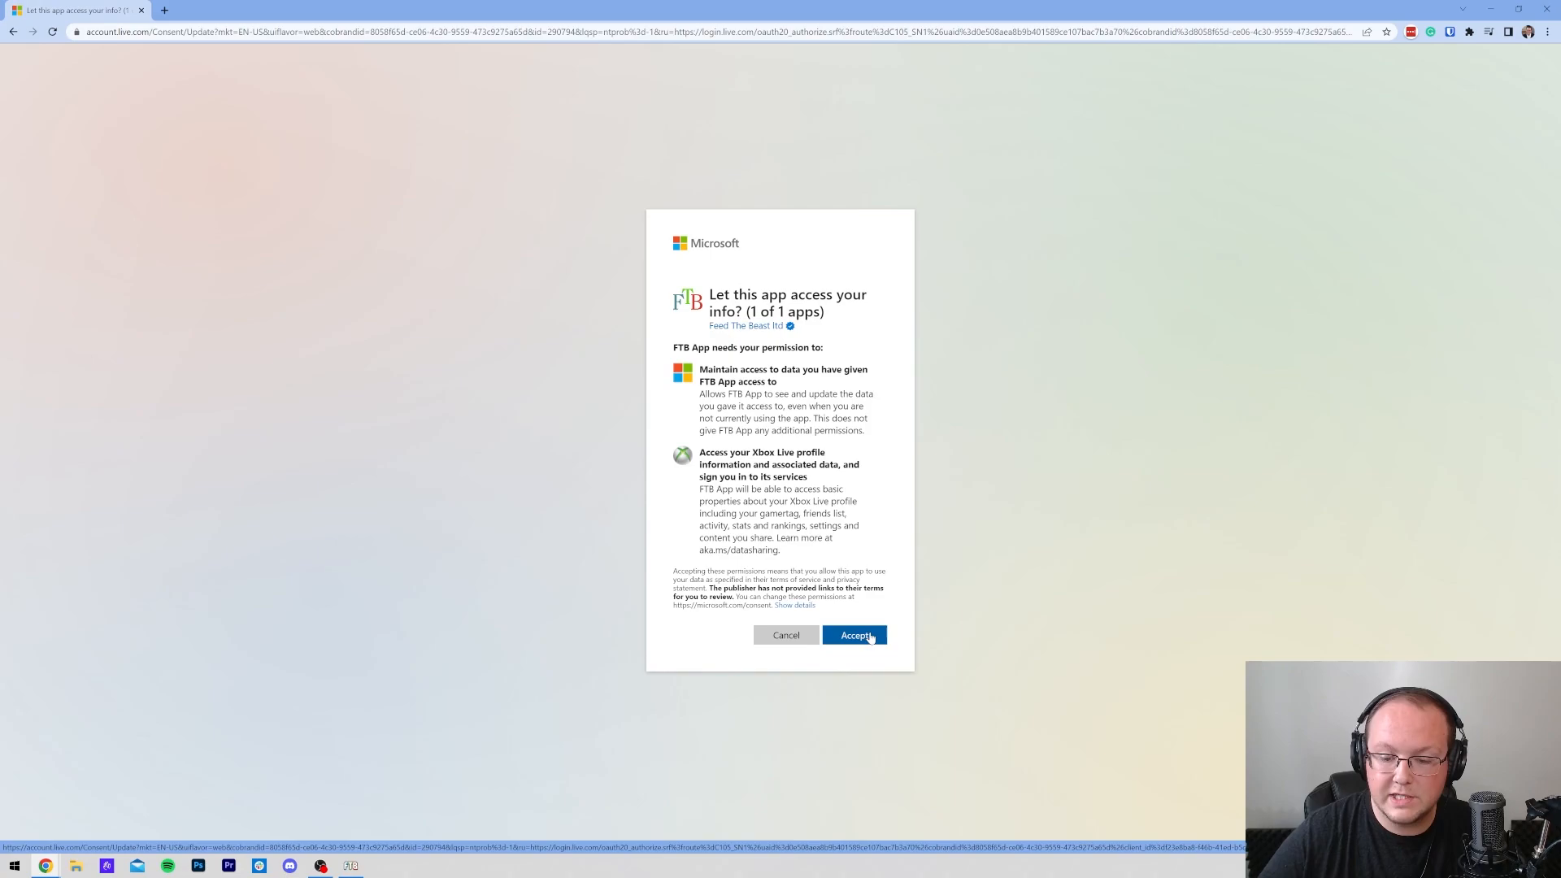
pyautogui.click(855, 635)
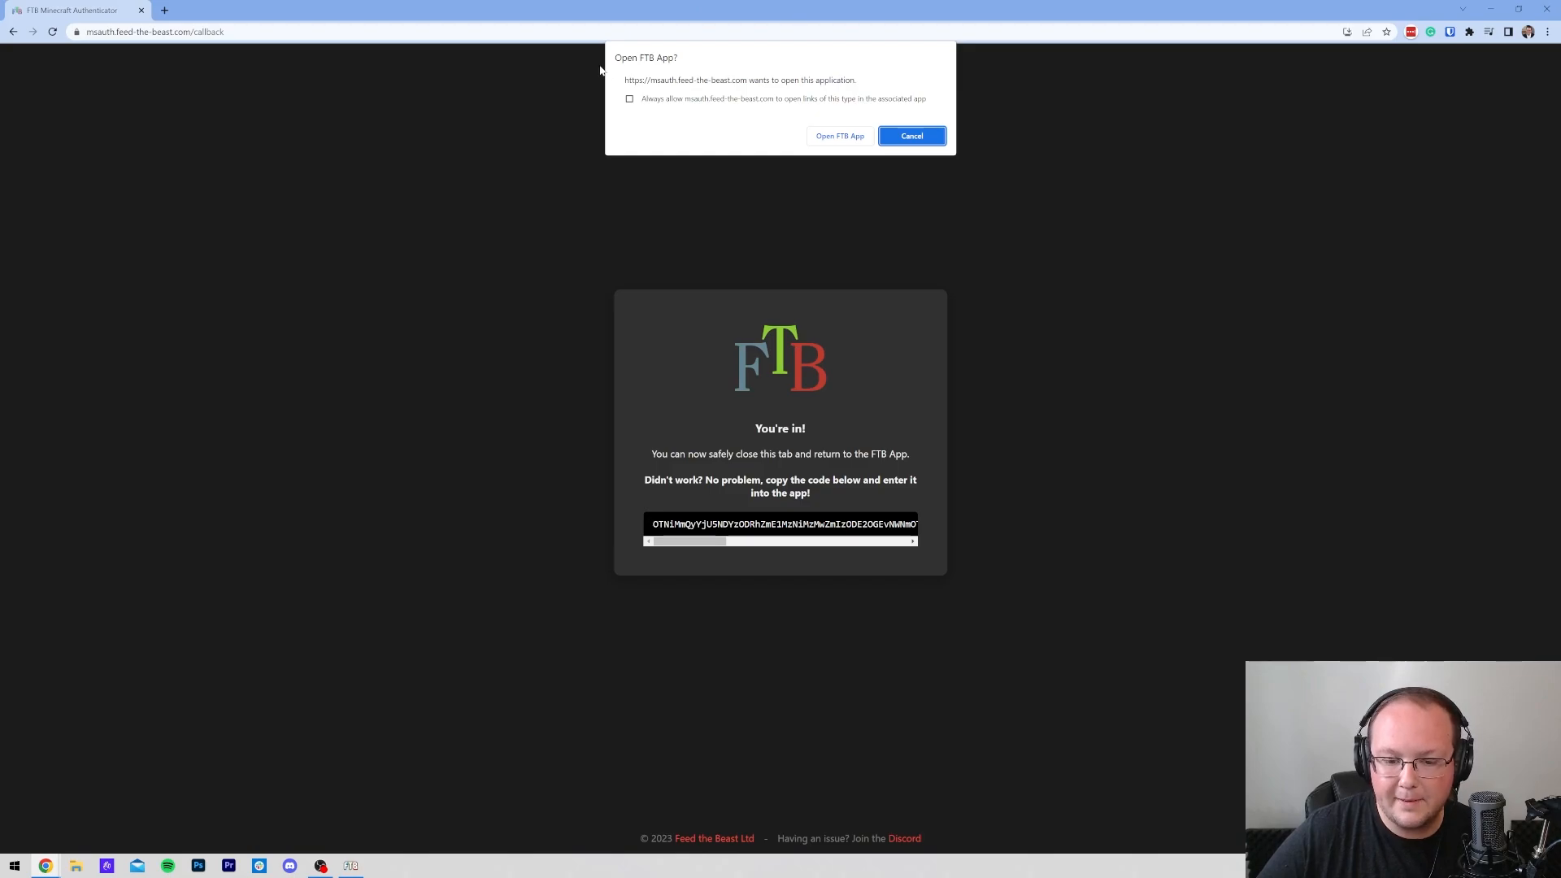
pyautogui.moveTo(836, 492)
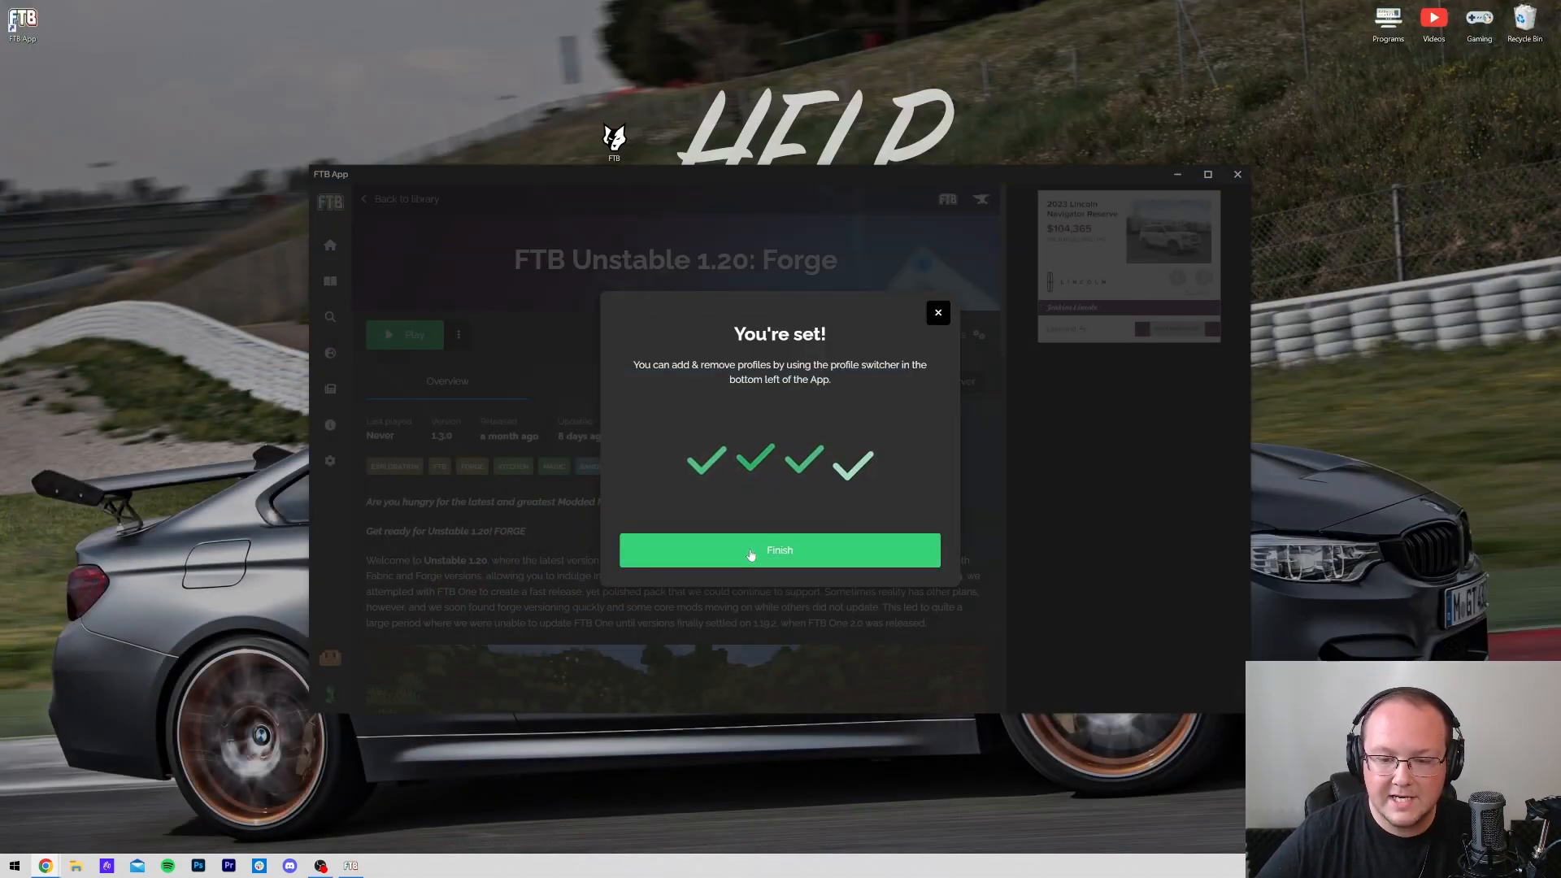
# Finish account setup, launch the instance and allow its Java runtime through the firewall on private networks.
pyautogui.click(779, 551)
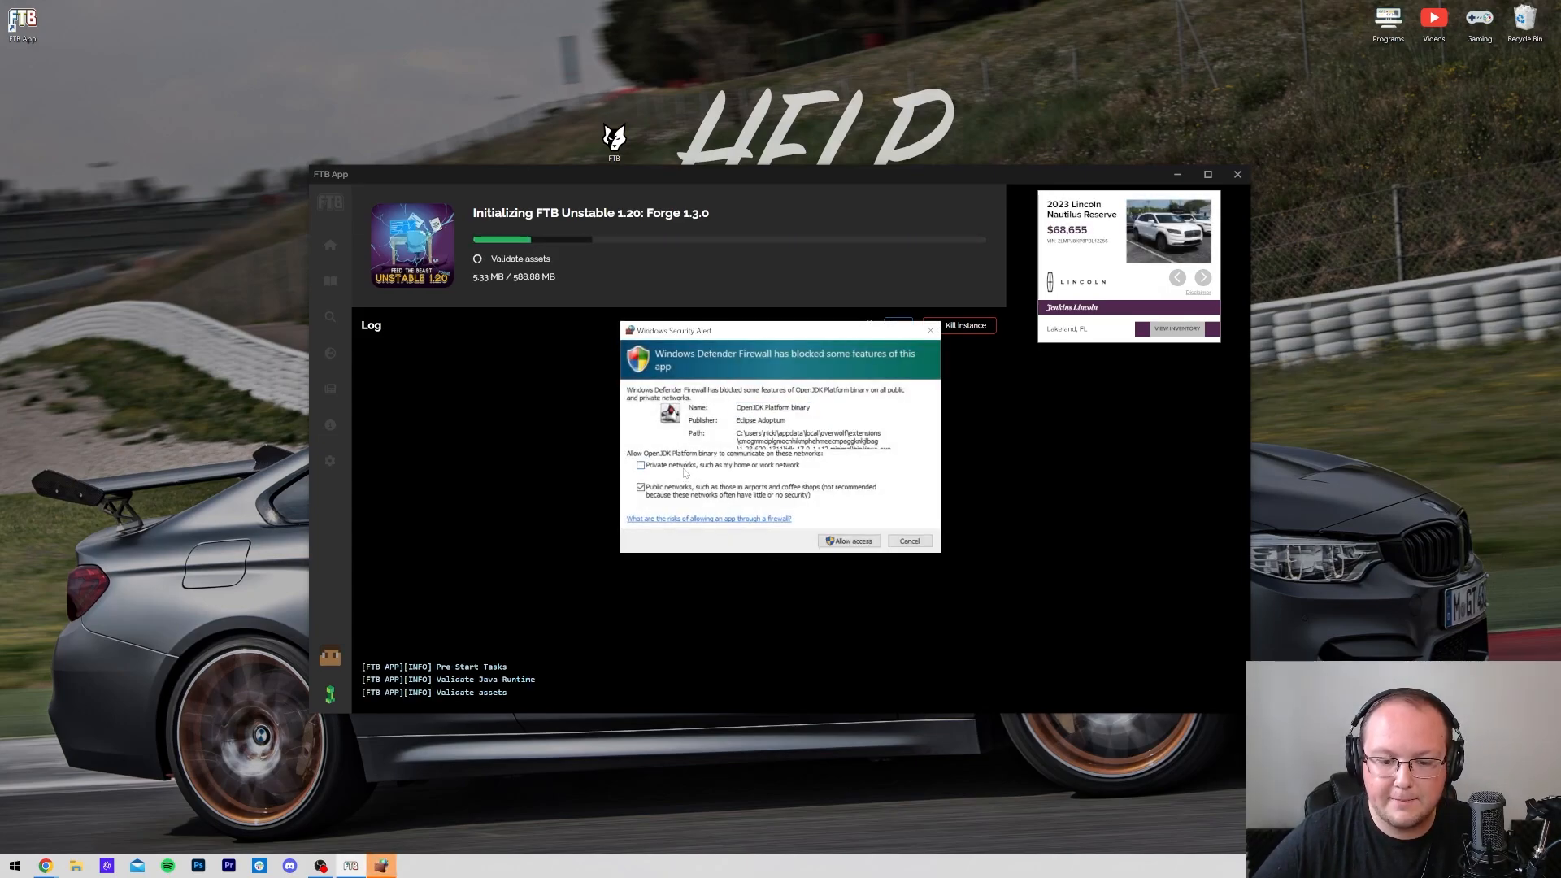
pyautogui.click(639, 465)
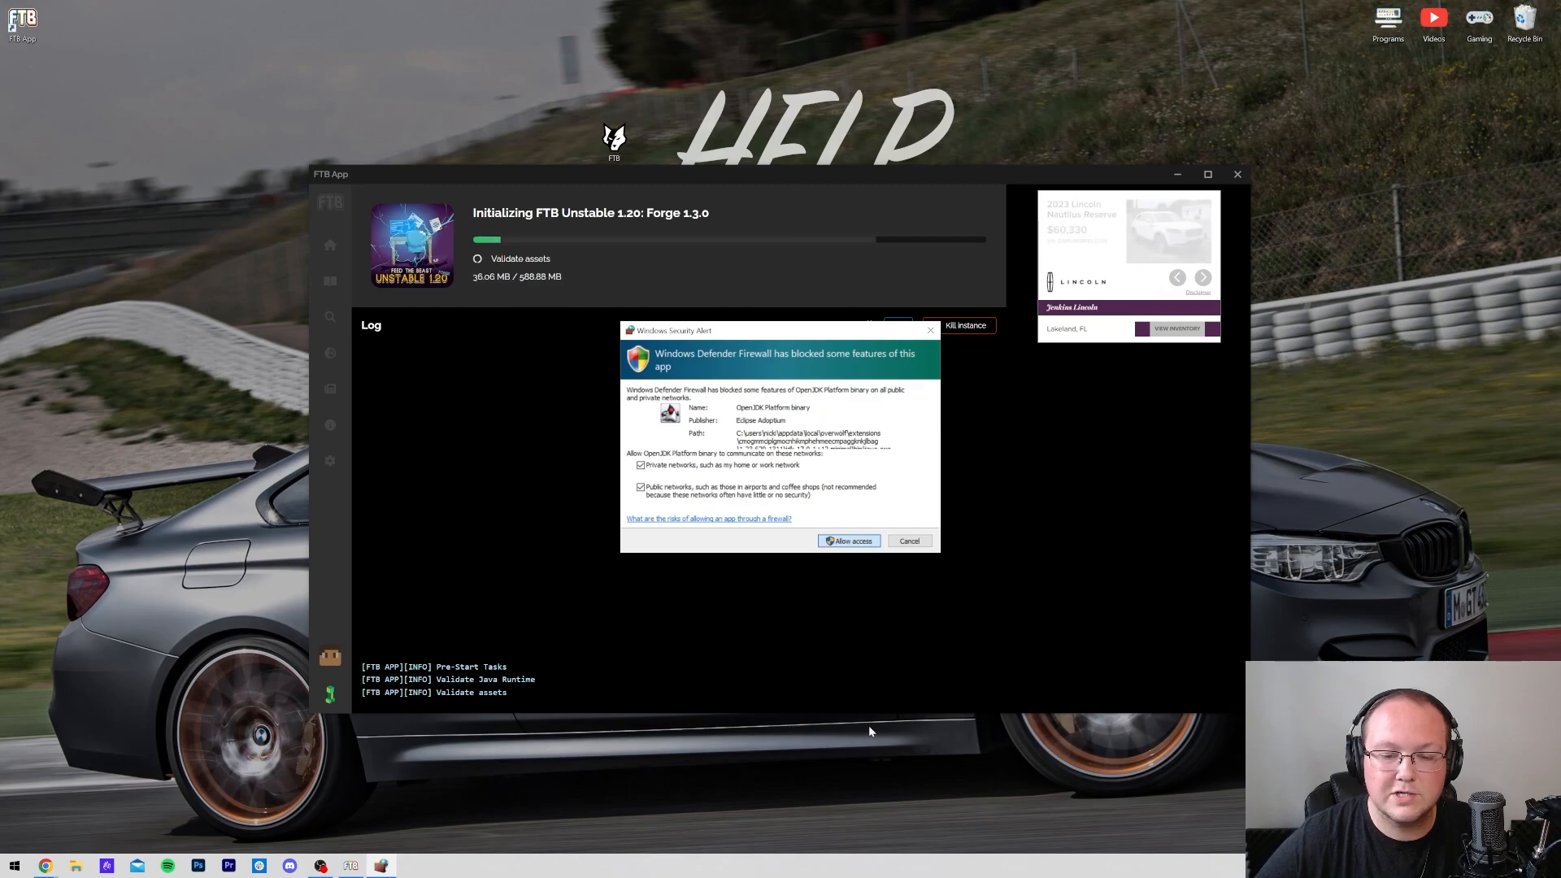
pyautogui.click(849, 540)
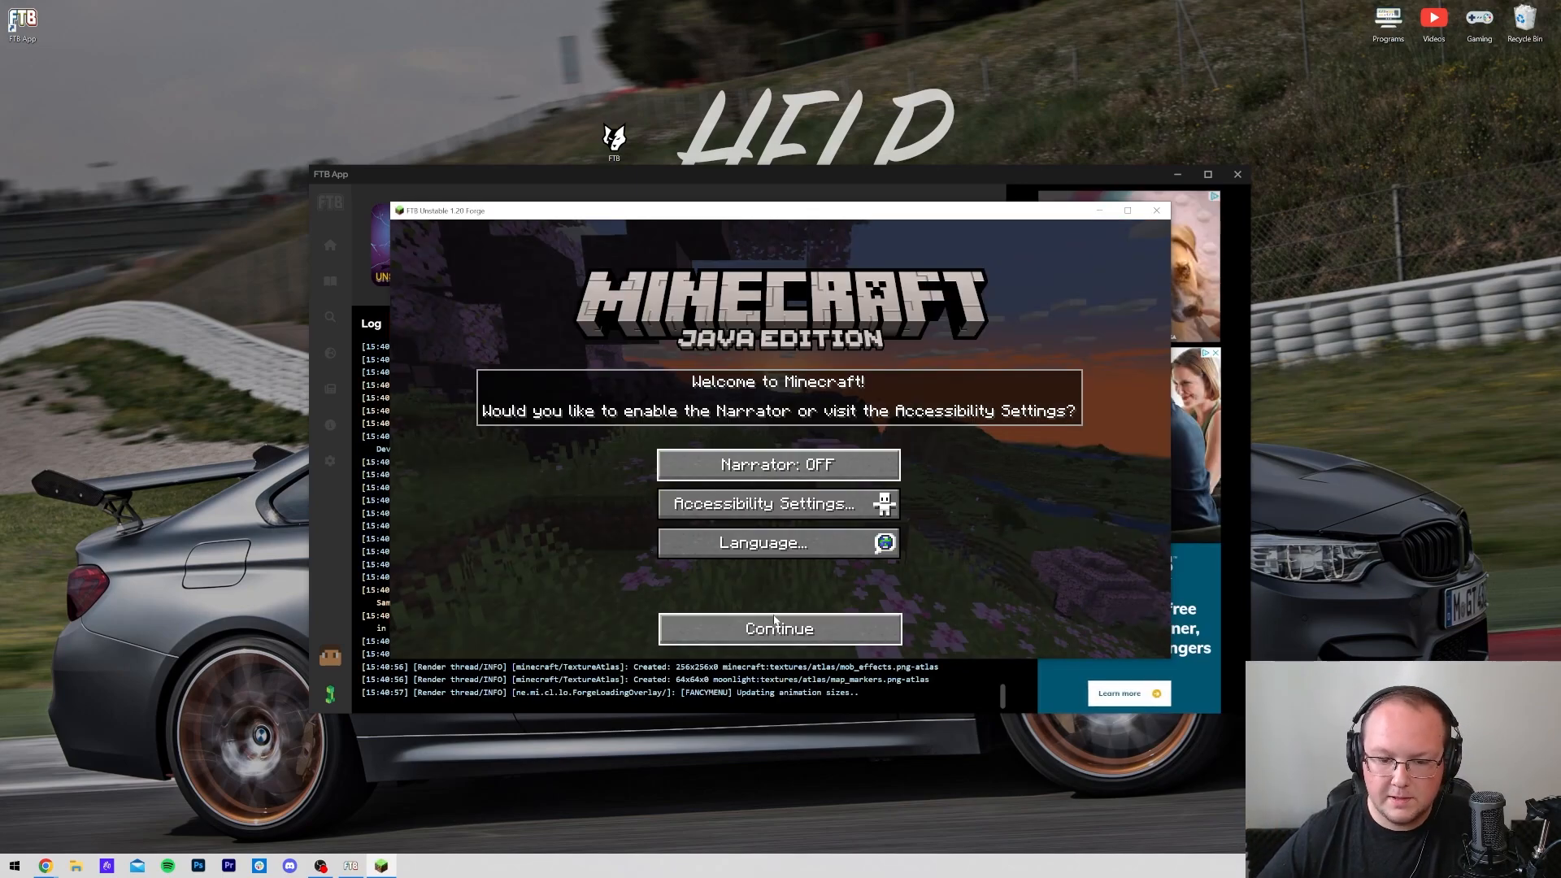
# Continue past the accessibility prompt, view Create New World via Singleplayer, then close Minecraft.
pyautogui.click(779, 628)
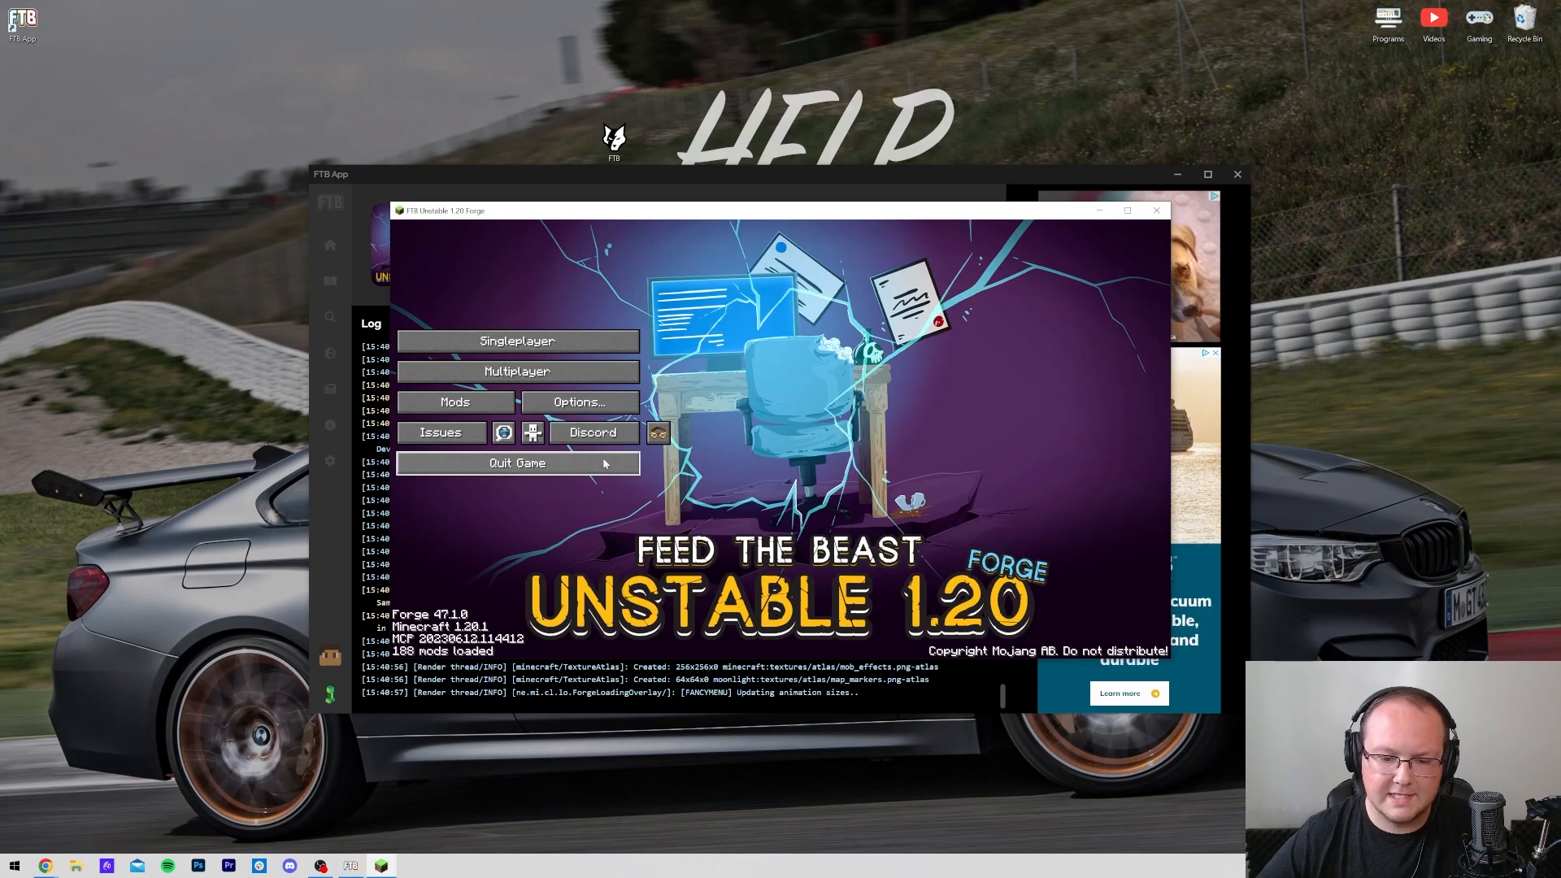
pyautogui.moveTo(659, 362)
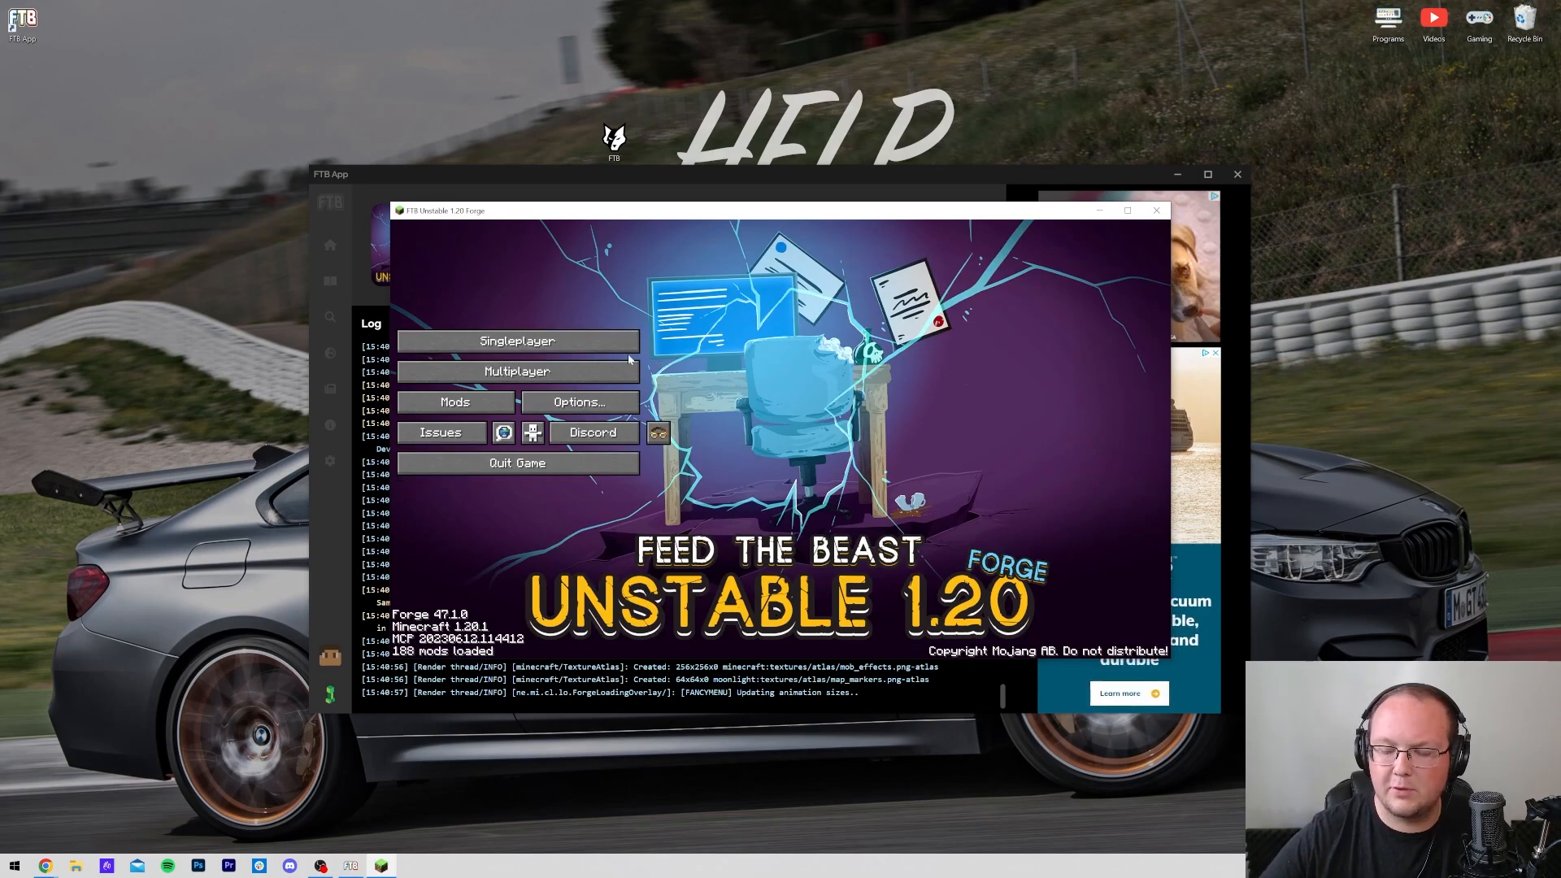
pyautogui.moveTo(518, 341)
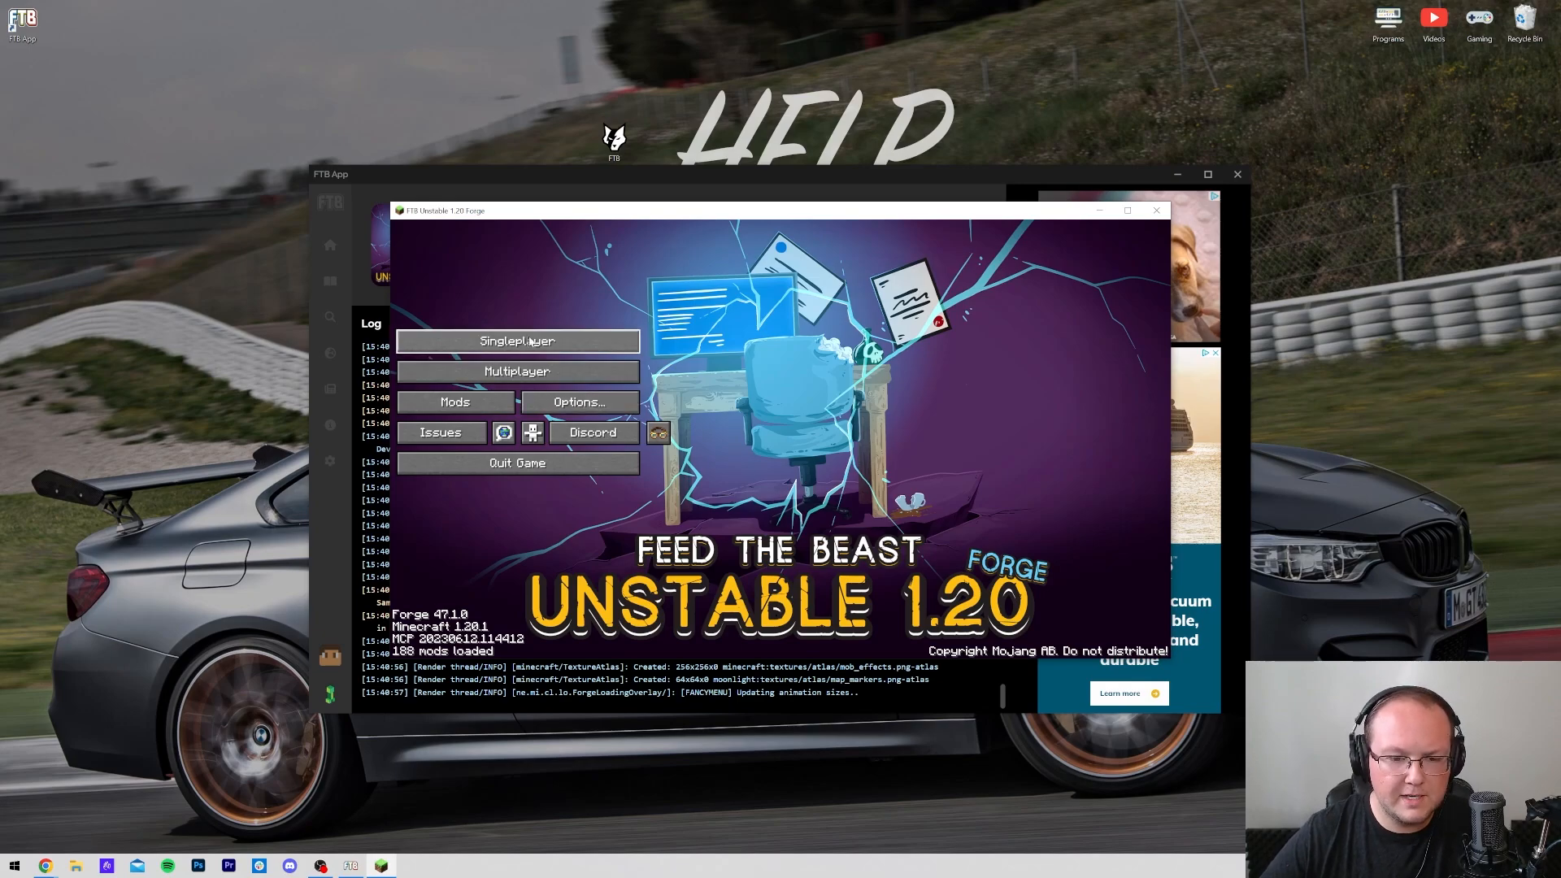
pyautogui.click(517, 341)
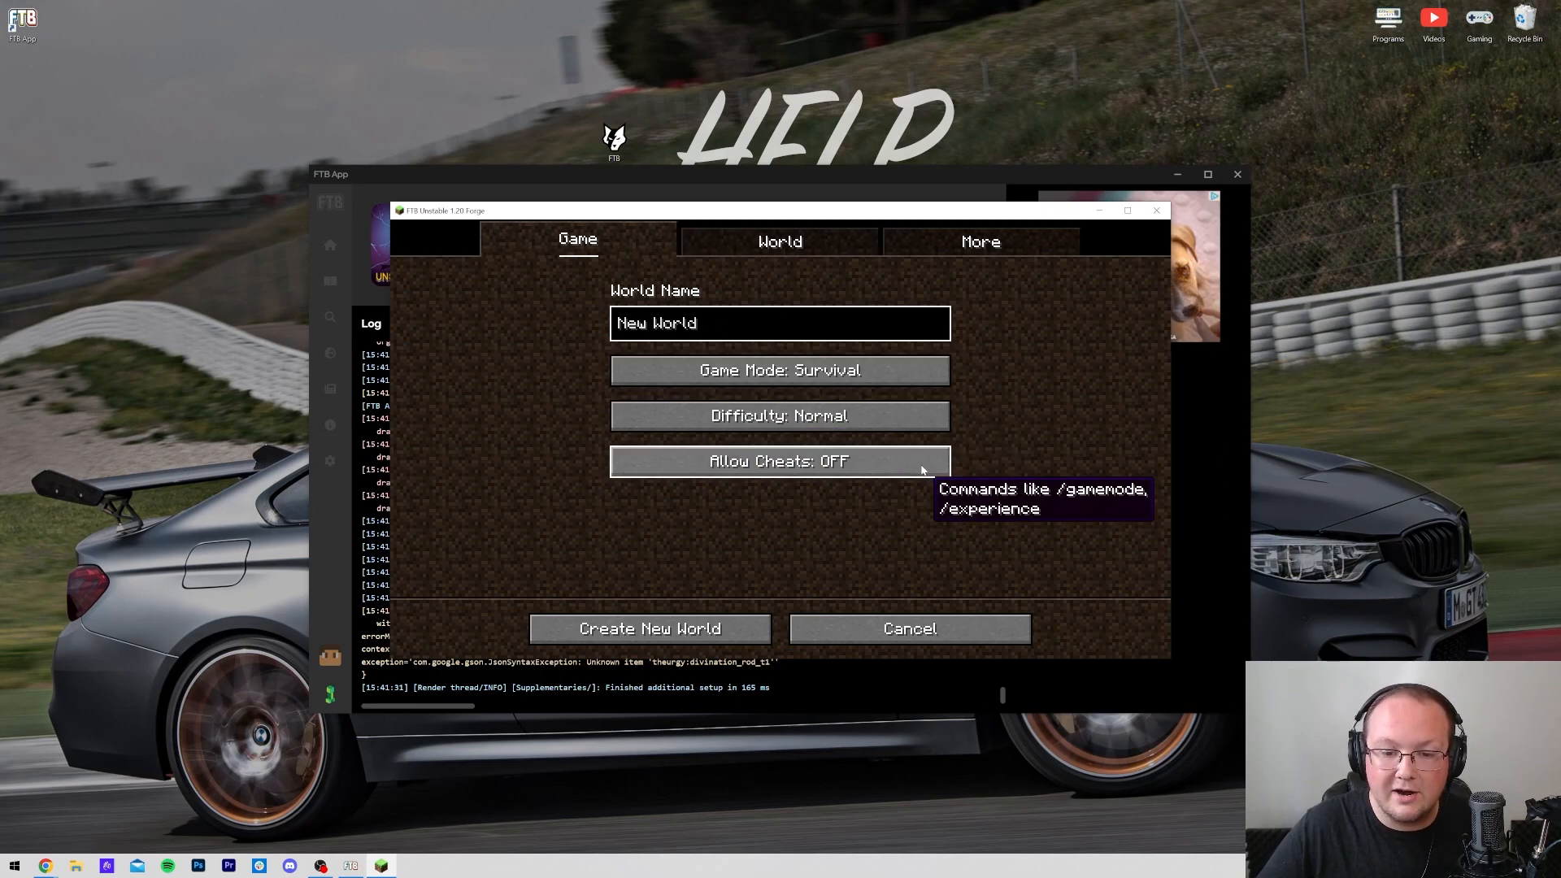
pyautogui.moveTo(966, 483)
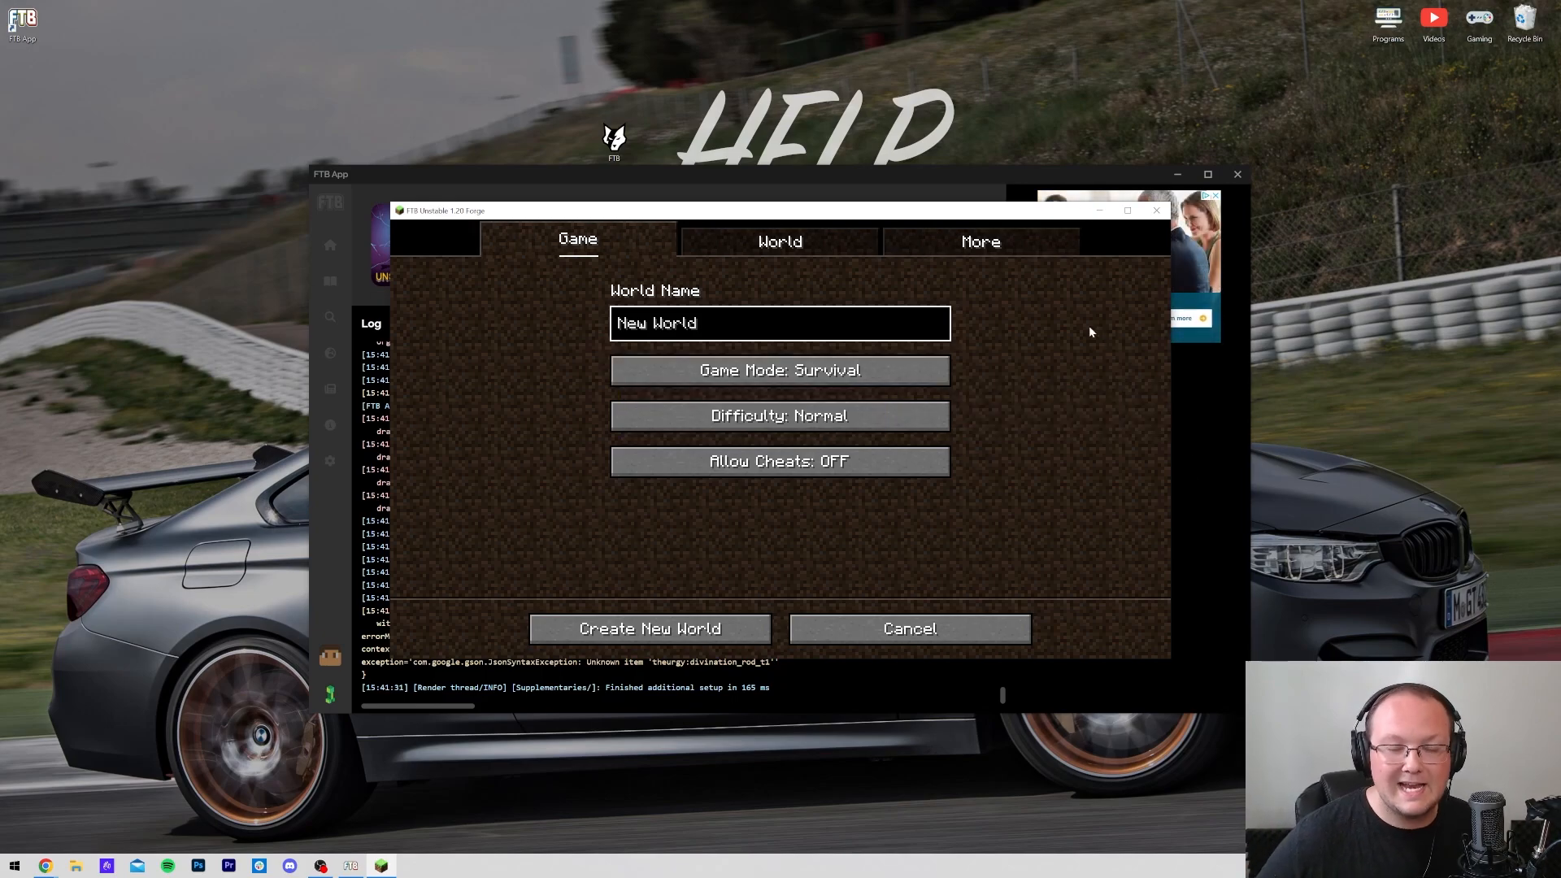
pyautogui.click(780, 324)
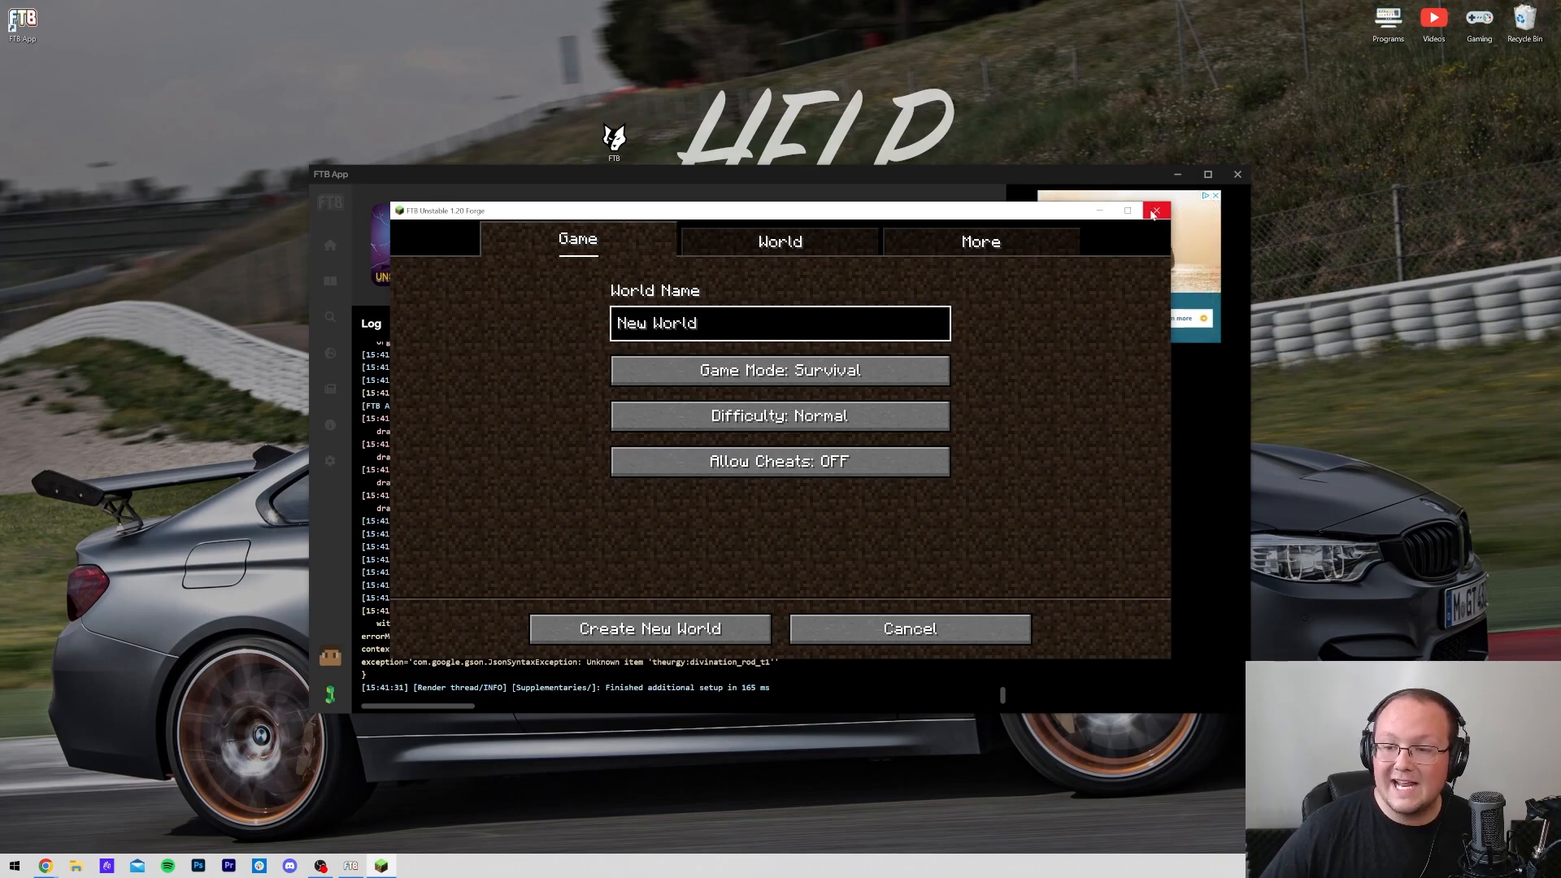
pyautogui.click(1156, 209)
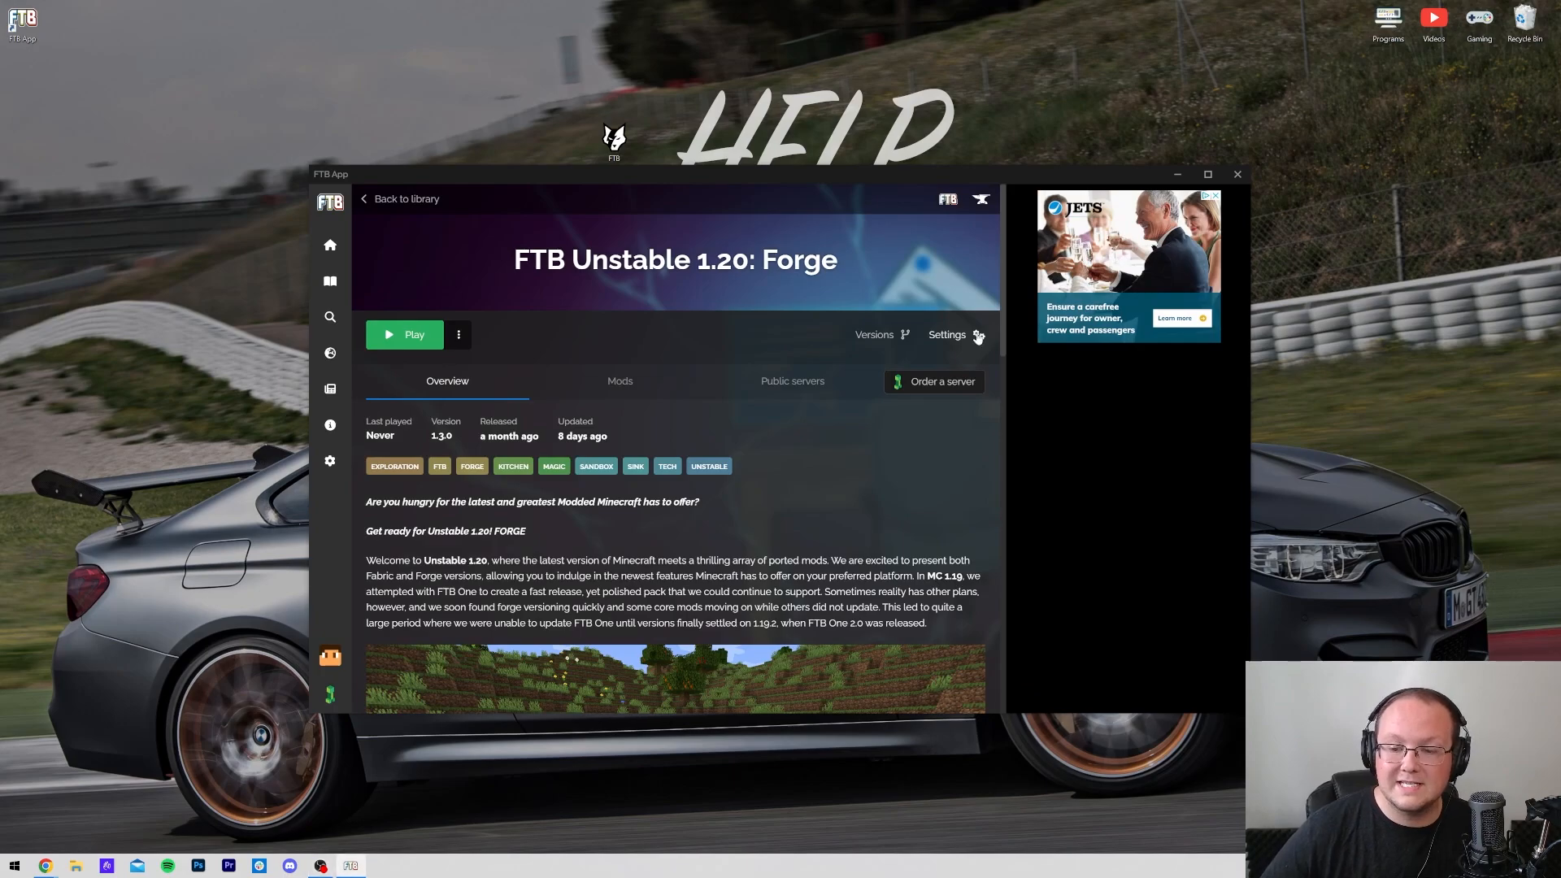
# Set the FTB Unstable 1.20: Forge Instance Memory slider to 8.00GB in its settings.
pyautogui.click(978, 335)
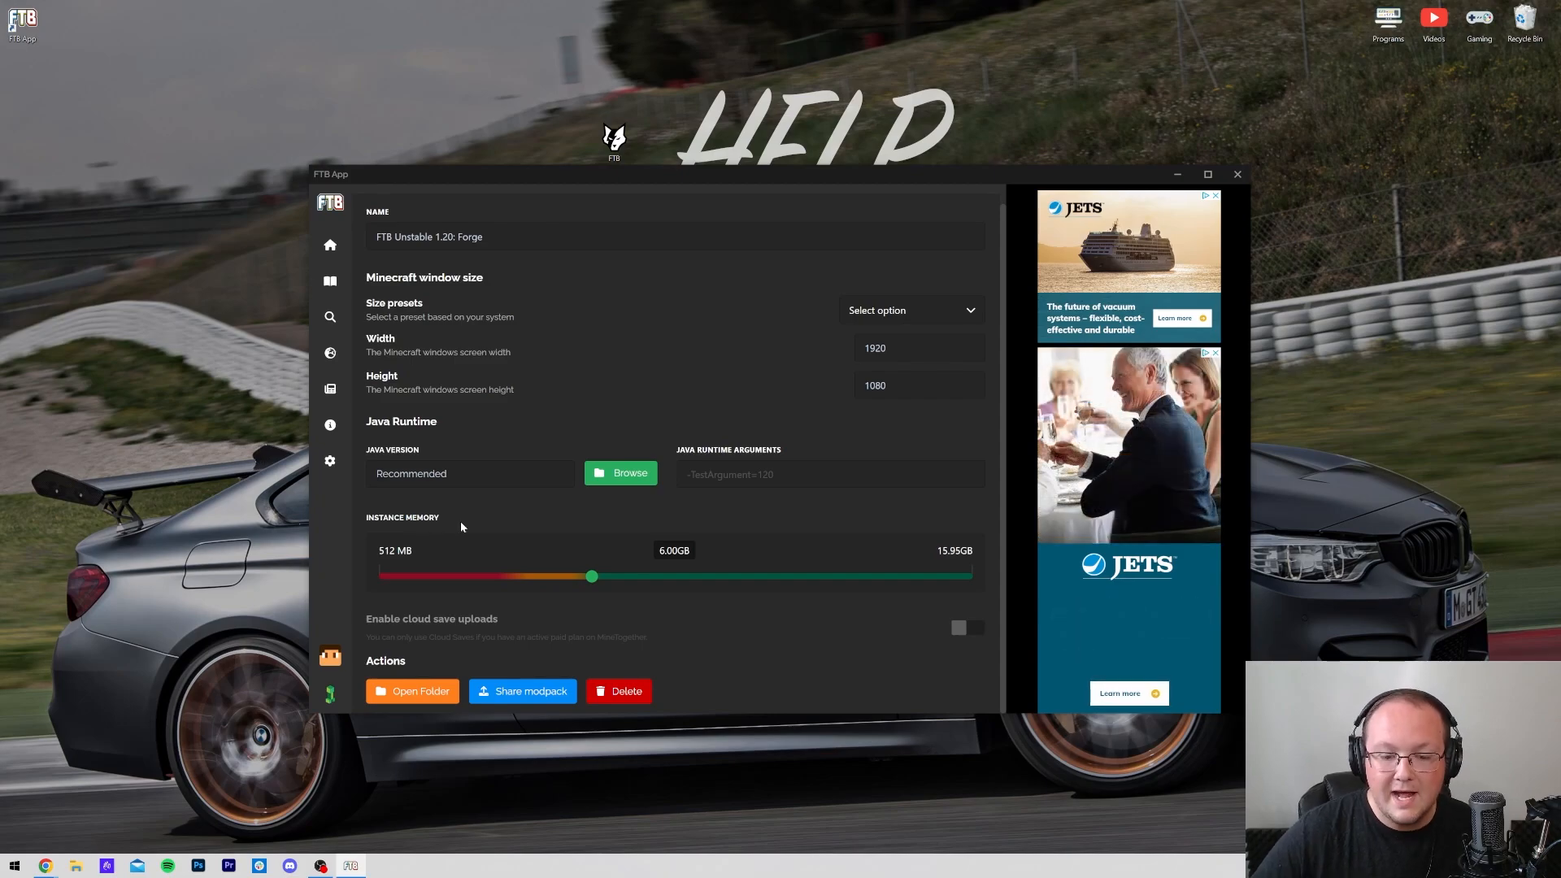
pyautogui.moveTo(591, 577); pyautogui.dragTo(611, 576)
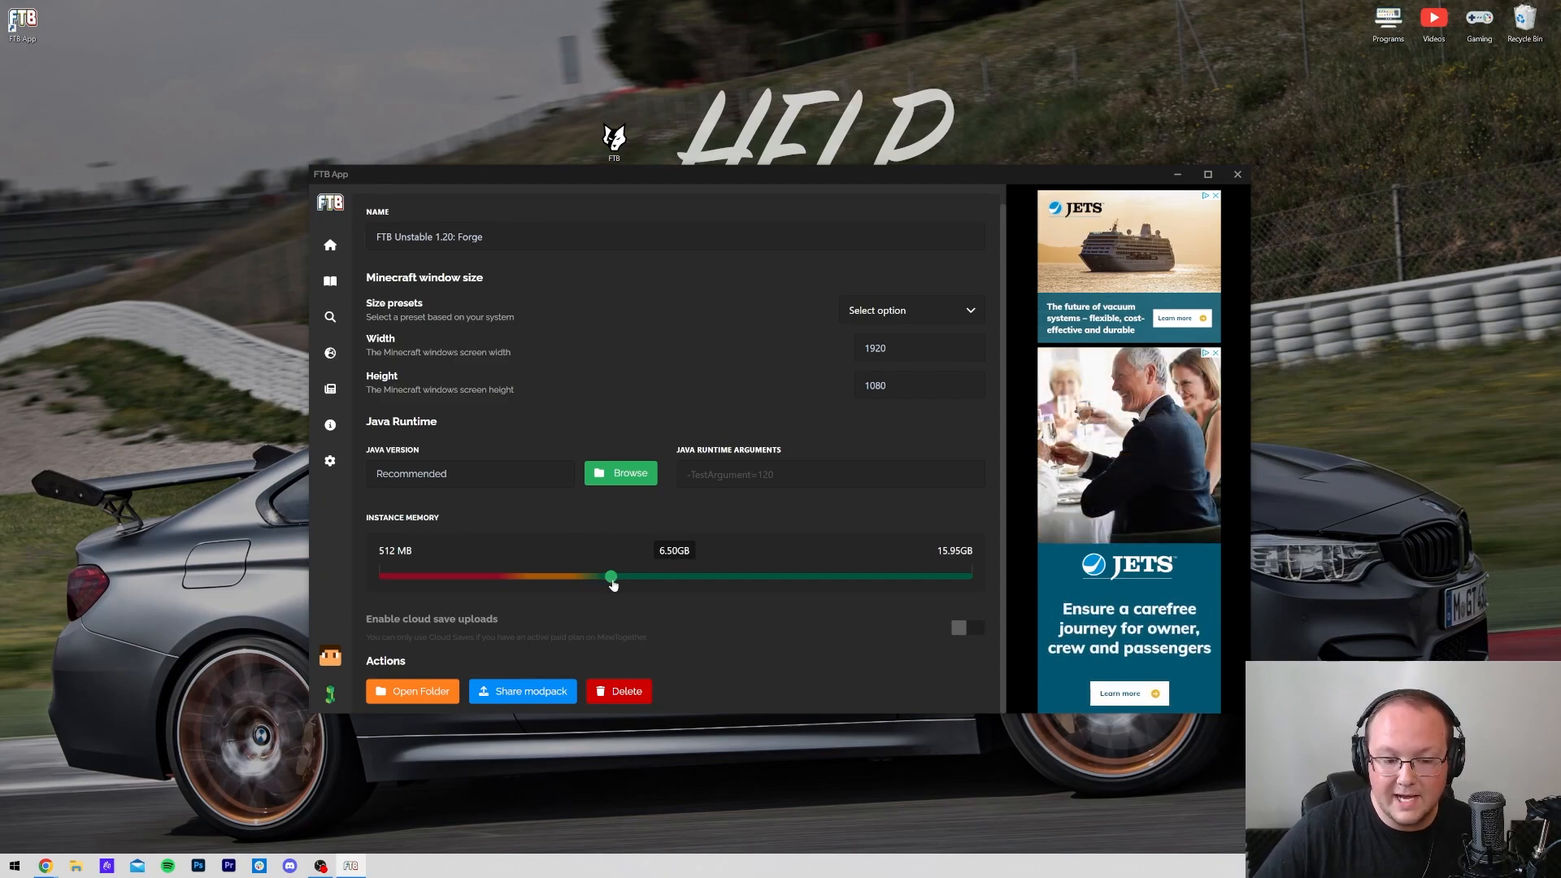
pyautogui.moveTo(611, 576); pyautogui.dragTo(966, 576)
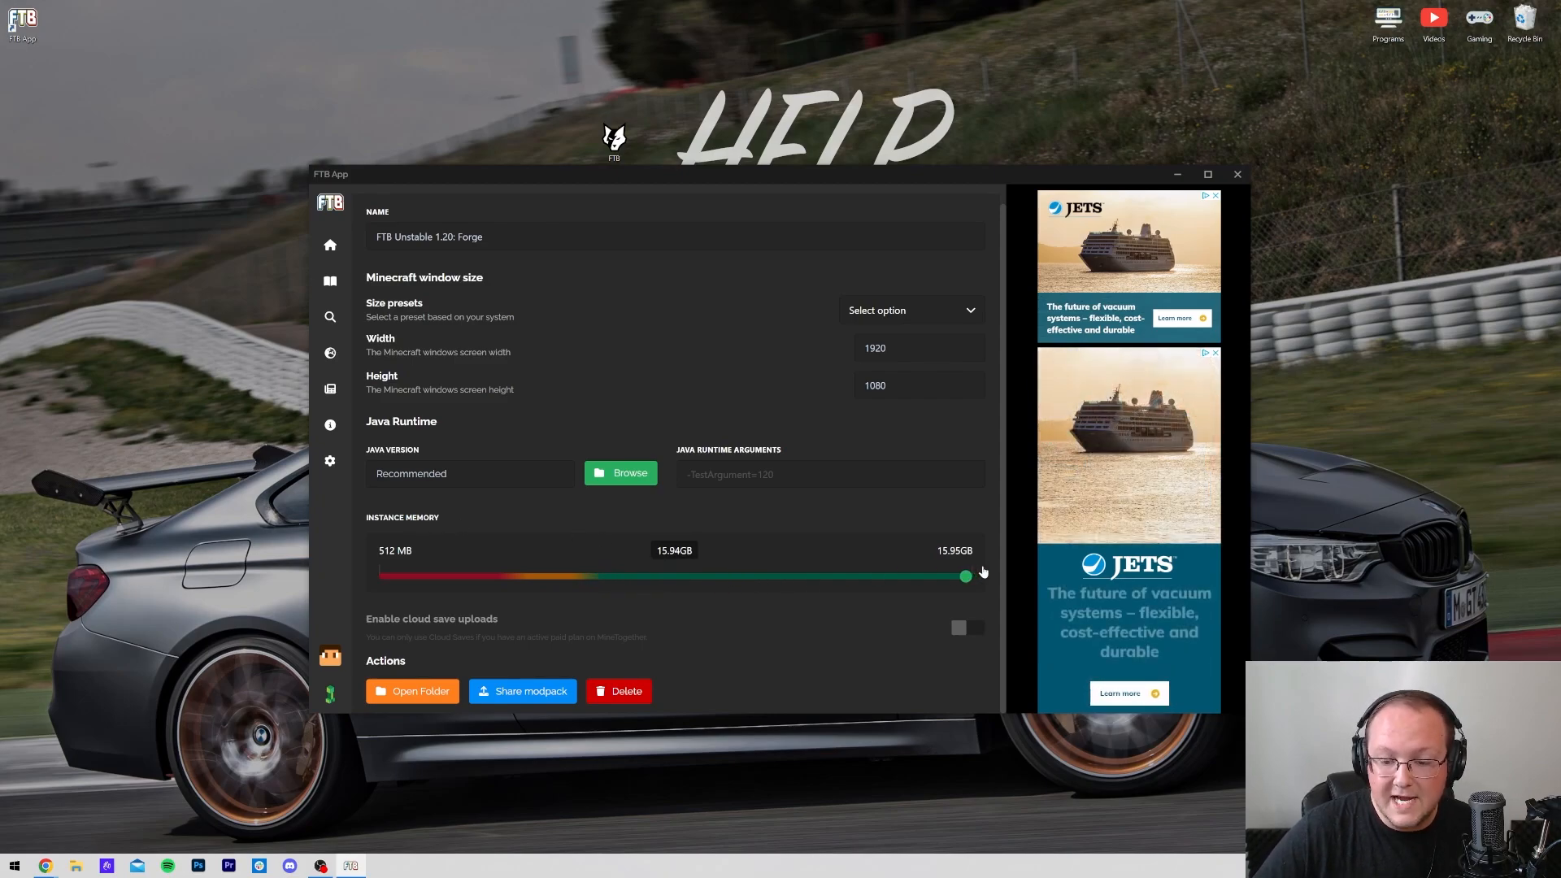
pyautogui.moveTo(965, 576); pyautogui.dragTo(665, 577)
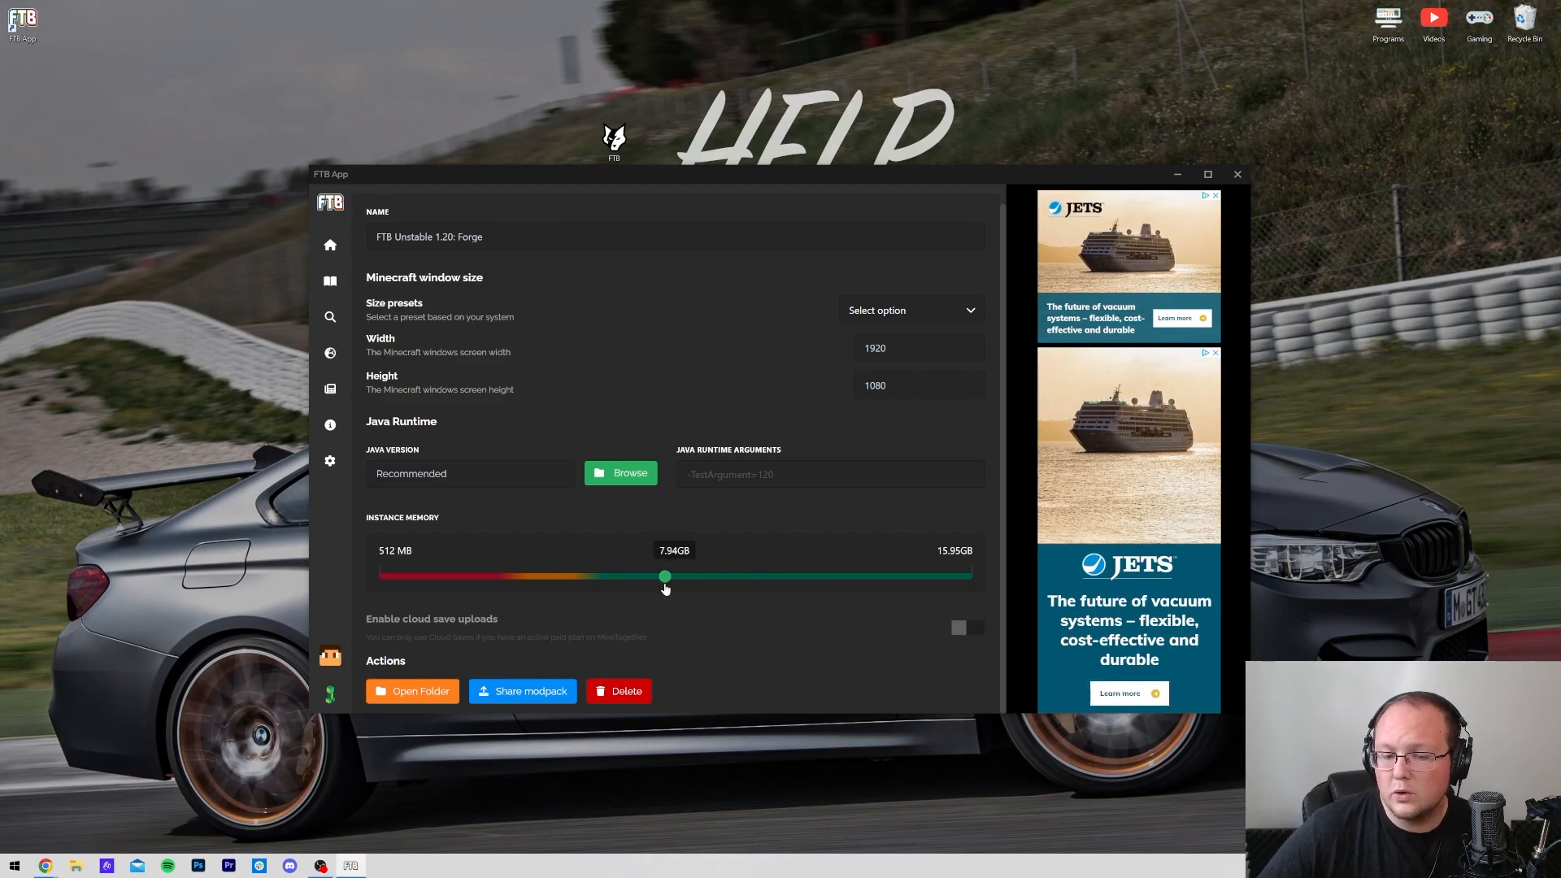
pyautogui.moveTo(665, 575); pyautogui.dragTo(668, 575)
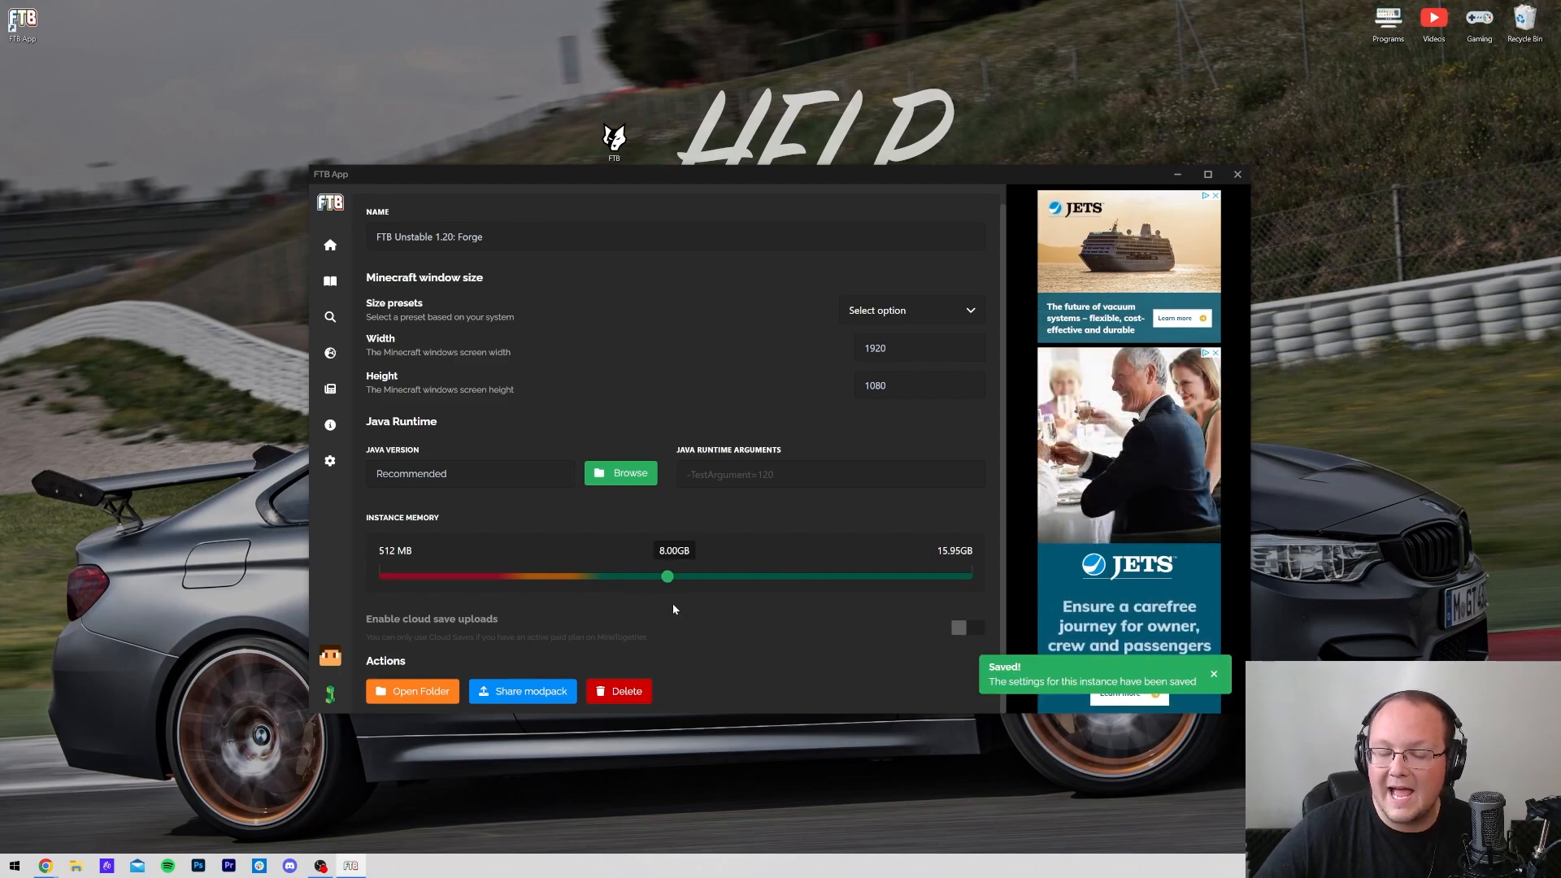
pyautogui.moveTo(666, 577); pyautogui.dragTo(511, 577)
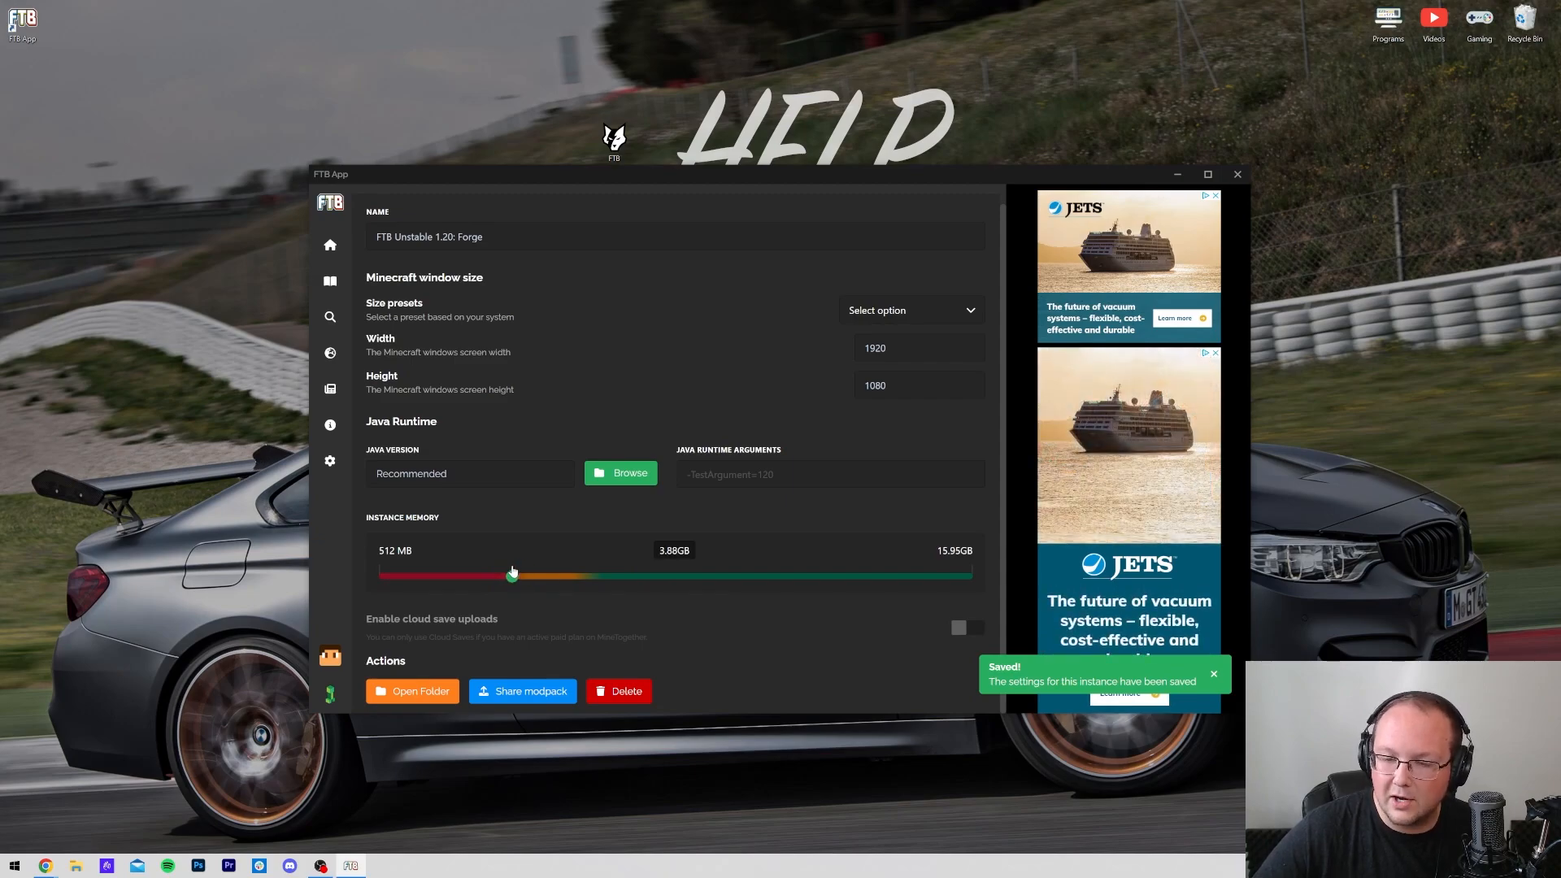
pyautogui.moveTo(512, 576); pyautogui.dragTo(666, 576)
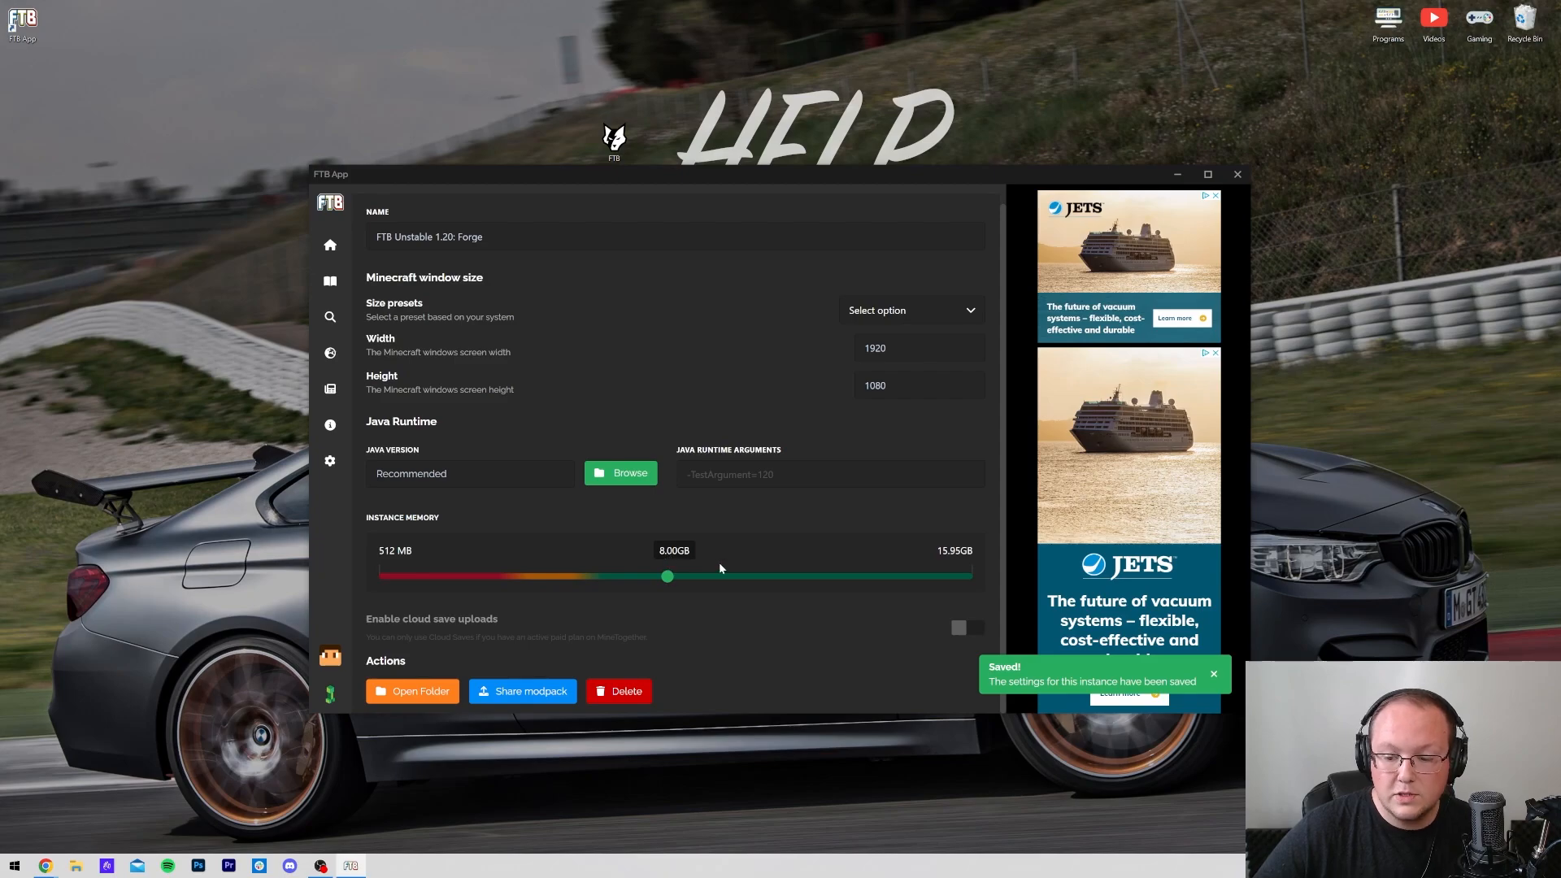
pyautogui.moveTo(330, 281)
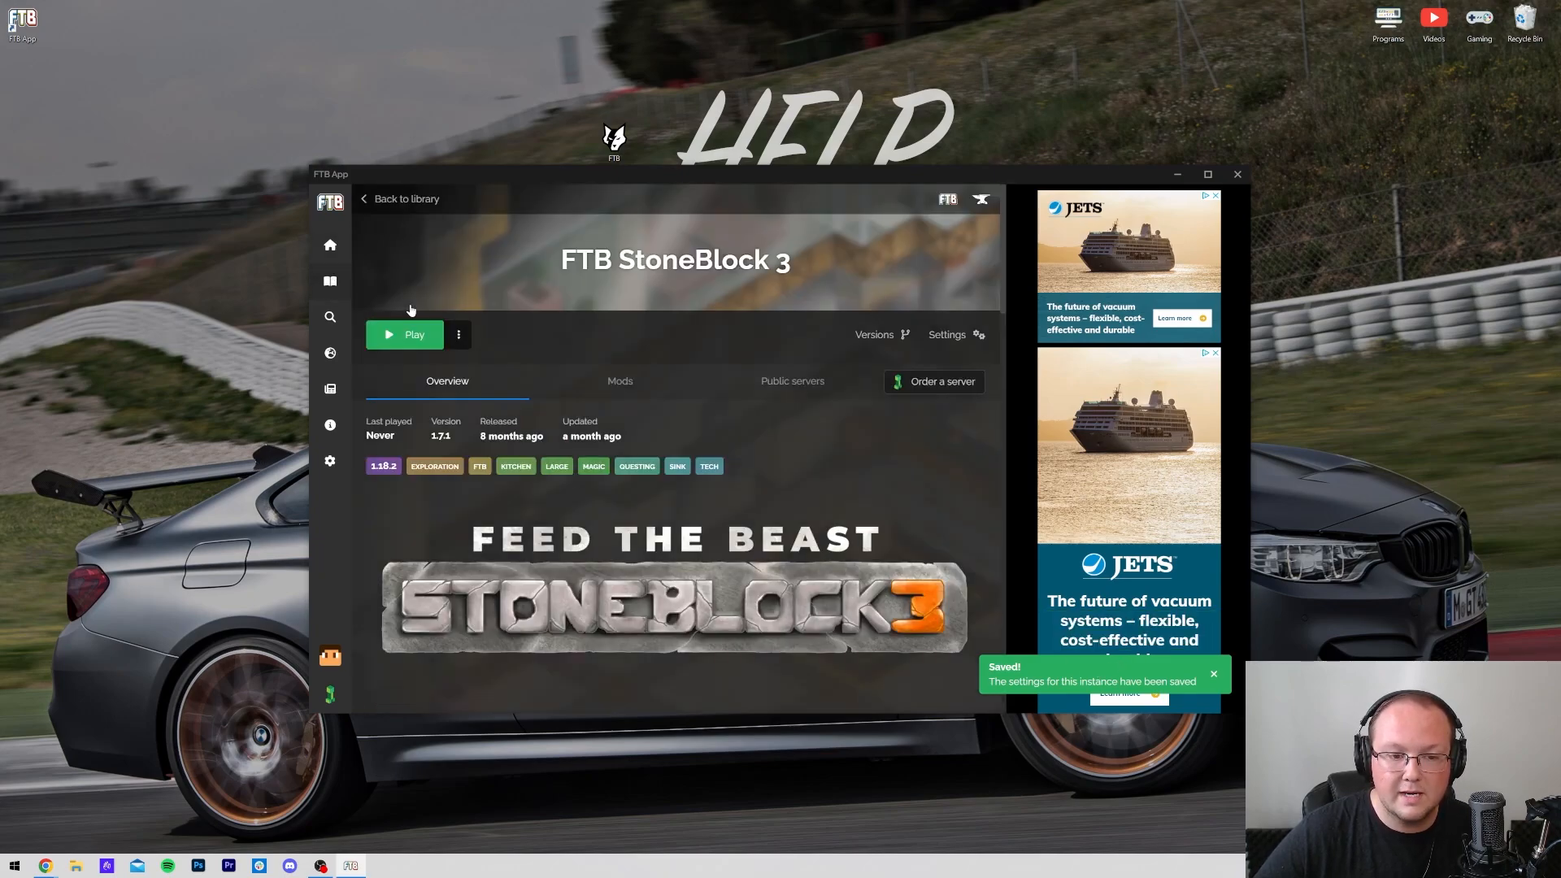
# Set FTB StoneBlock 3 Instance Memory to 9.00GB, then back out to the library with both modpacks.
pyautogui.click(946, 335)
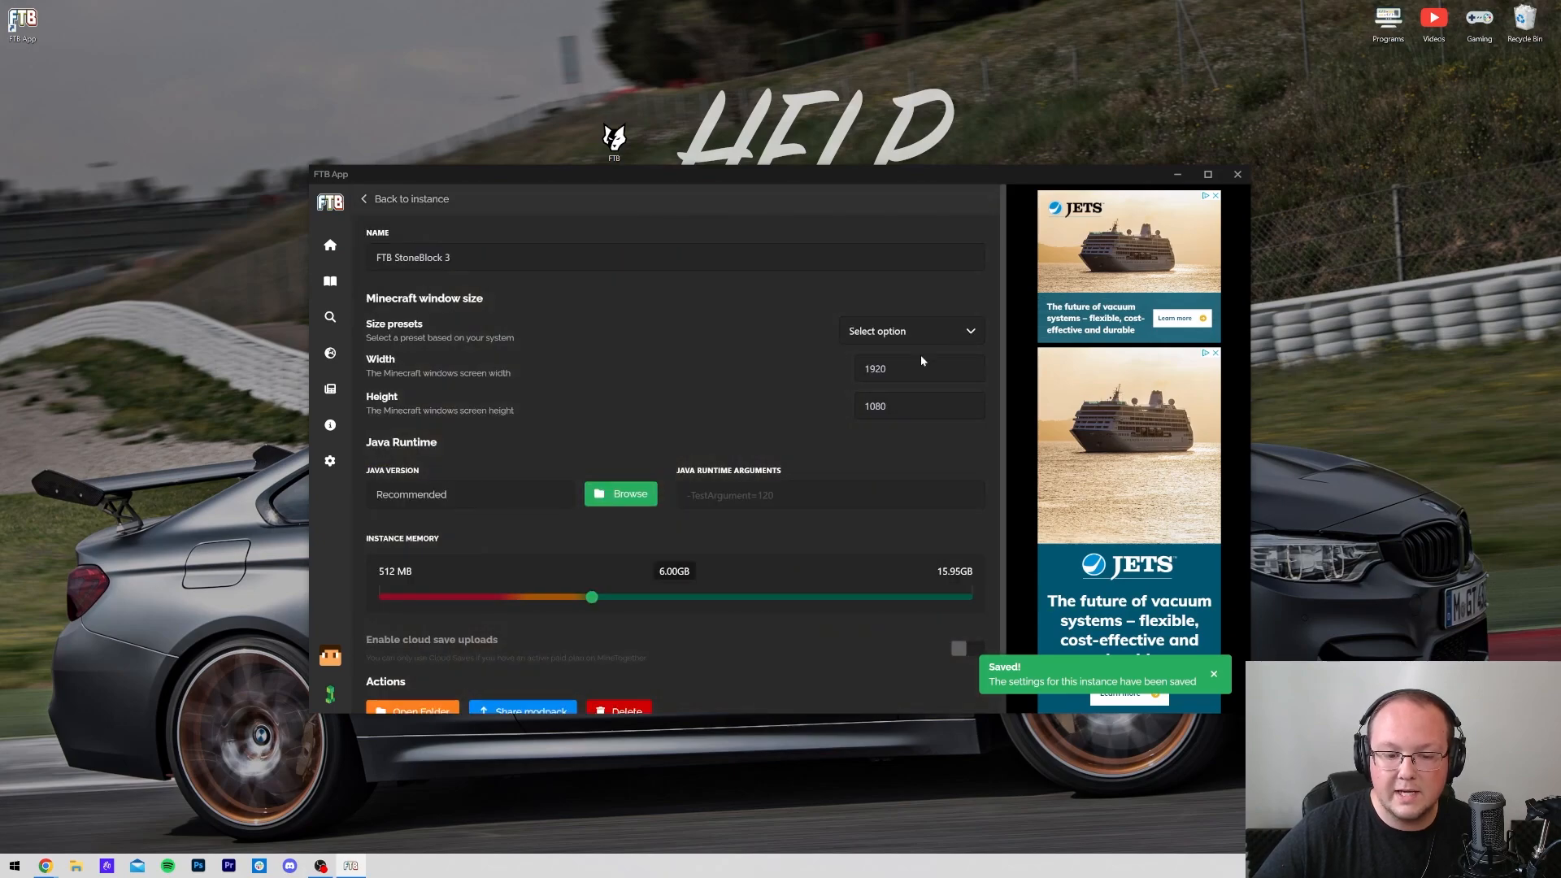
pyautogui.moveTo(591, 596); pyautogui.dragTo(706, 596)
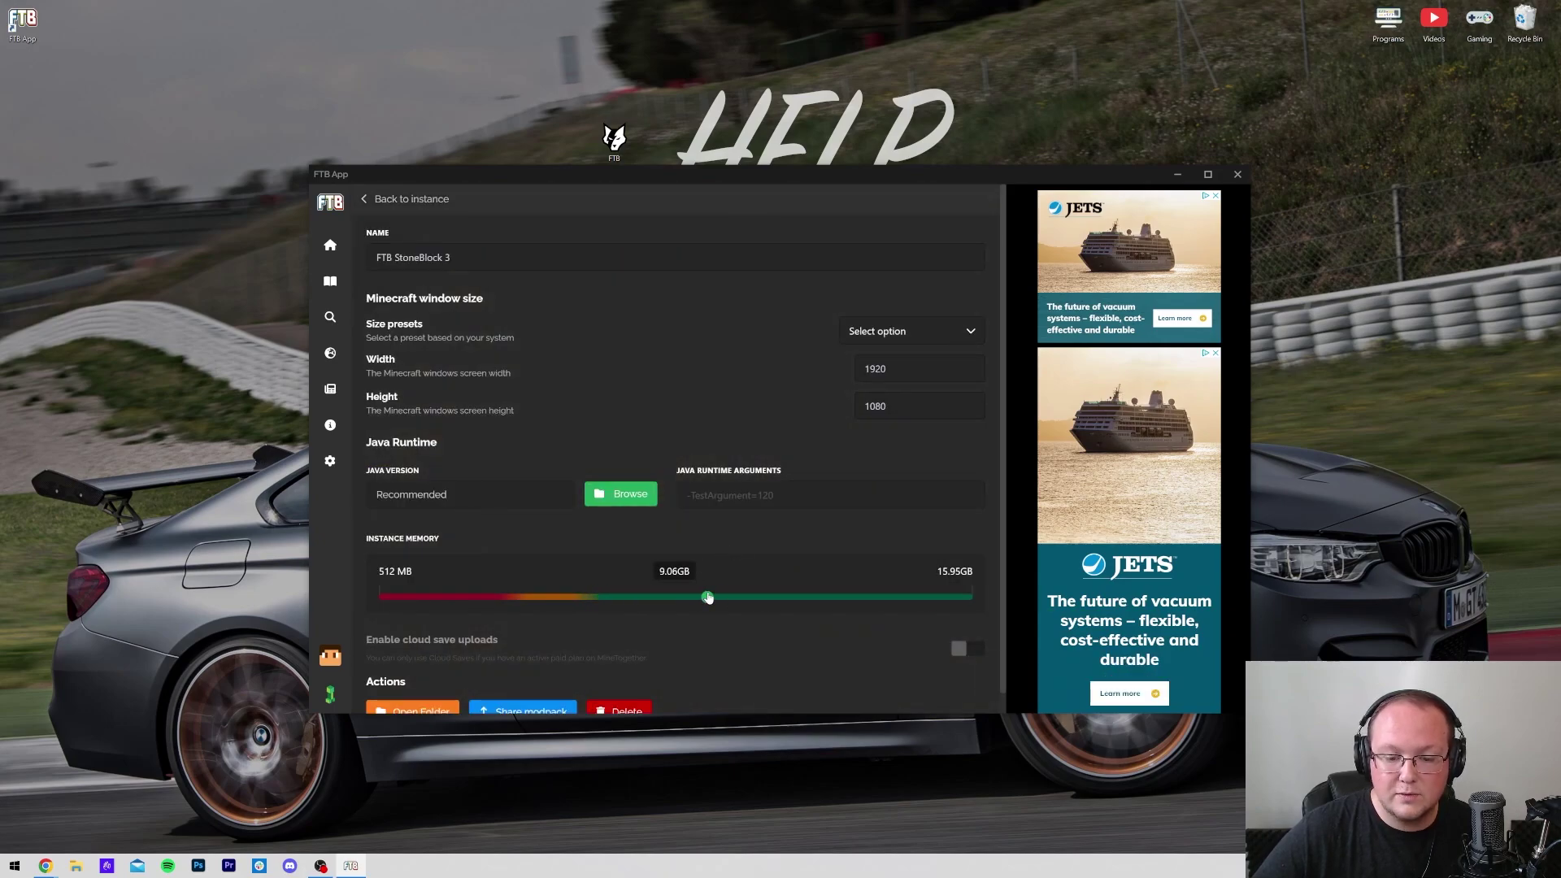
pyautogui.moveTo(706, 596); pyautogui.dragTo(704, 596)
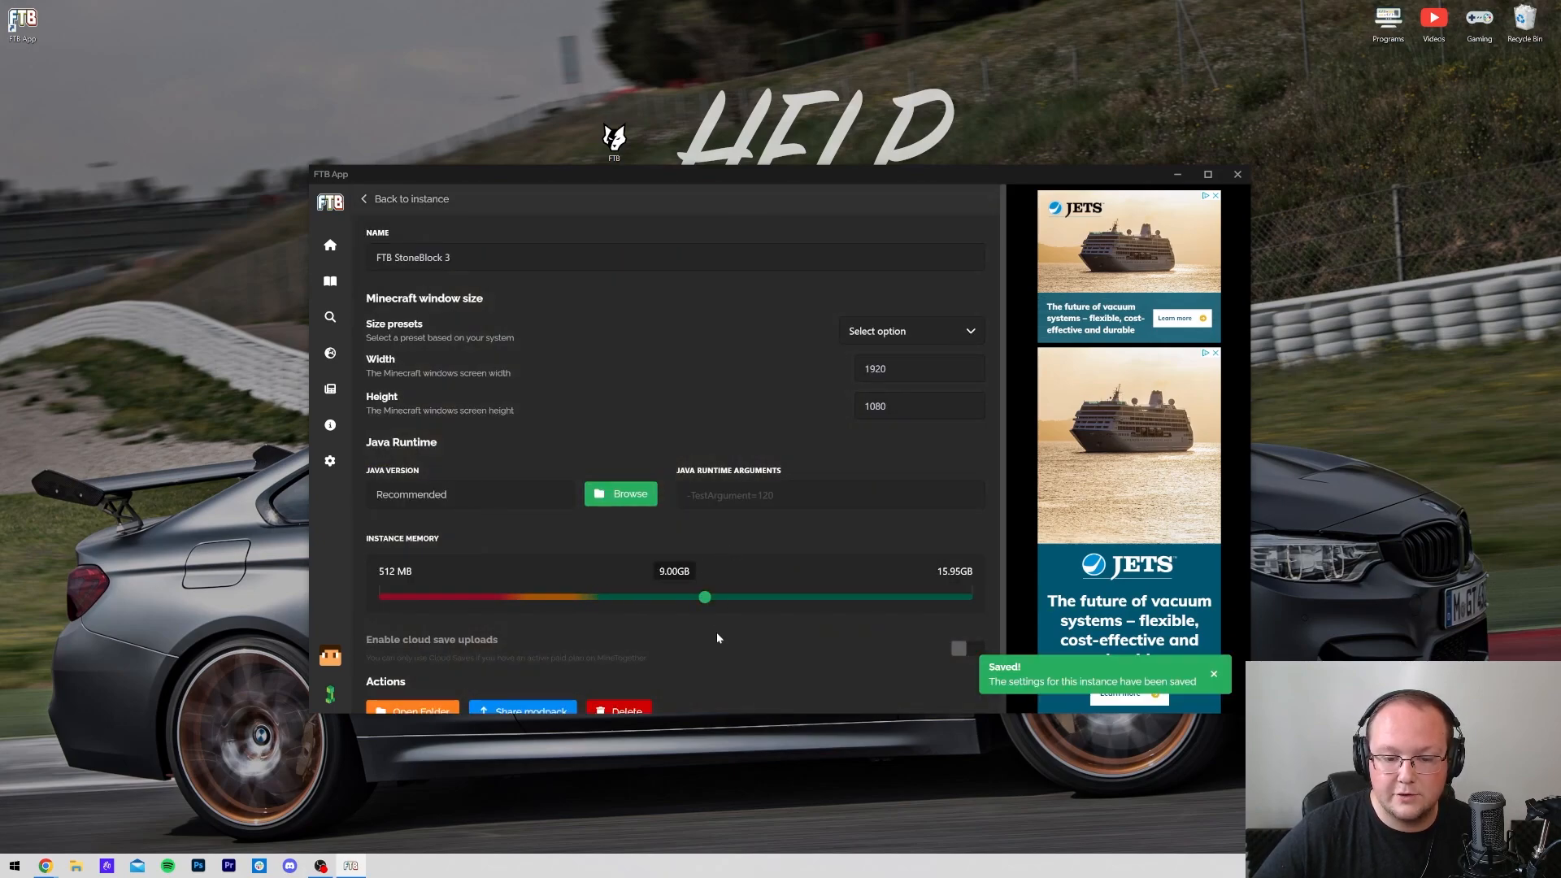
pyautogui.click(405, 199)
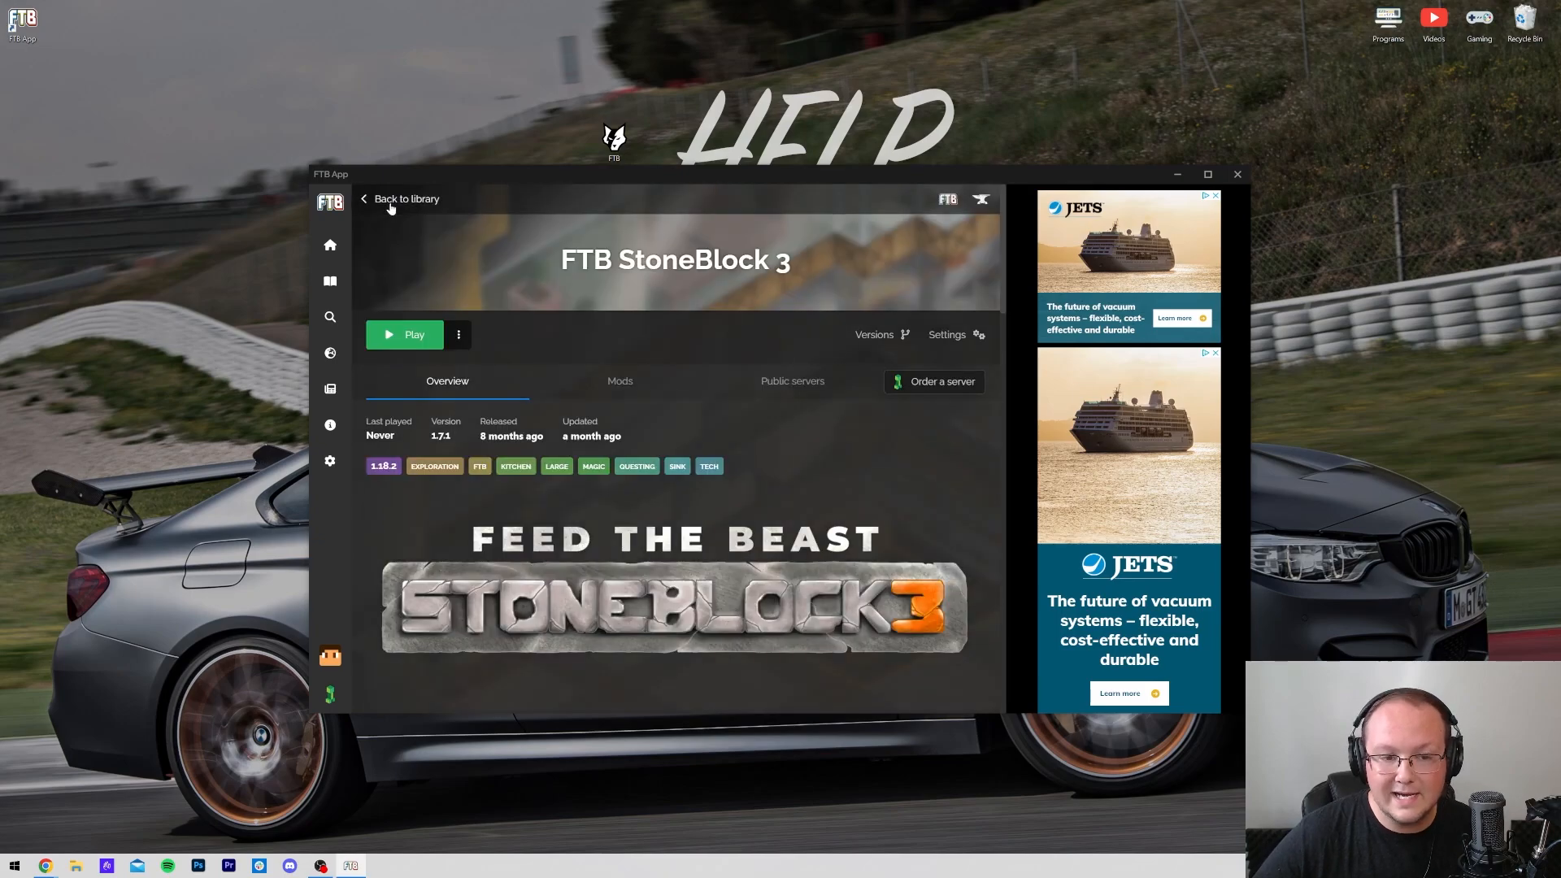
pyautogui.click(405, 198)
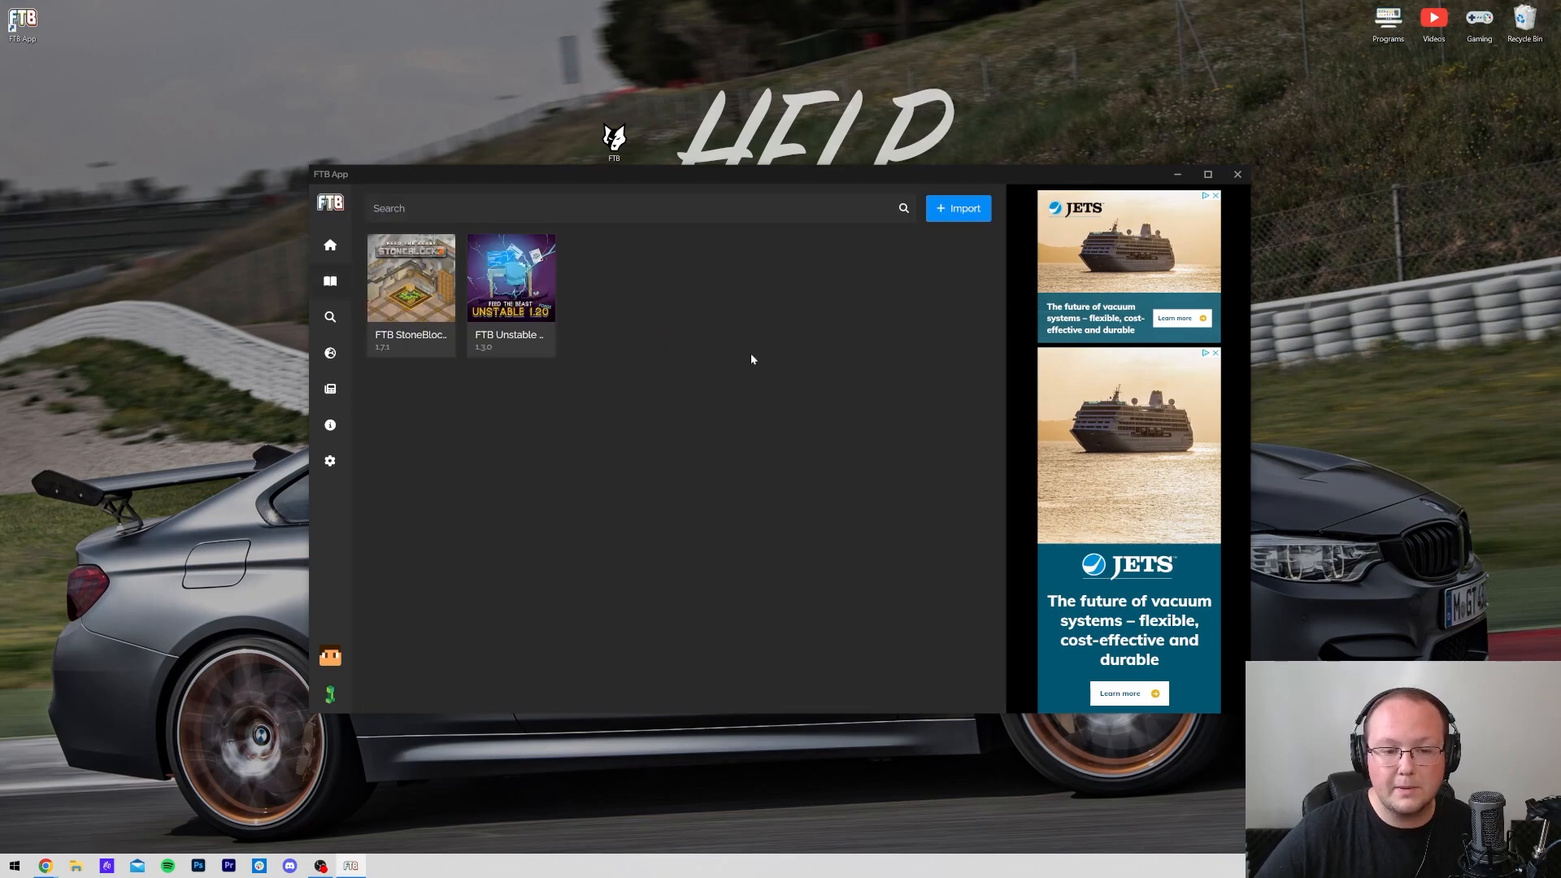
pyautogui.moveTo(558, 413)
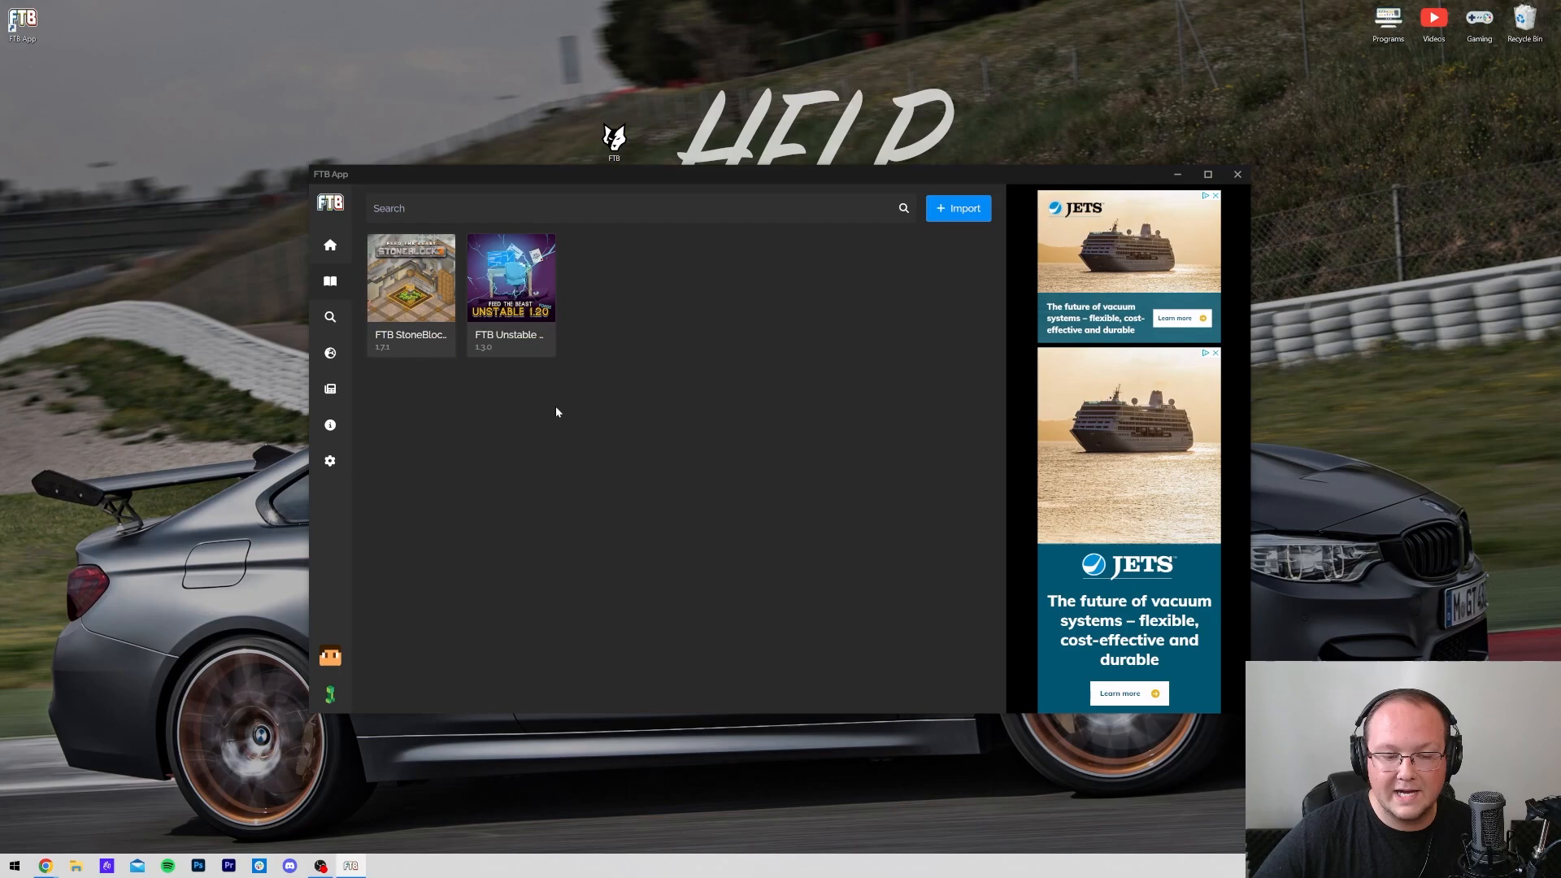
pyautogui.moveTo(679, 425)
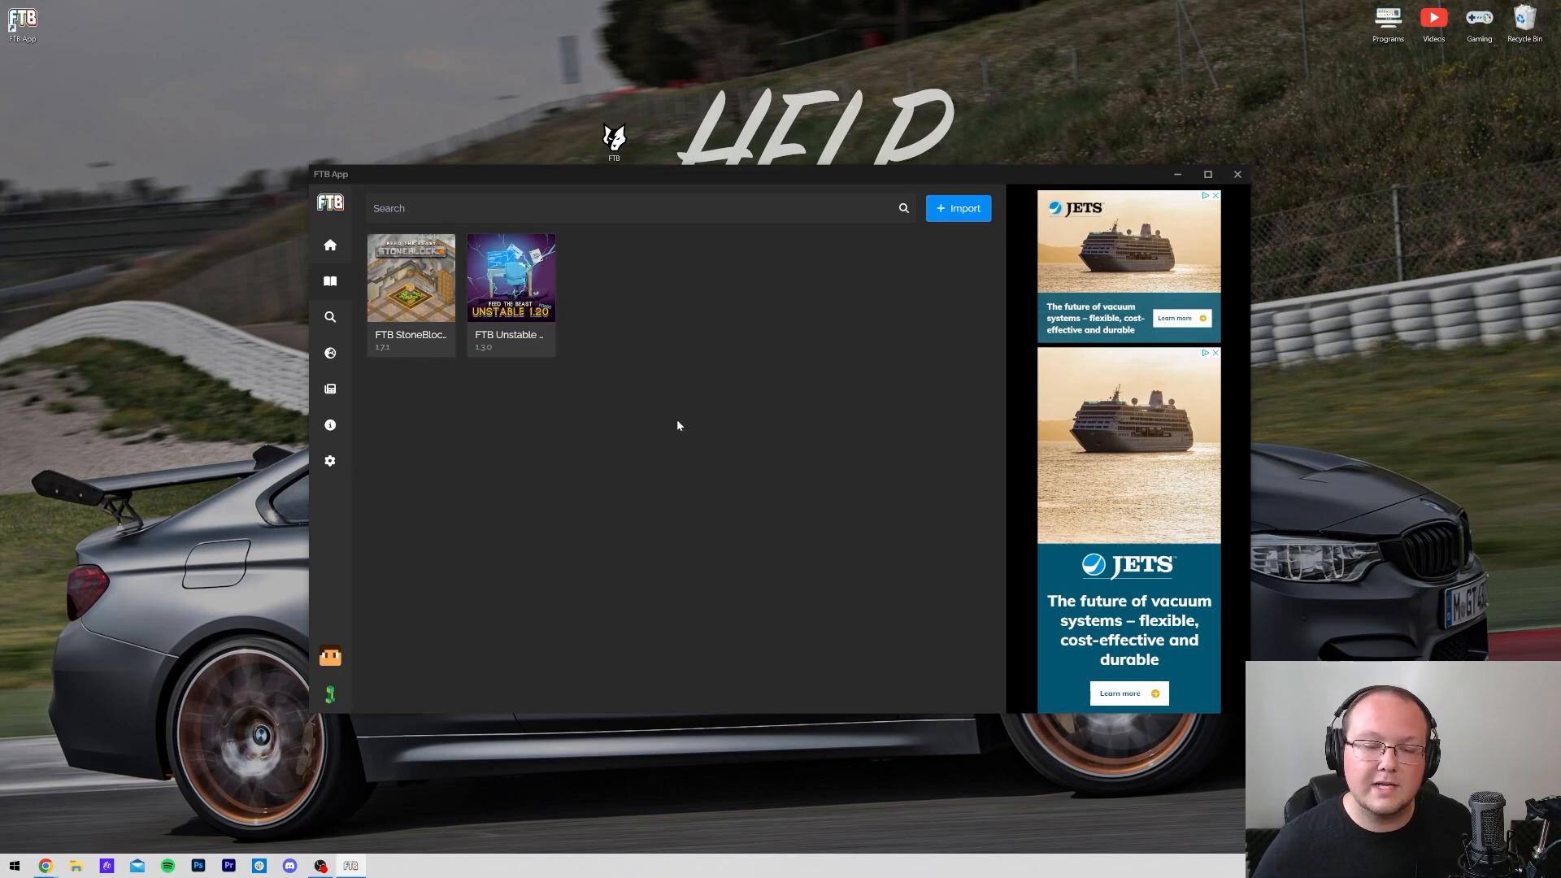